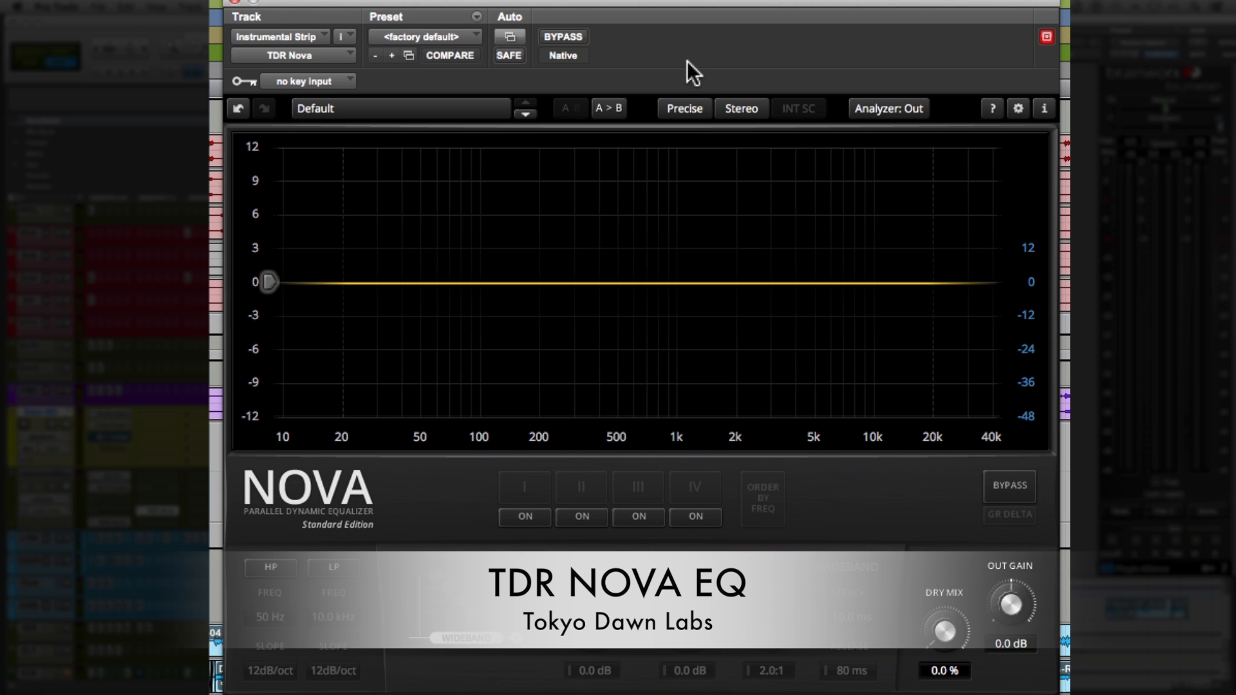
{"action": "mouse_move", "coordinate": [505, 301]}
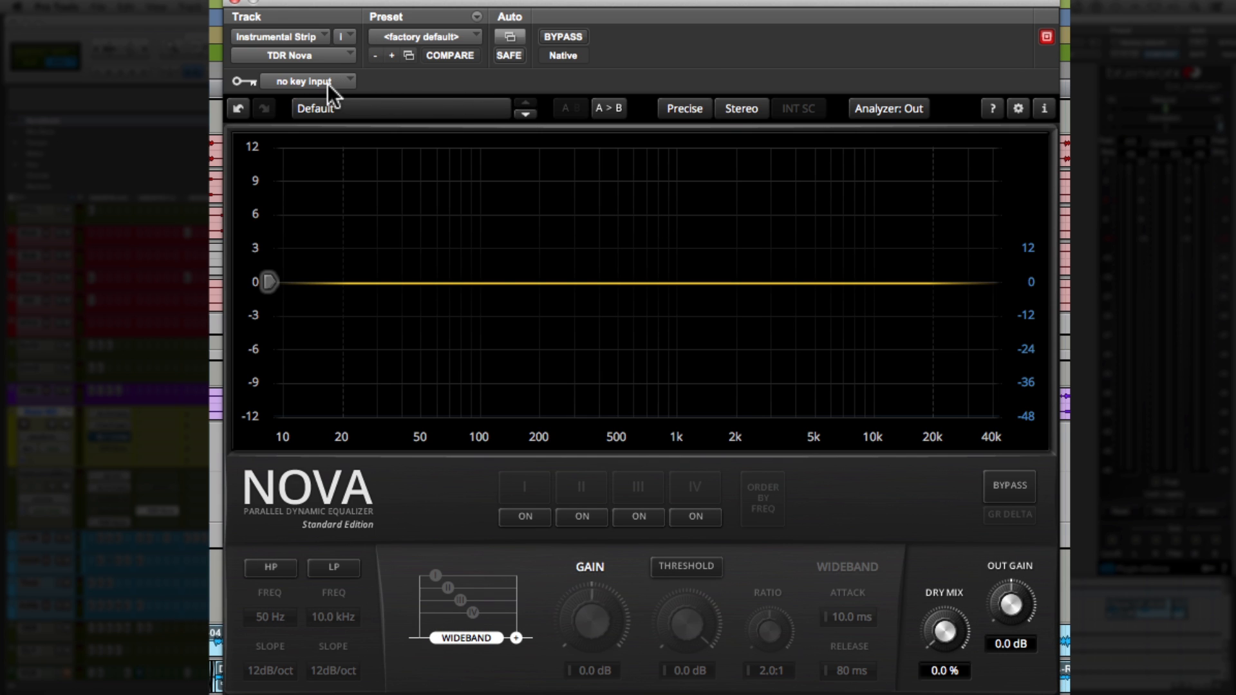
Load the De-ess (split) preset into Nova's A settings slot.
{"action": "left_click", "coordinate": [307, 81]}
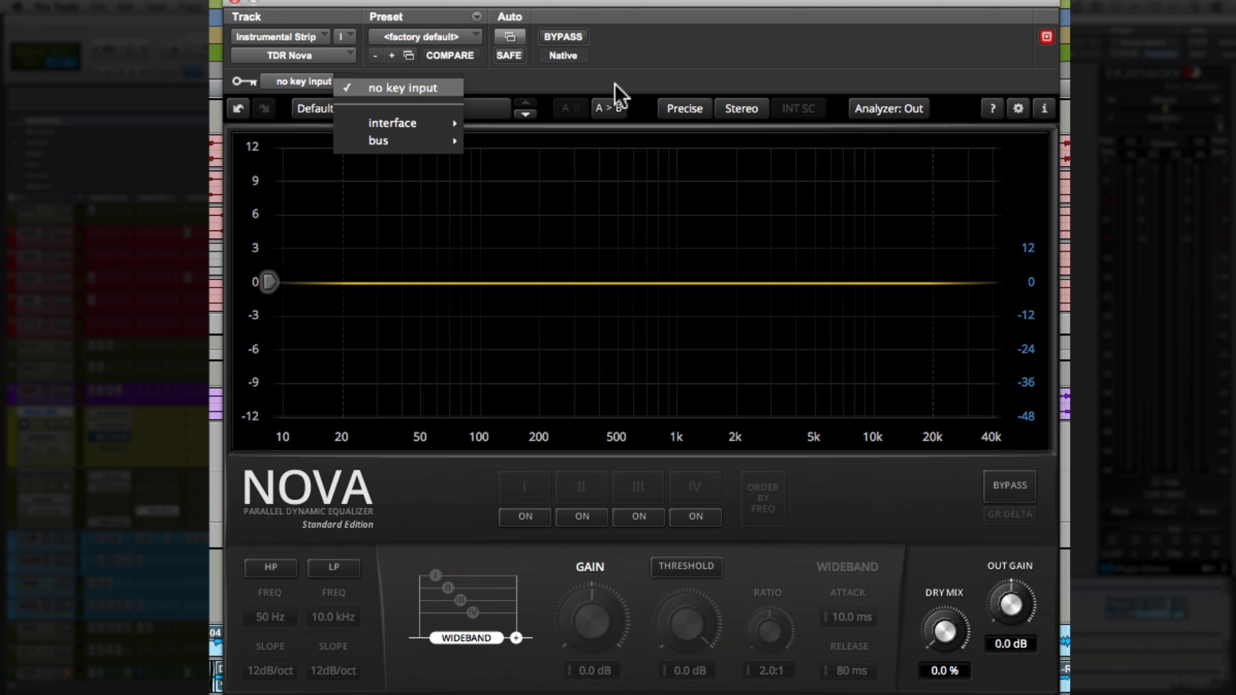
{"action": "mouse_move", "coordinate": [512, 94]}
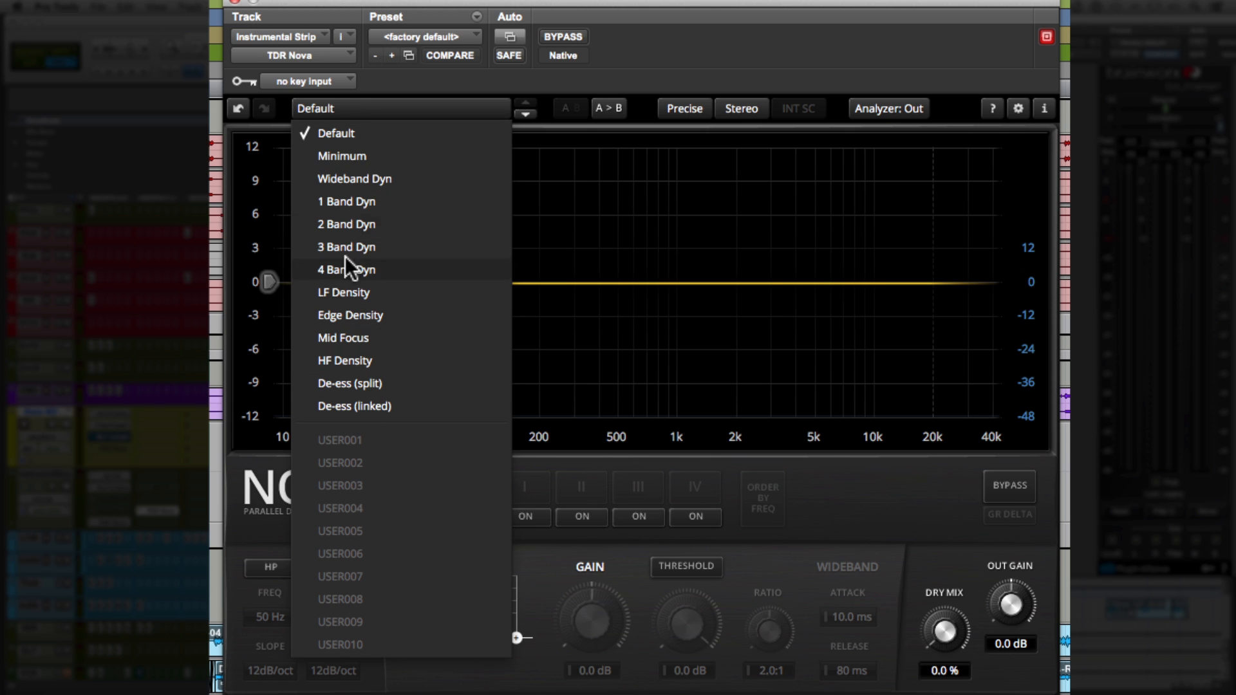
{"action": "mouse_move", "coordinate": [350, 118]}
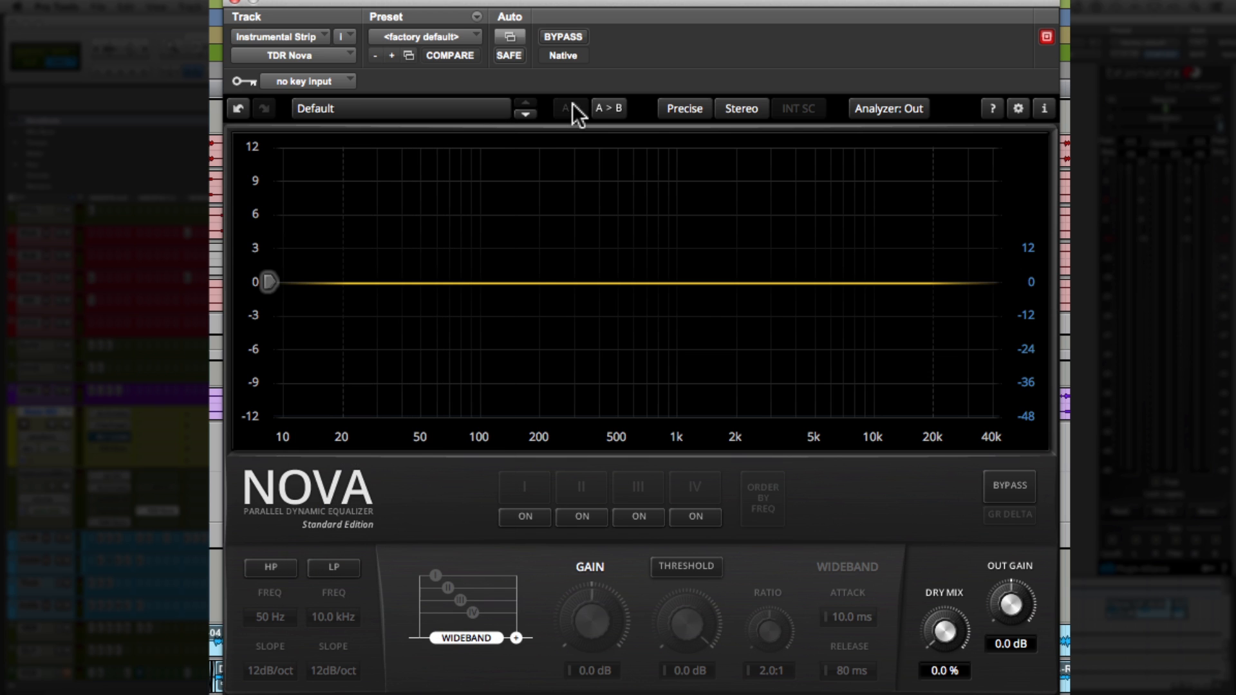
{"action": "mouse_move", "coordinate": [609, 108]}
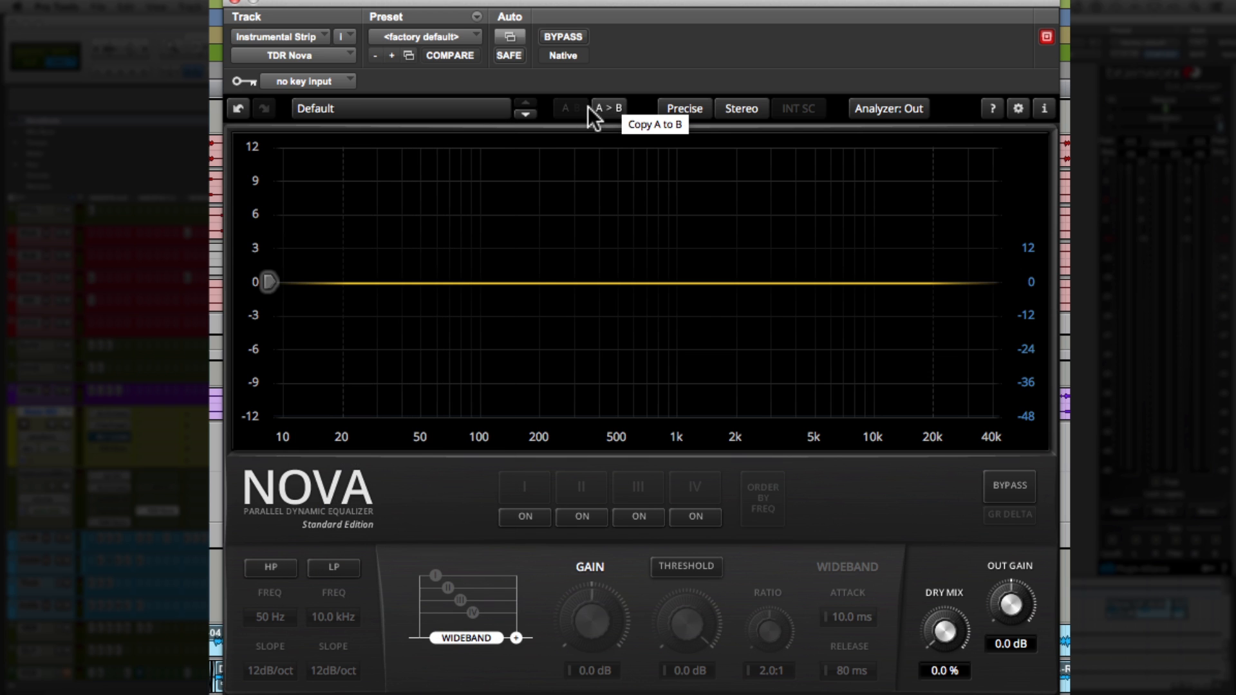
{"action": "mouse_move", "coordinate": [566, 108]}
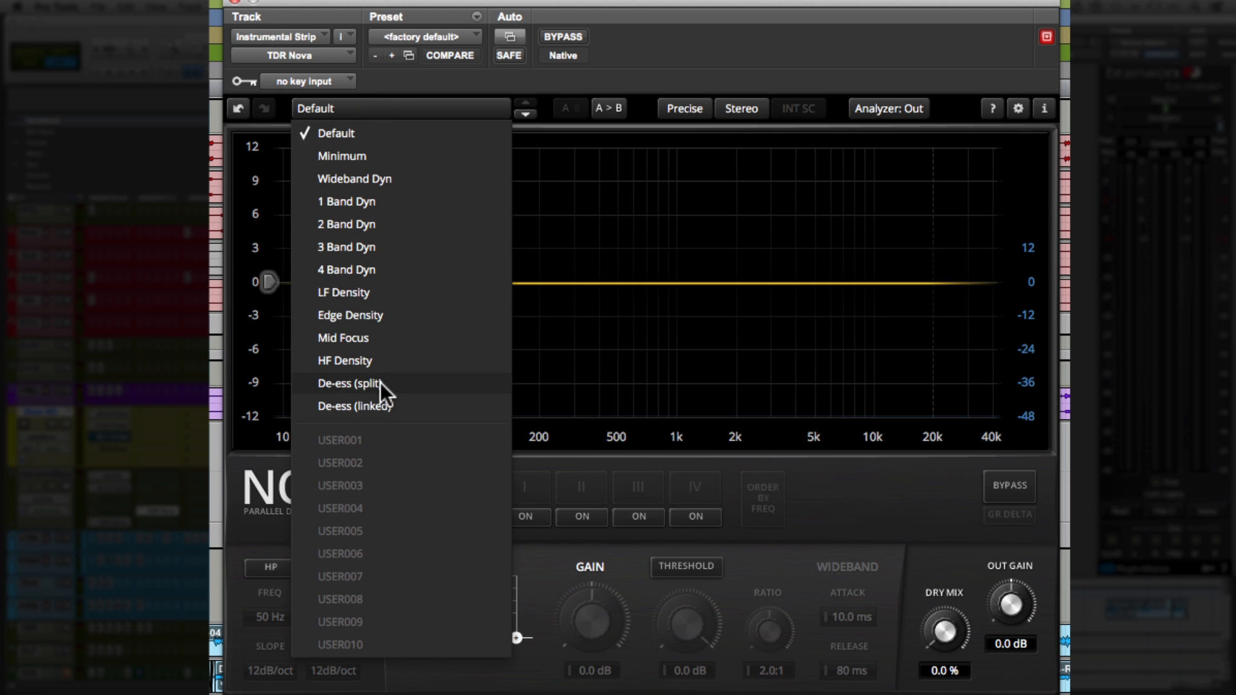
{"action": "left_click", "coordinate": [356, 384]}
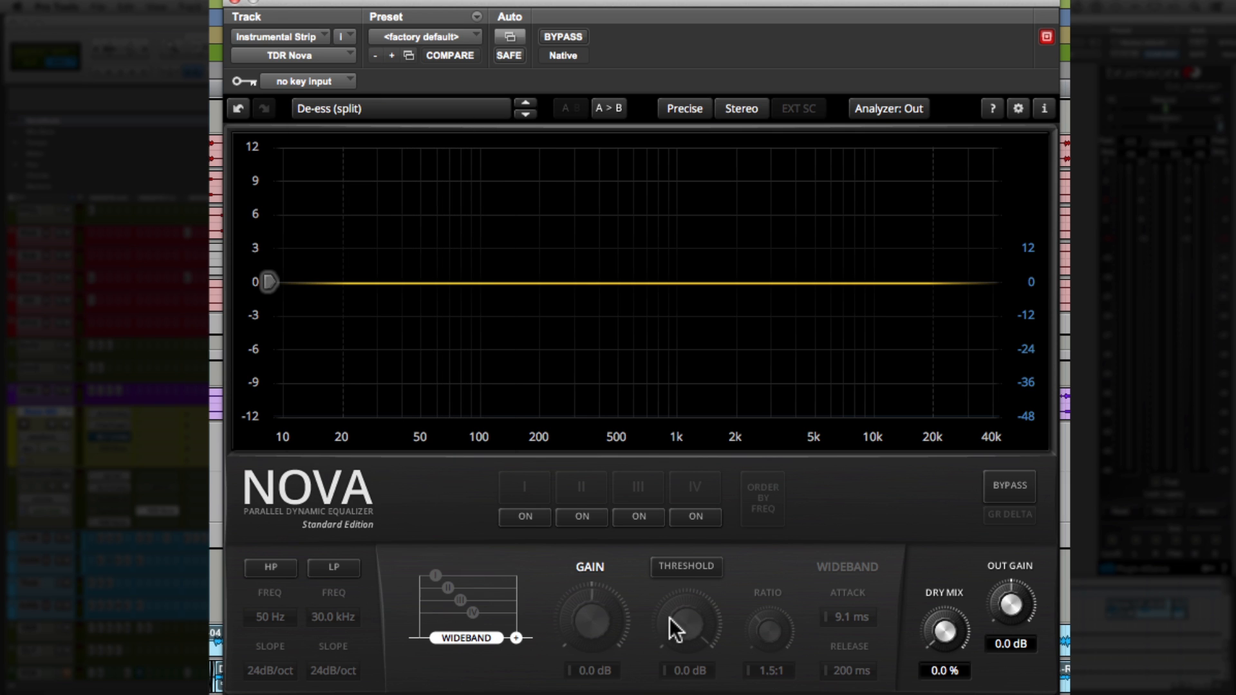
{"action": "left_click", "coordinate": [637, 487]}
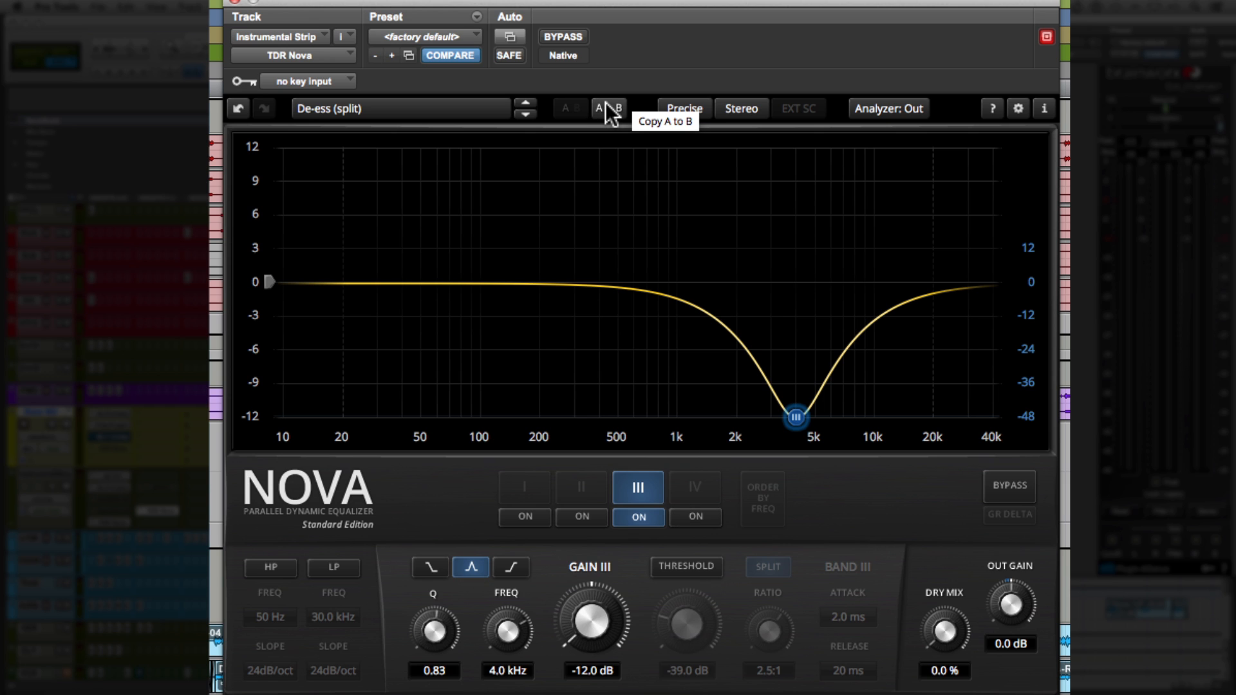
Copy A to B, load De-ess (linked) in slot B, then compare A against B.
{"action": "left_click", "coordinate": [398, 108]}
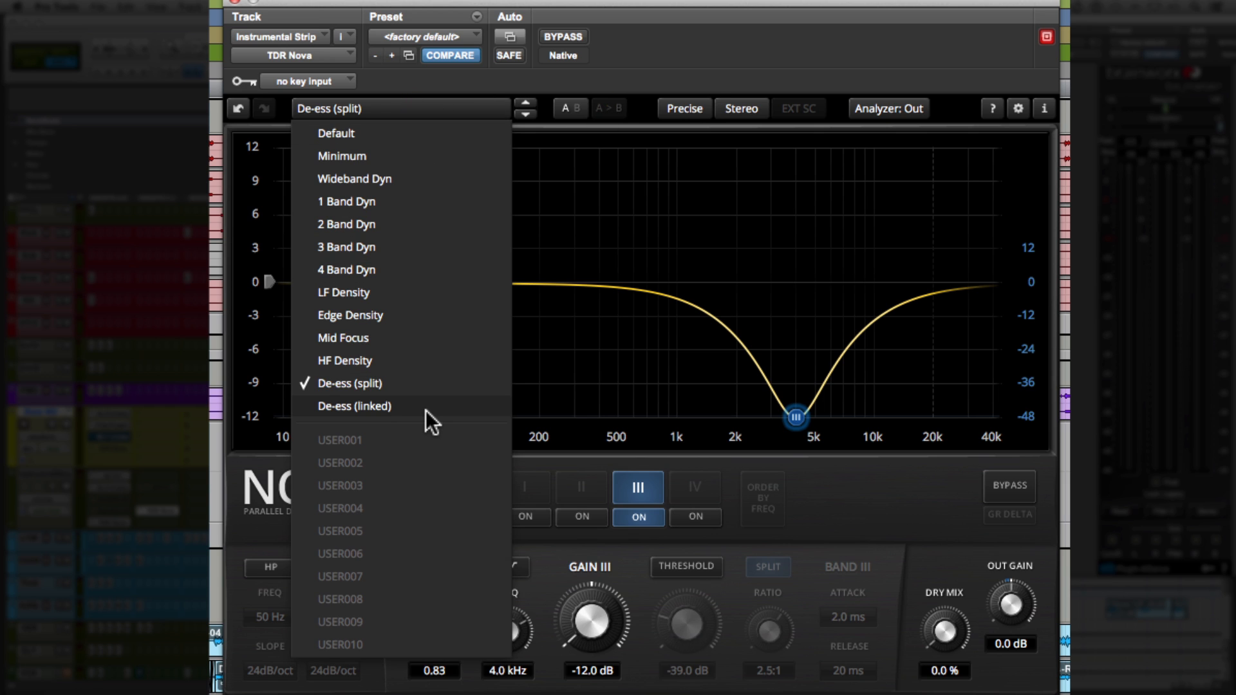
{"action": "left_click", "coordinate": [354, 406]}
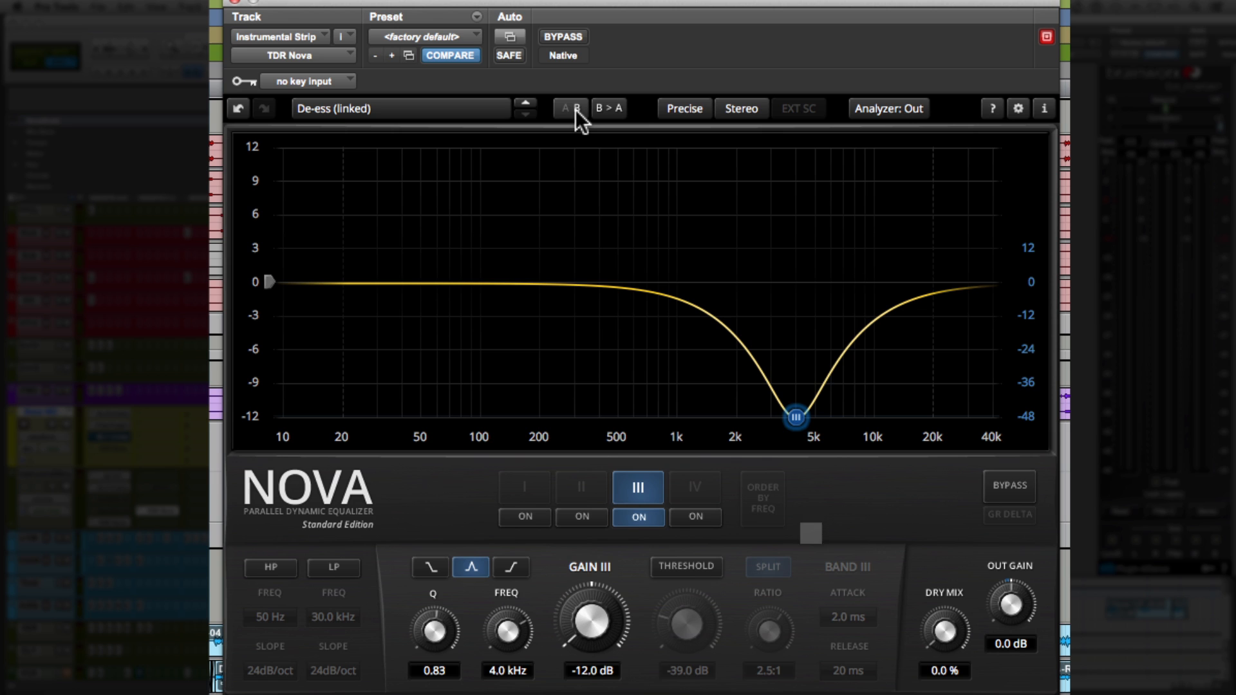
{"action": "left_click", "coordinate": [570, 108]}
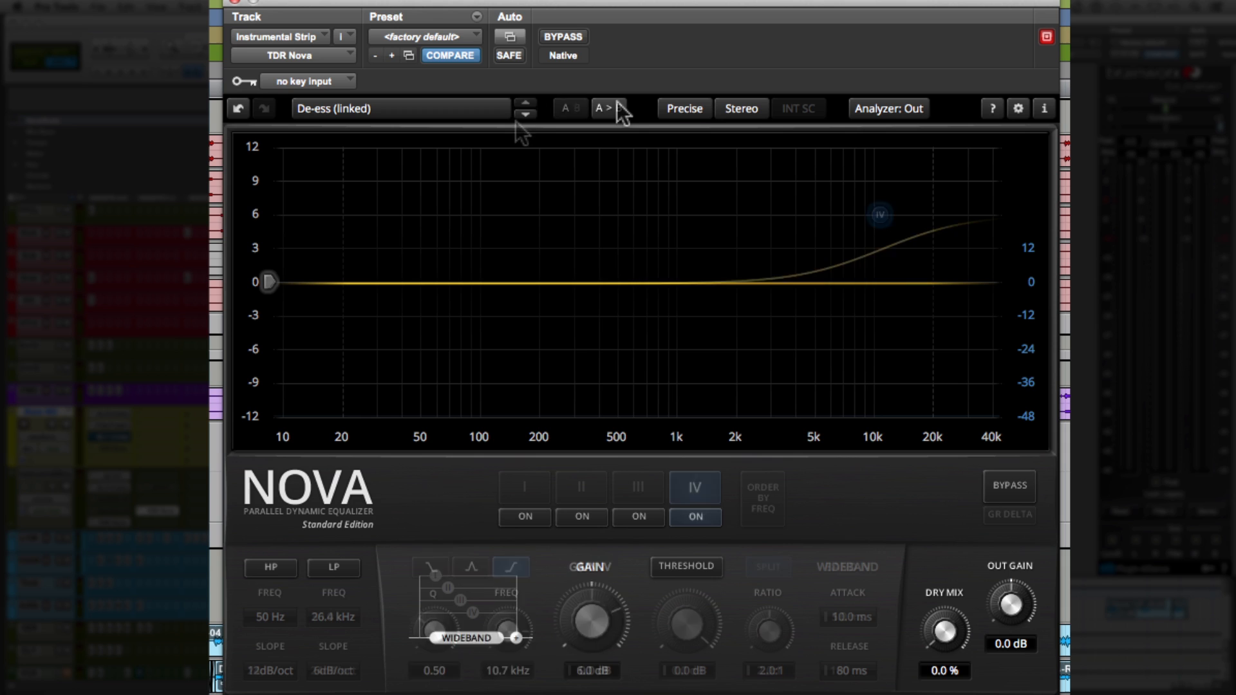
{"action": "left_click", "coordinate": [682, 108]}
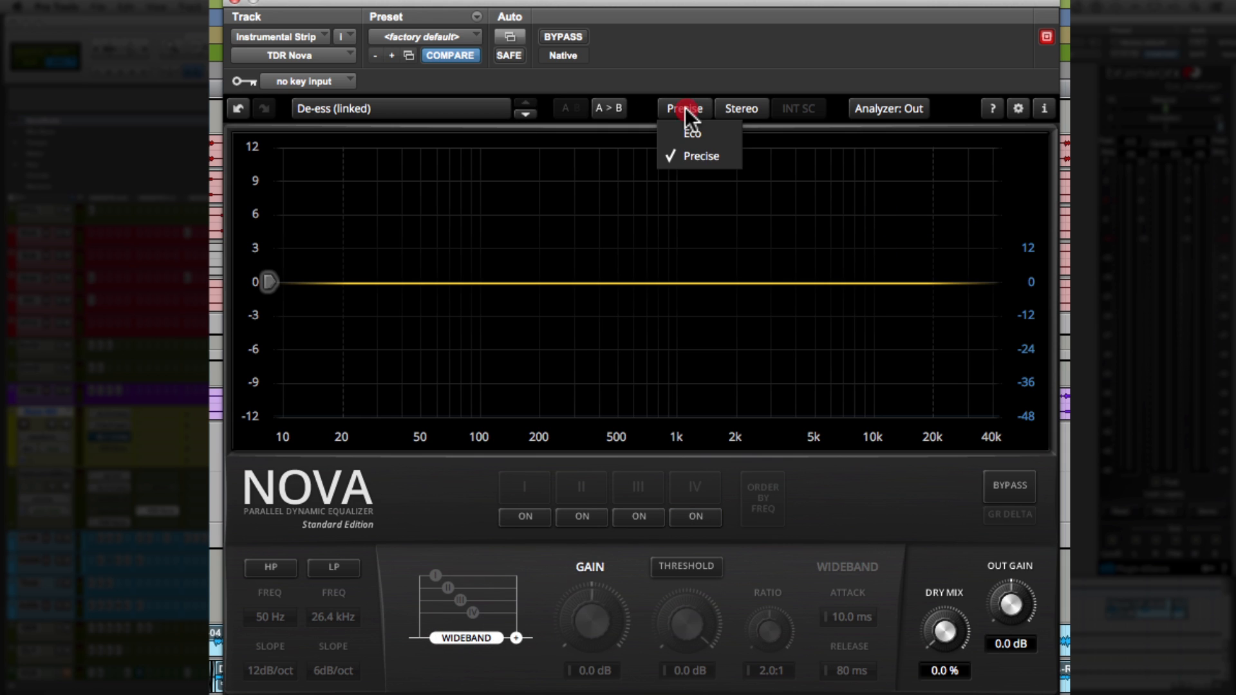
{"action": "mouse_move", "coordinate": [687, 129]}
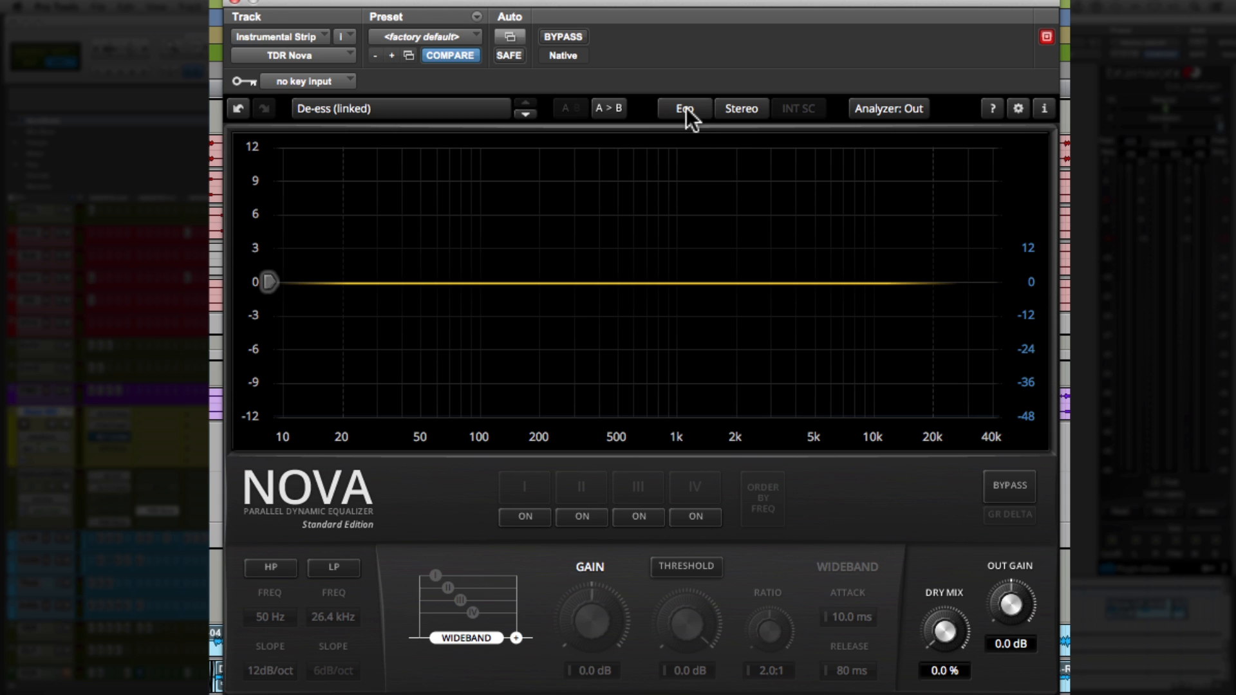
{"action": "mouse_move", "coordinate": [690, 122]}
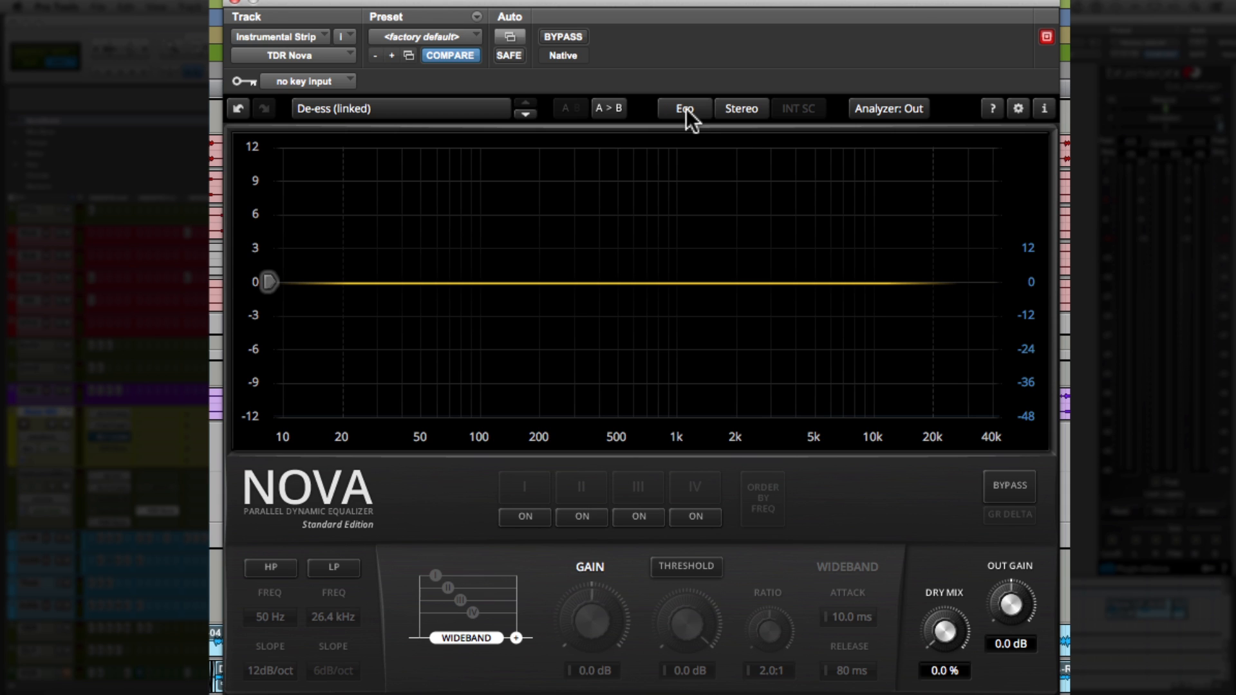
{"action": "left_click", "coordinate": [683, 108]}
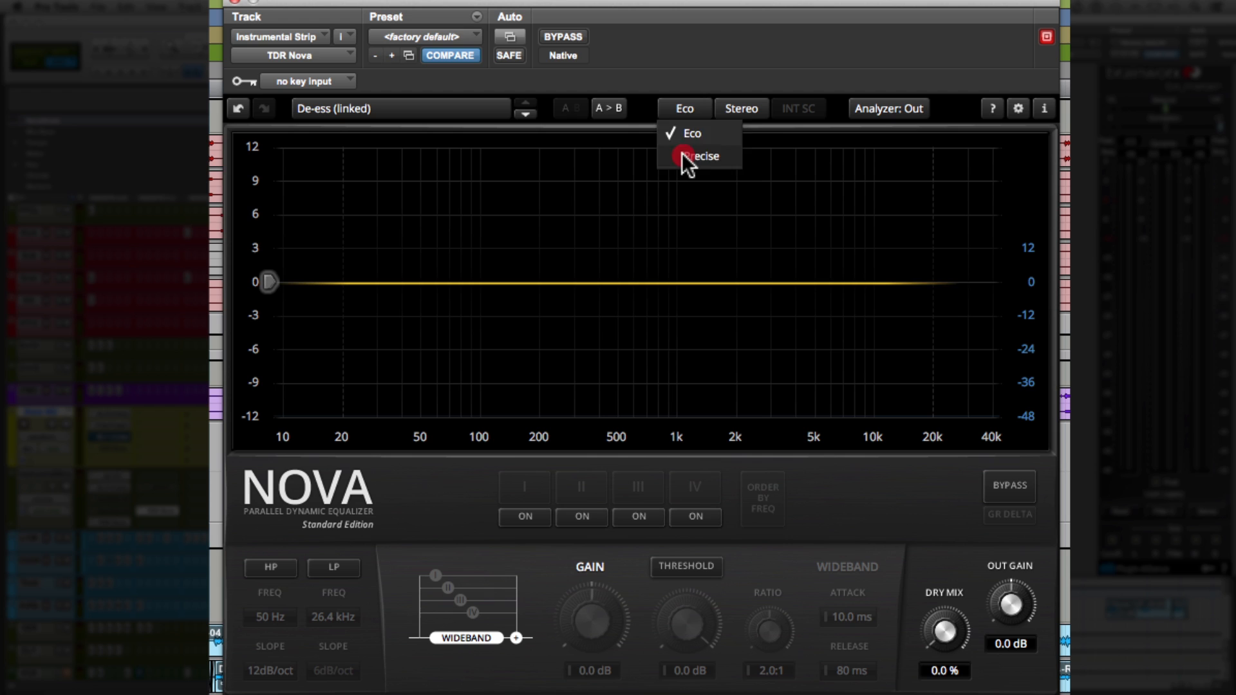
{"action": "left_click", "coordinate": [700, 156]}
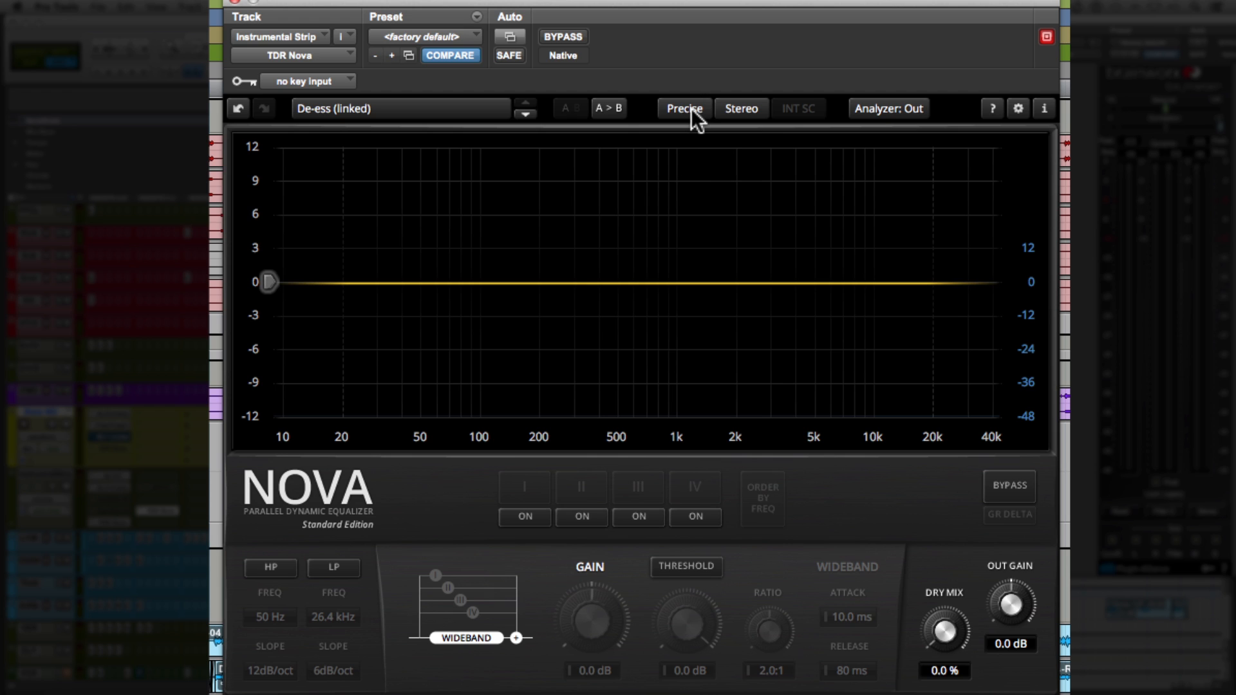
{"action": "mouse_move", "coordinate": [693, 122]}
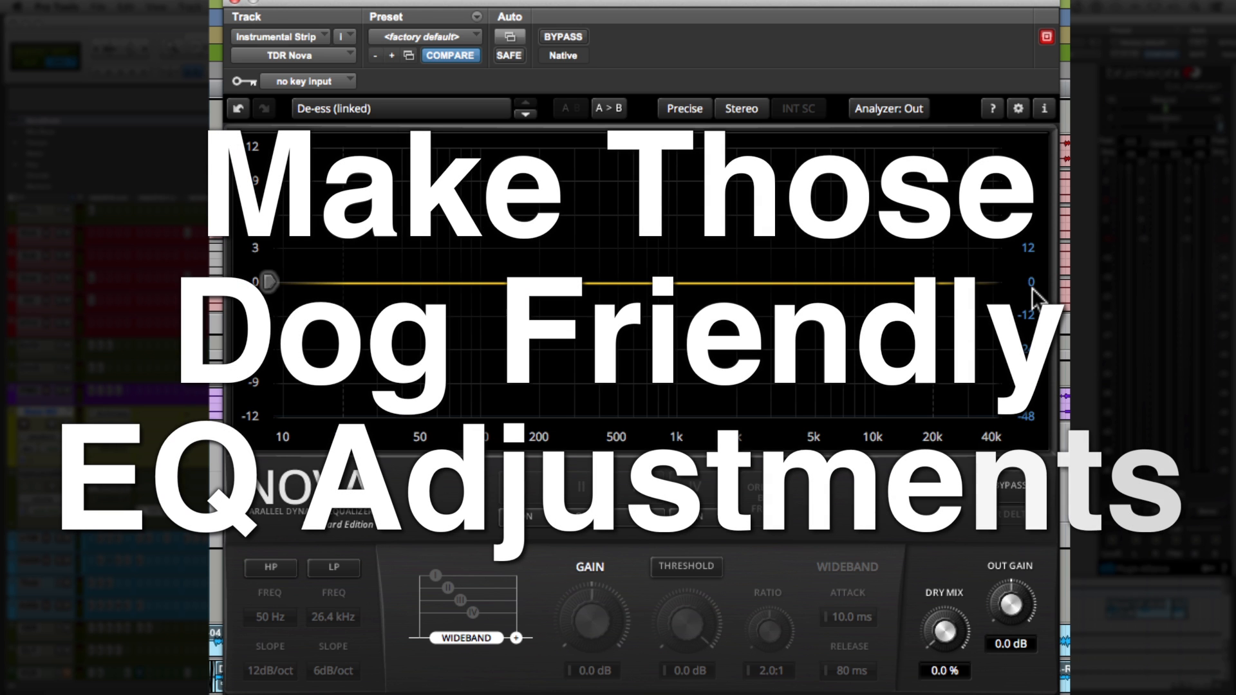
{"action": "mouse_move", "coordinate": [950, 311]}
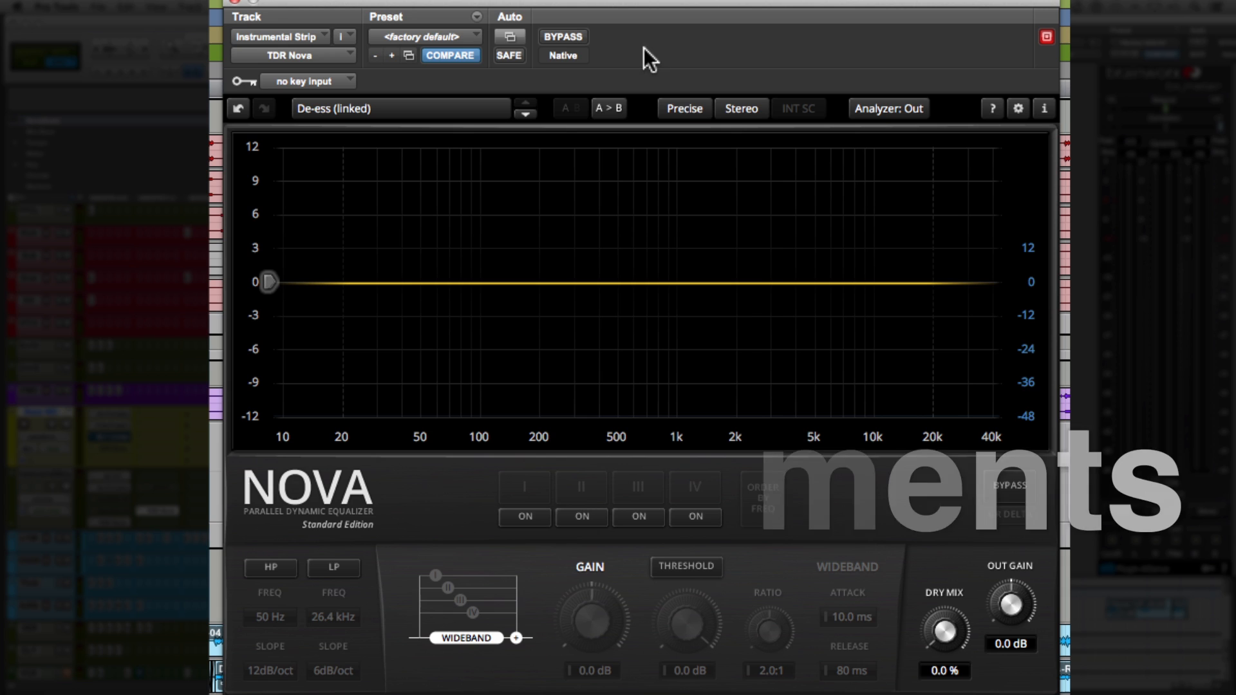
{"action": "left_click", "coordinate": [682, 109]}
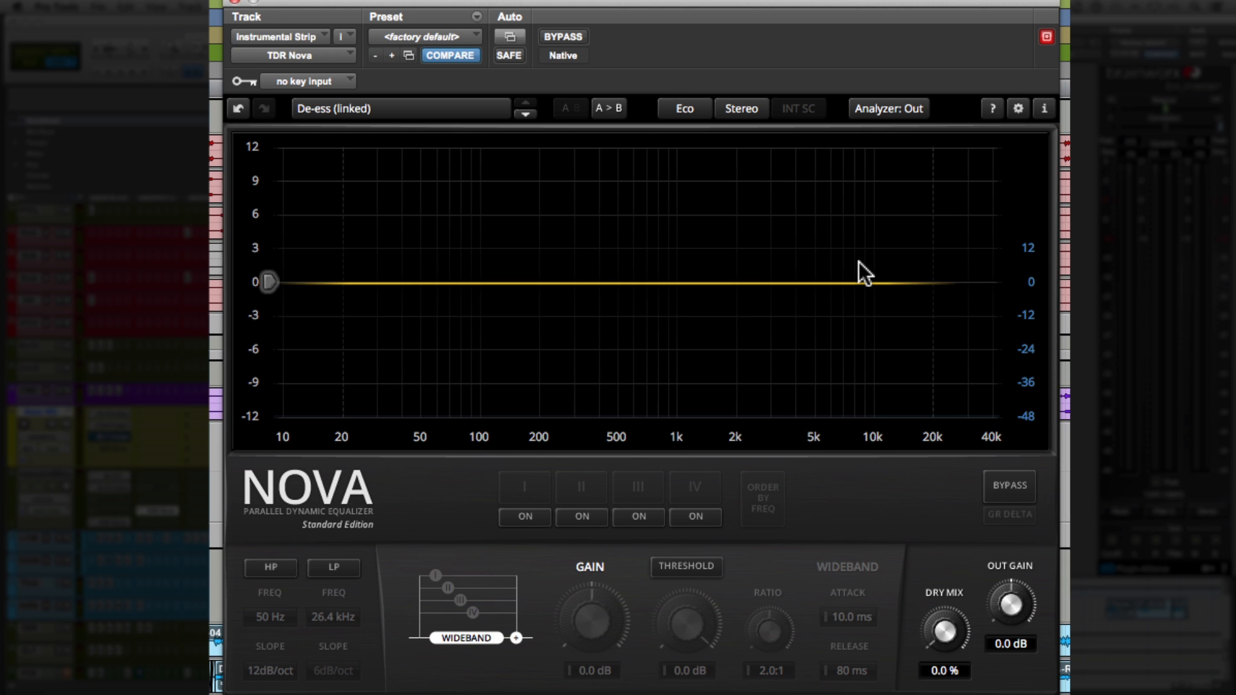
{"action": "left_click", "coordinate": [683, 108]}
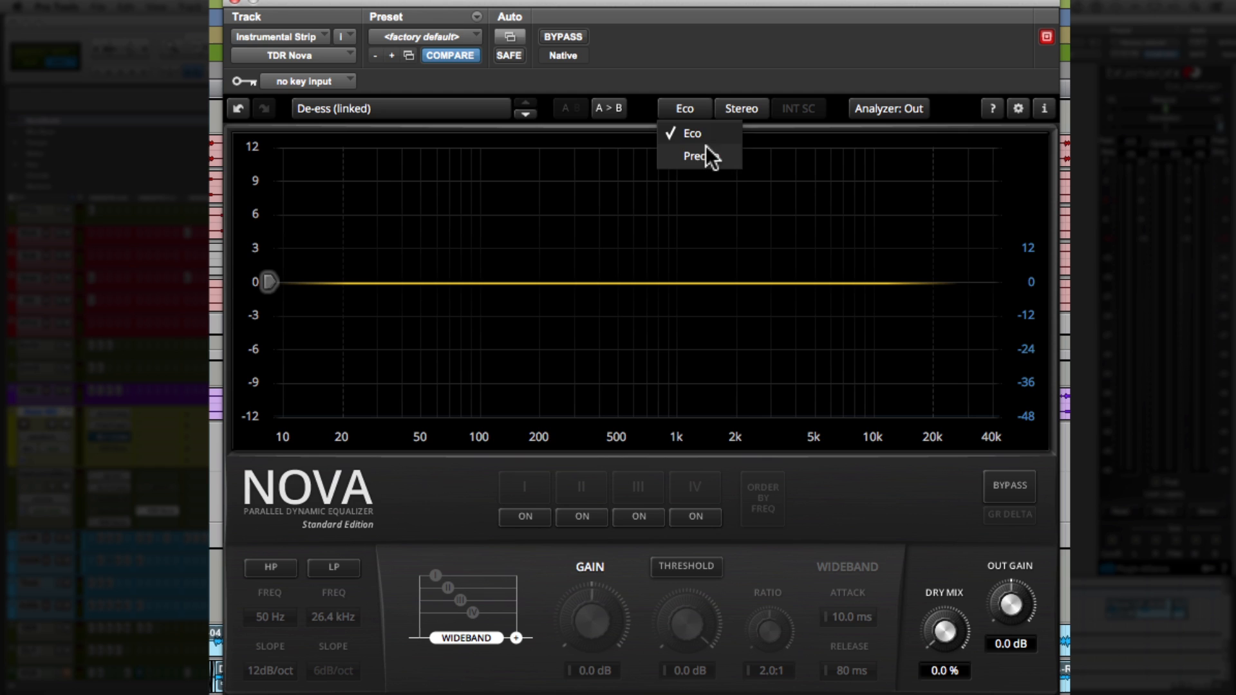
{"action": "left_click", "coordinate": [695, 155]}
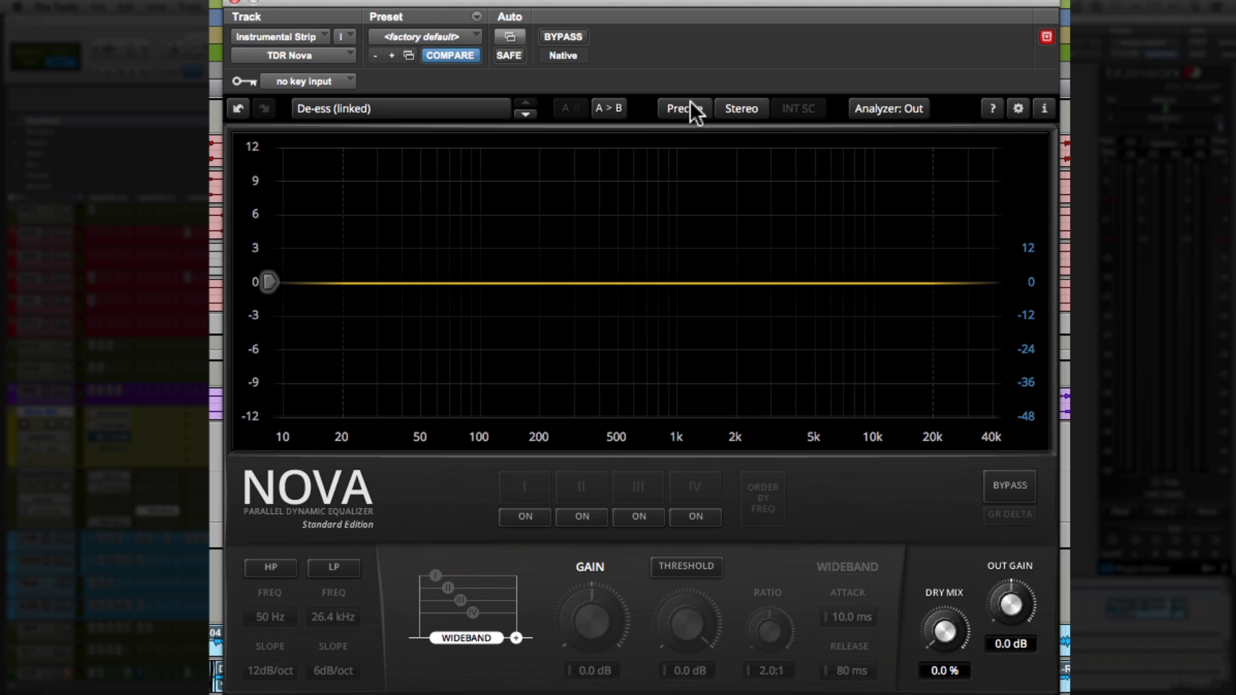
{"action": "mouse_move", "coordinate": [685, 115]}
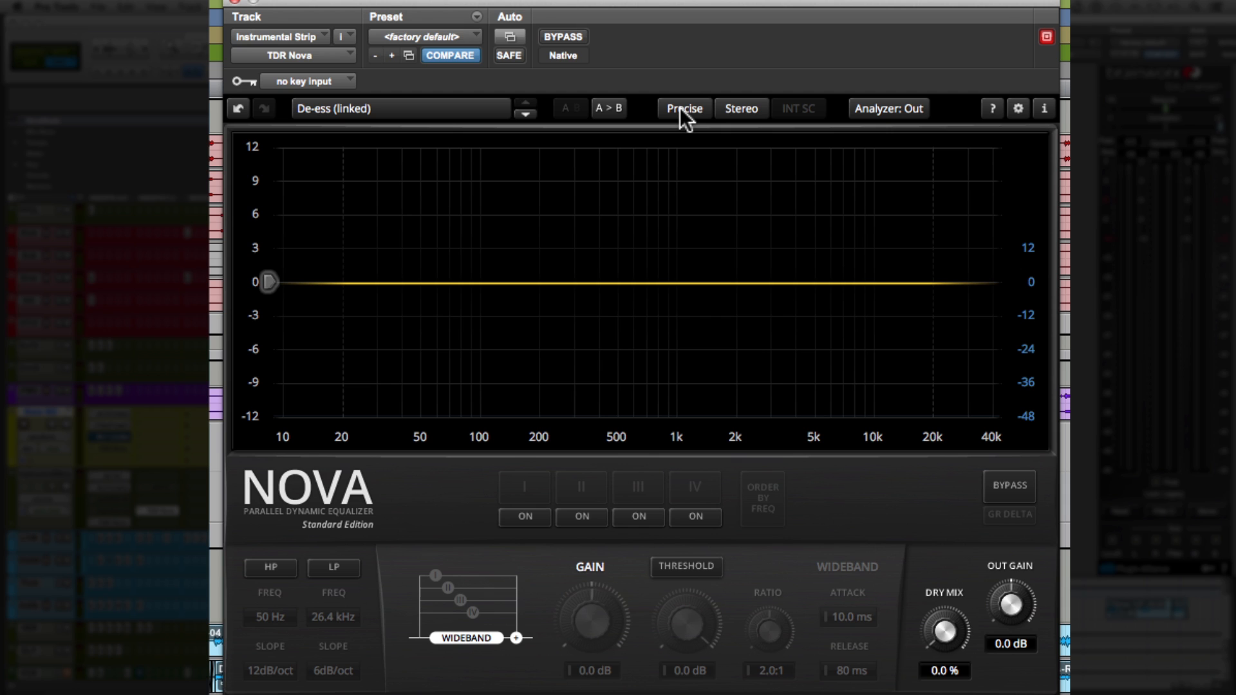
{"action": "mouse_move", "coordinate": [724, 113]}
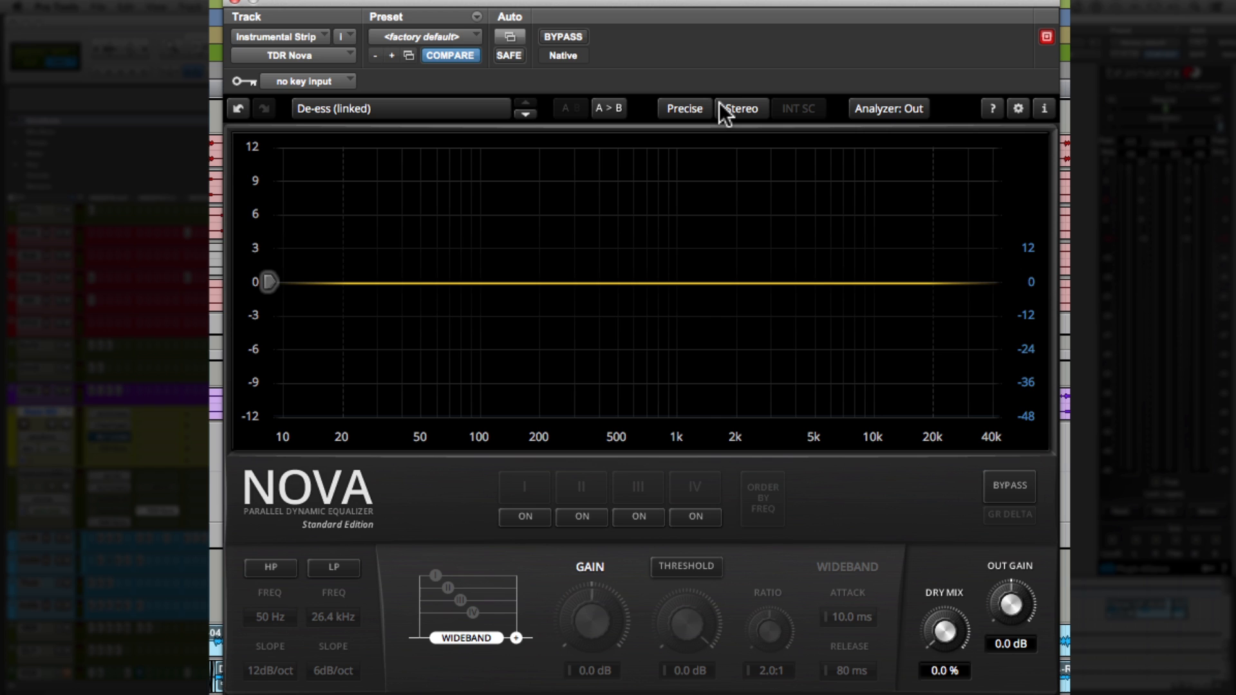
{"action": "mouse_move", "coordinate": [667, 72]}
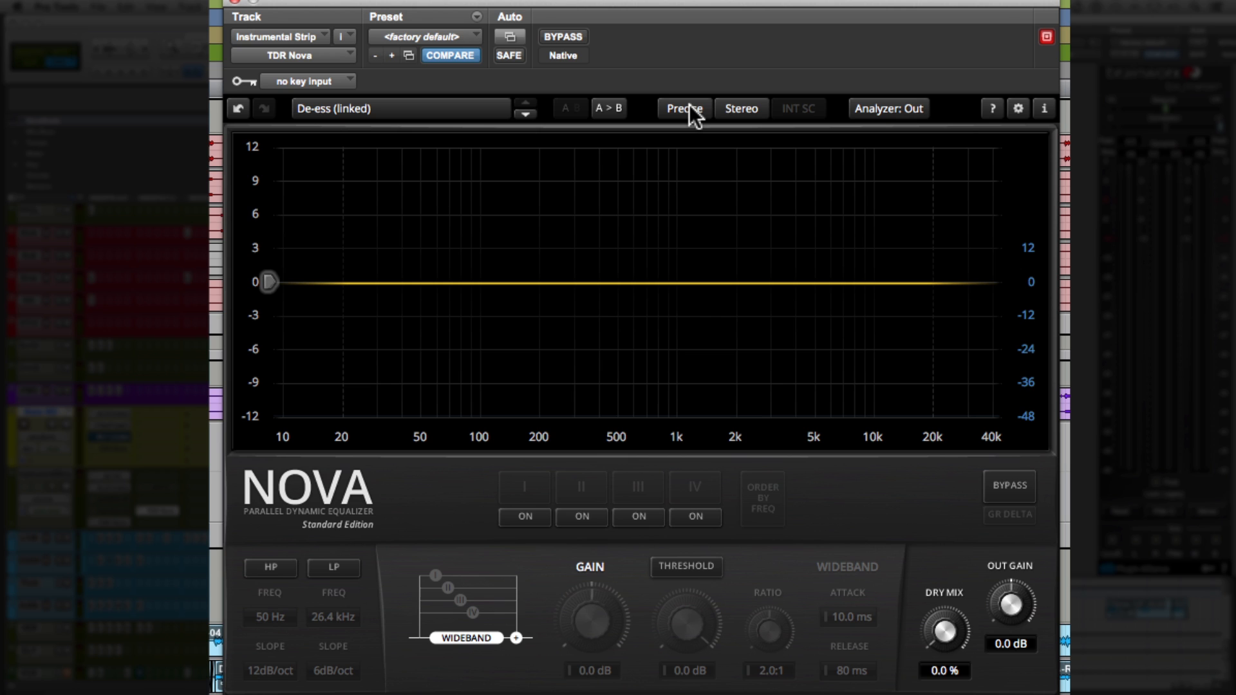
{"action": "mouse_move", "coordinate": [745, 121]}
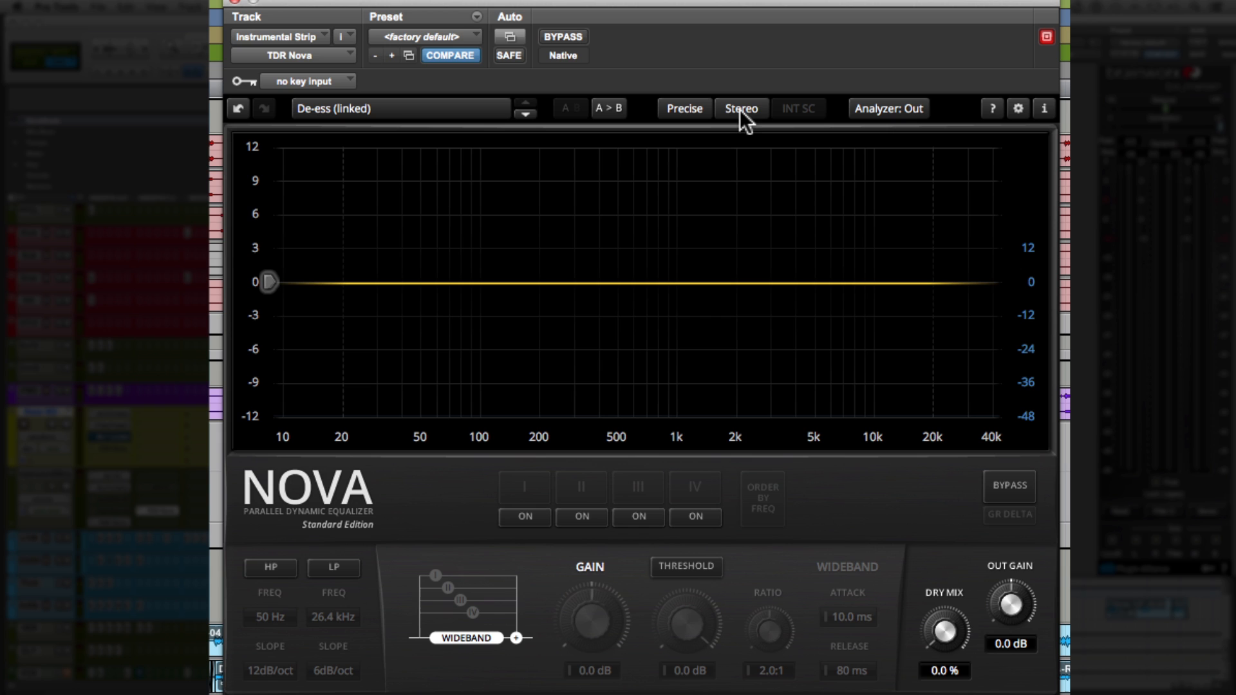
{"action": "mouse_move", "coordinate": [765, 120]}
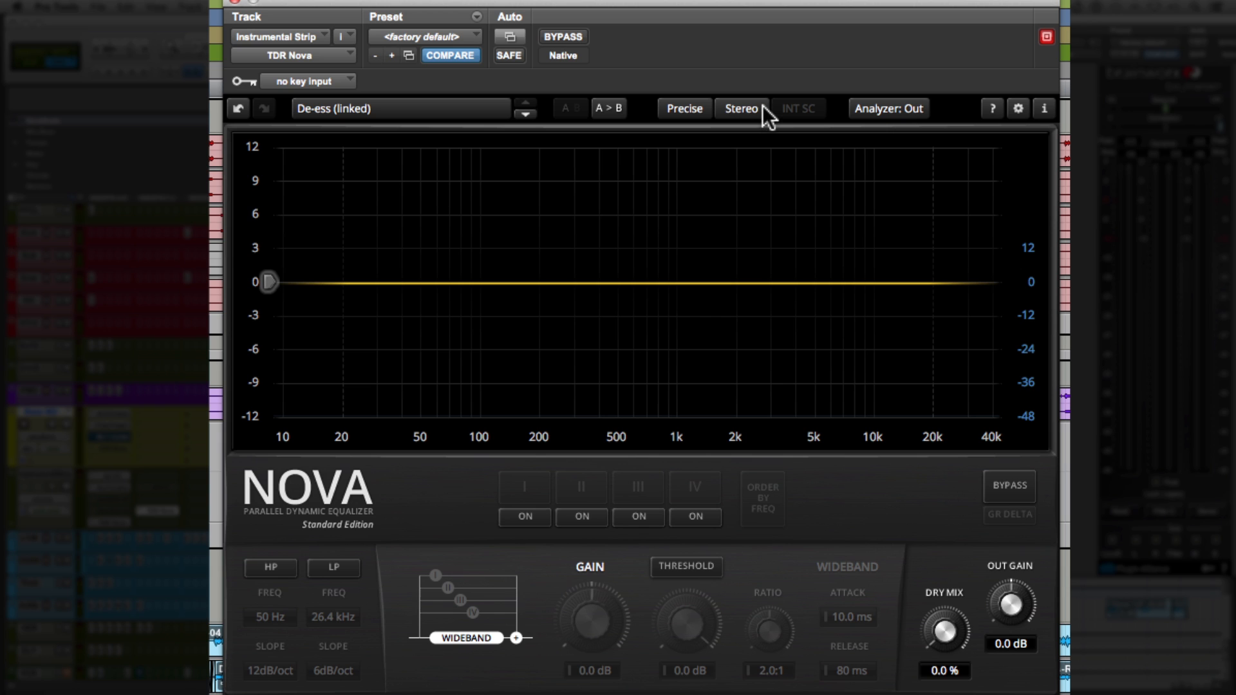
{"action": "mouse_move", "coordinate": [762, 121]}
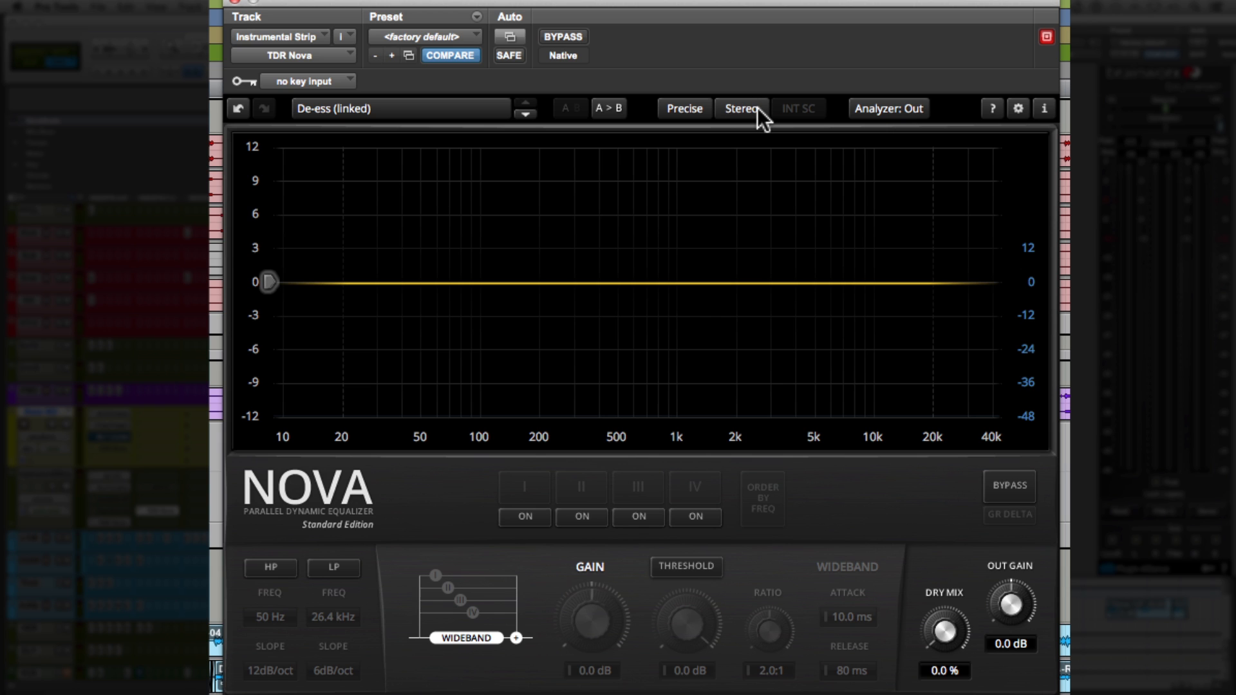
{"action": "left_click", "coordinate": [740, 109]}
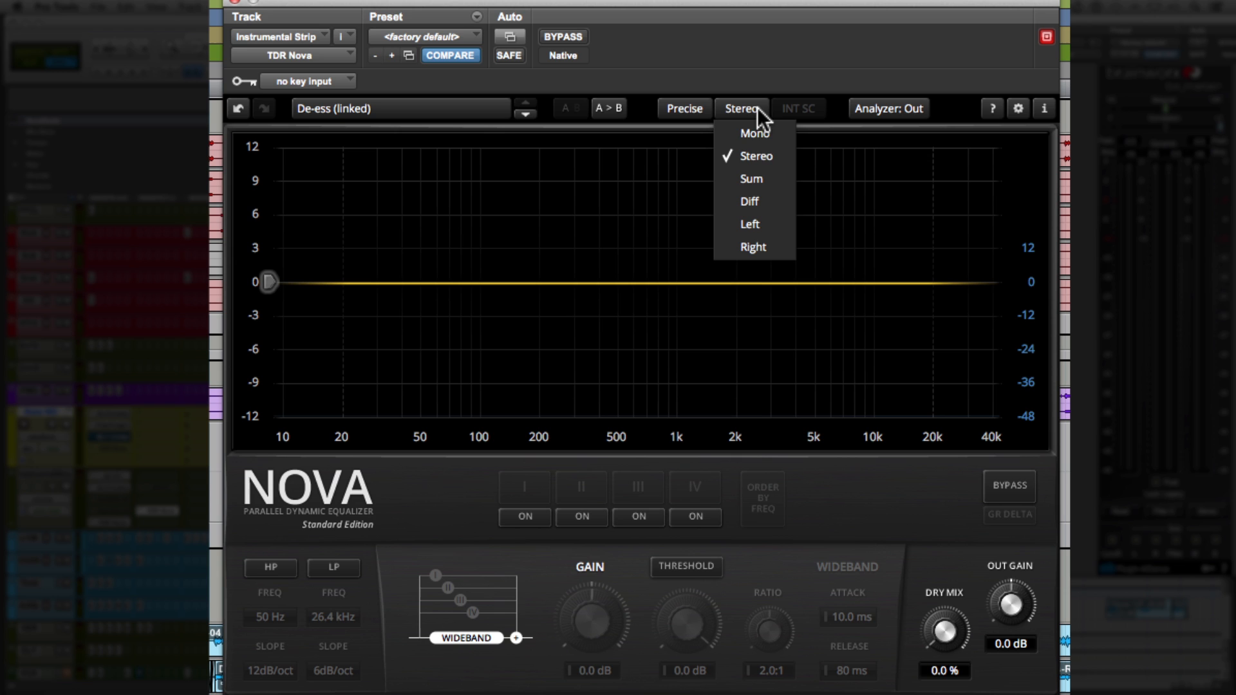
{"action": "mouse_move", "coordinate": [779, 189]}
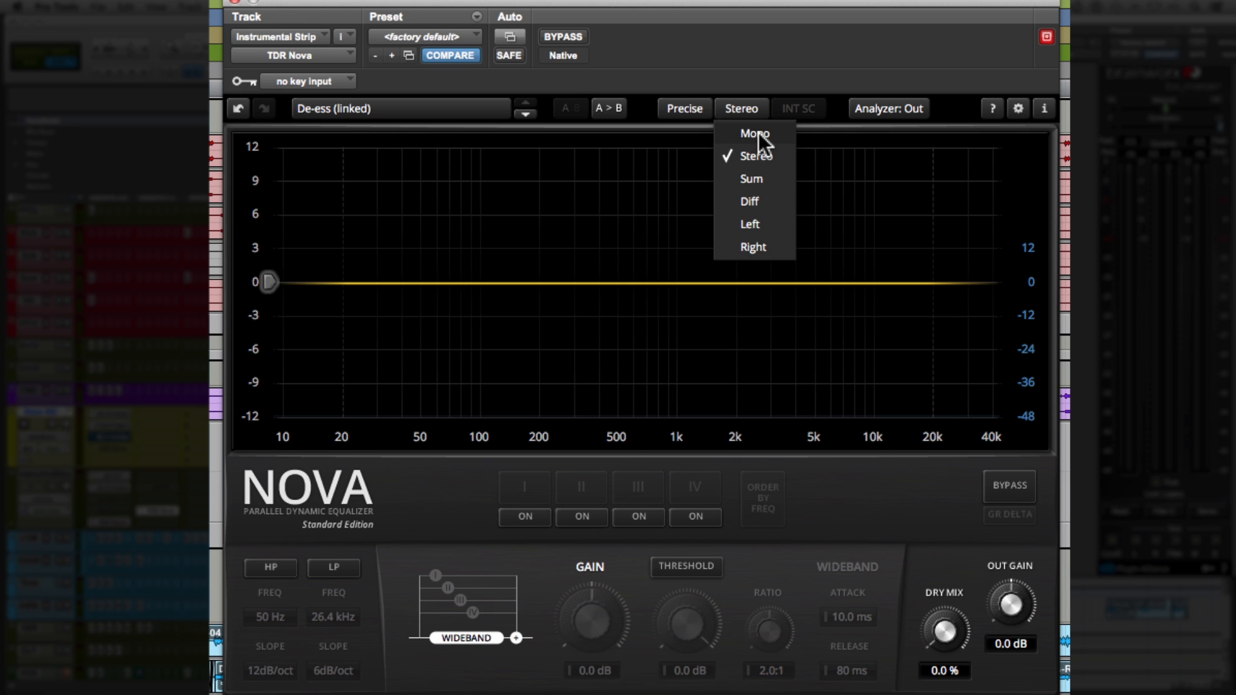
{"action": "mouse_move", "coordinate": [761, 155]}
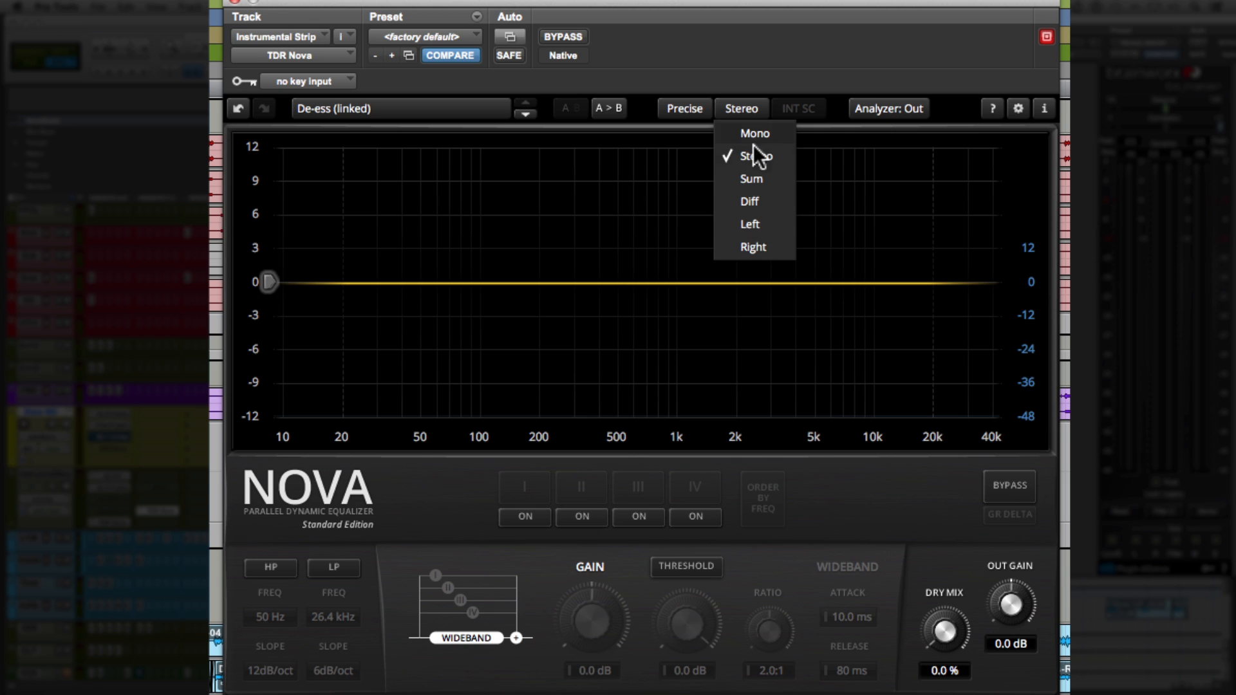
{"action": "mouse_move", "coordinate": [763, 243]}
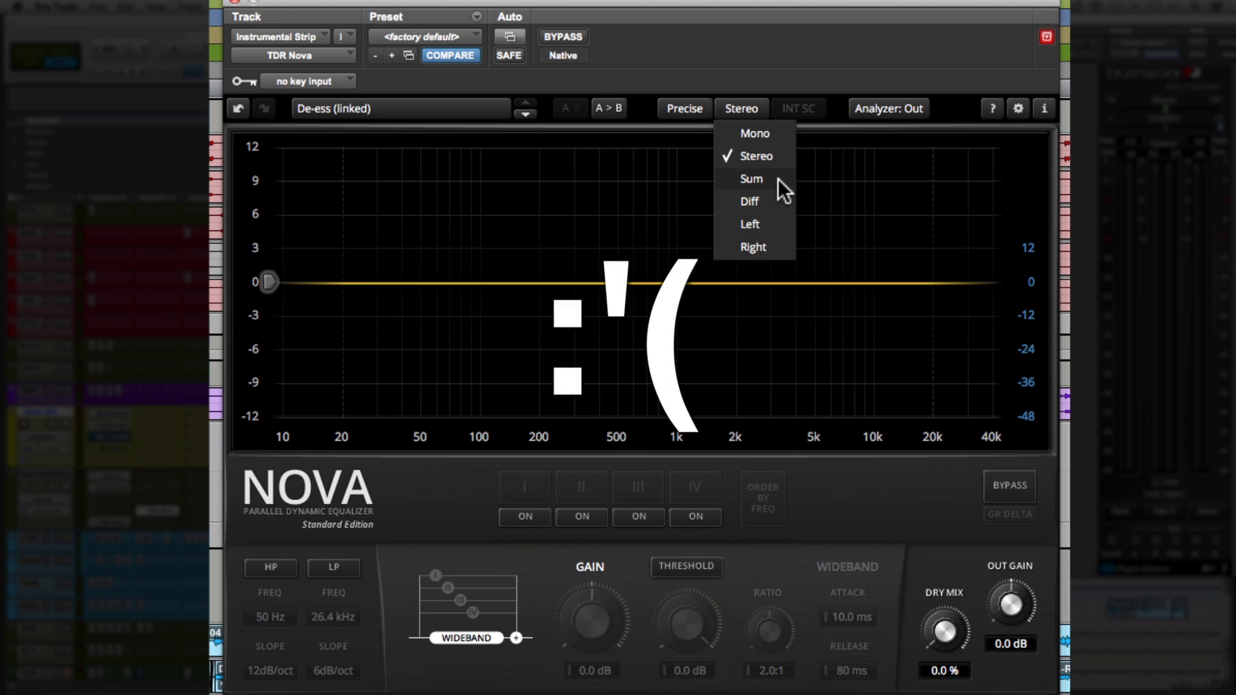
{"action": "left_click", "coordinate": [749, 178]}
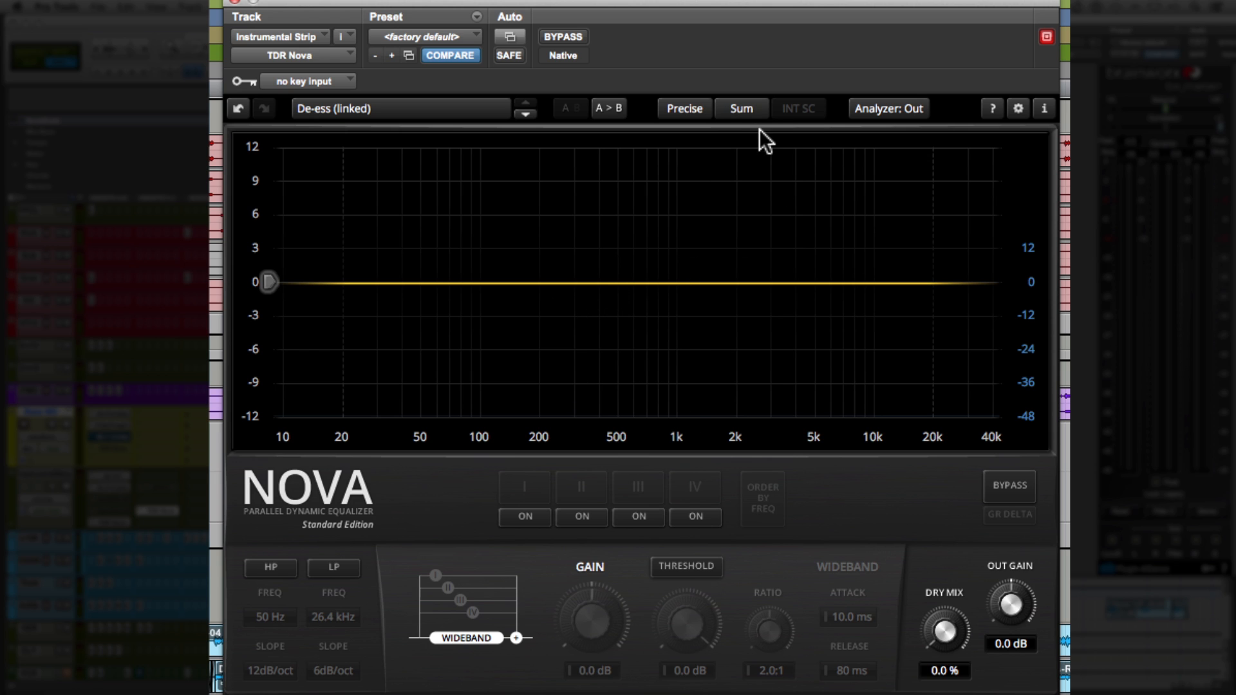
{"action": "left_click", "coordinate": [739, 108]}
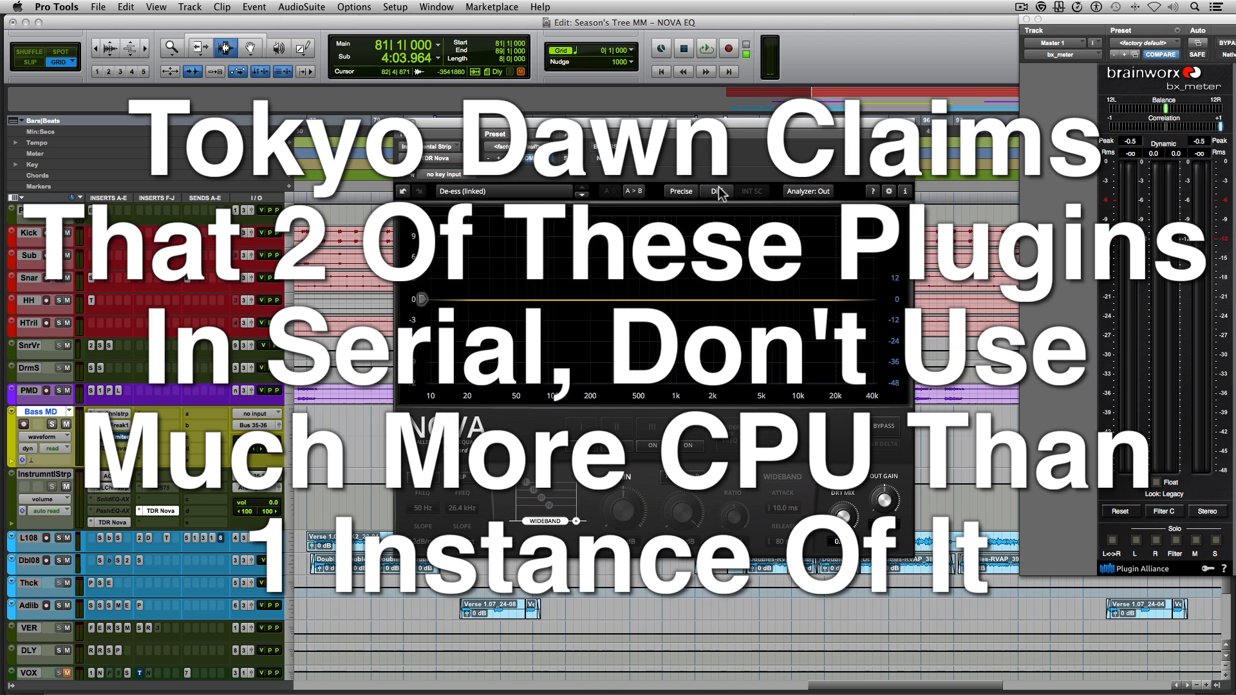
{"action": "left_click", "coordinate": [715, 191]}
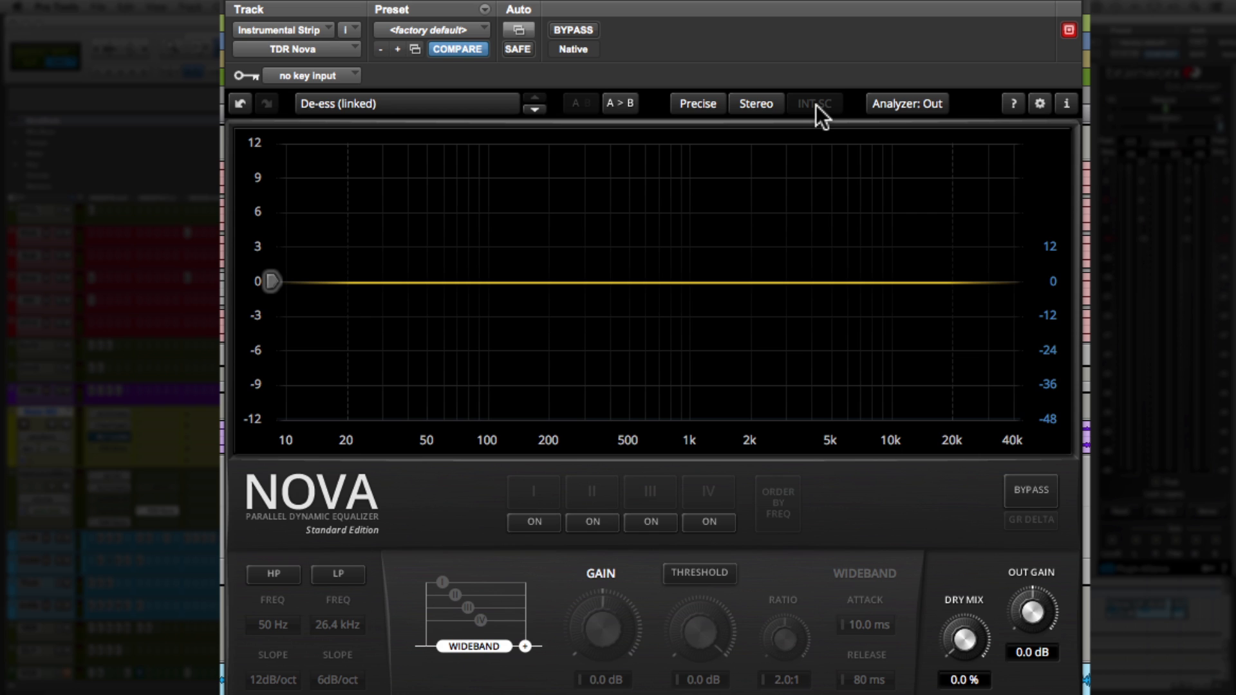
{"action": "mouse_move", "coordinate": [827, 115]}
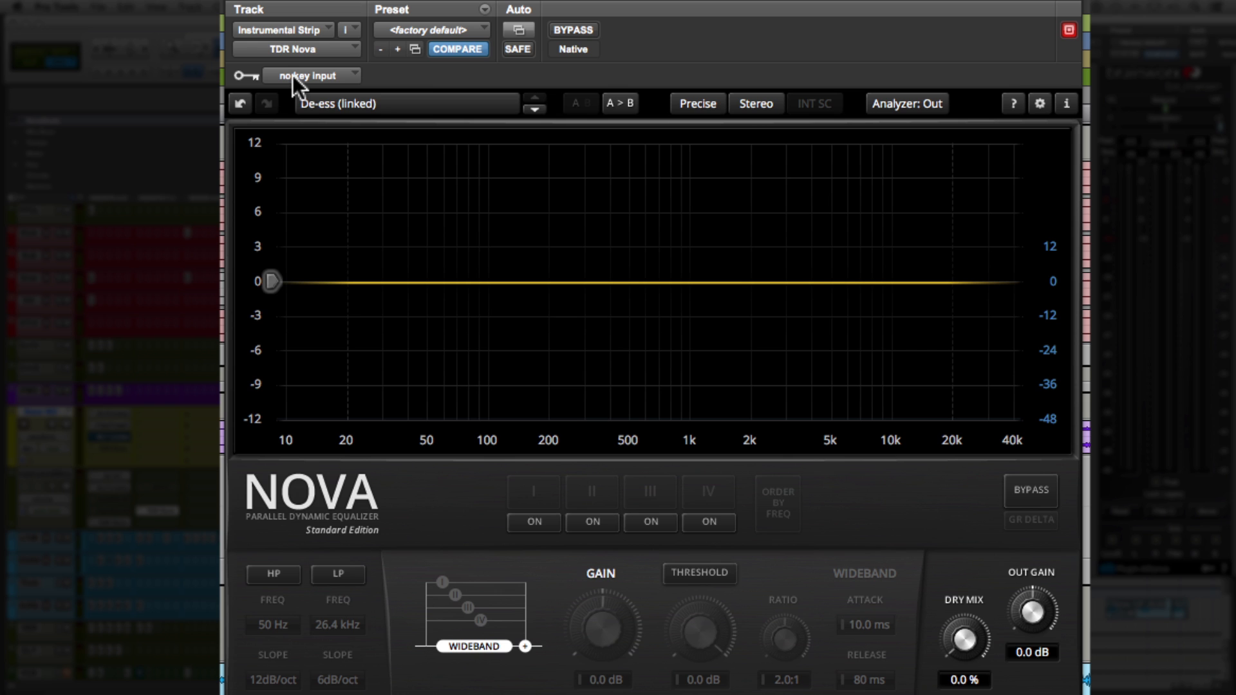
Set Nova's key input to Bus 13 and switch detection from INT SC to EXT SC.
{"action": "left_click", "coordinate": [310, 74]}
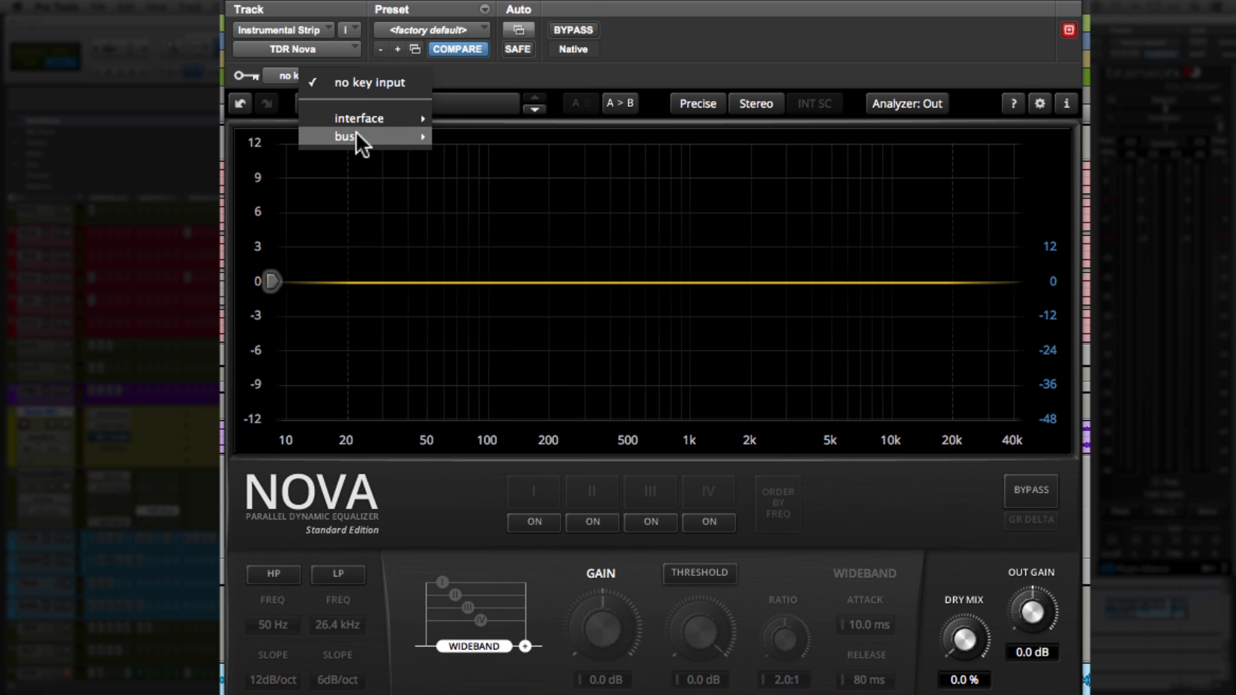
{"action": "left_click", "coordinate": [345, 136]}
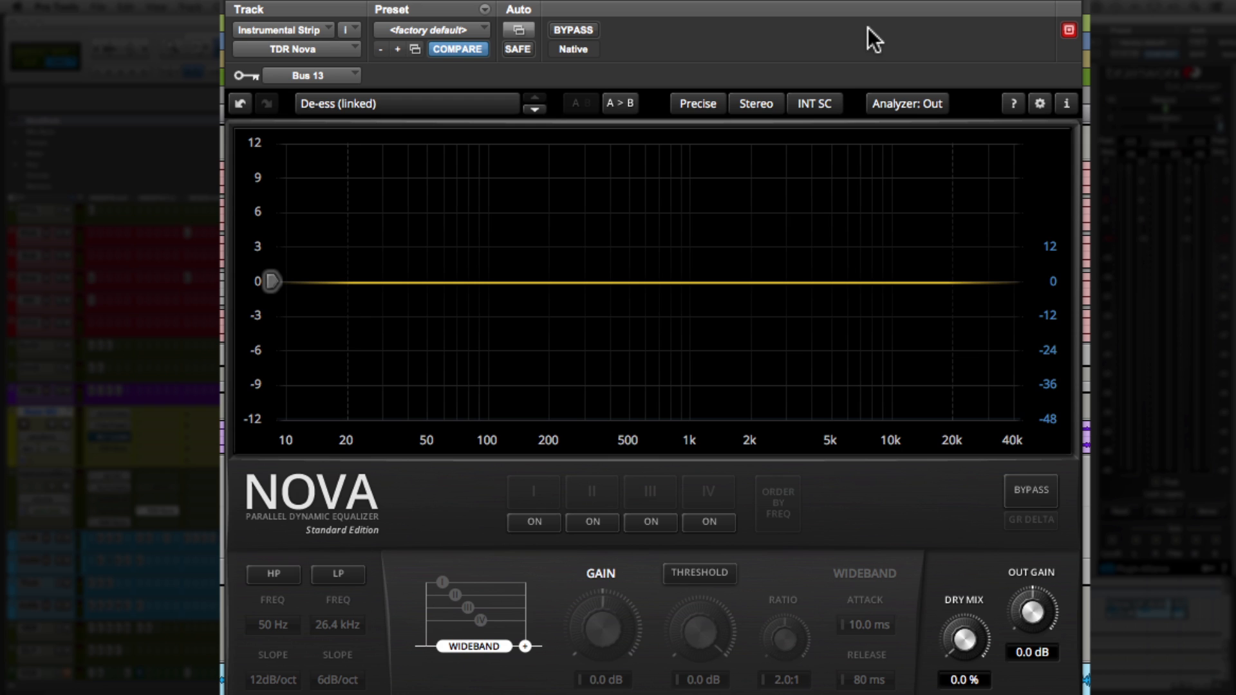
{"action": "left_click", "coordinate": [814, 103]}
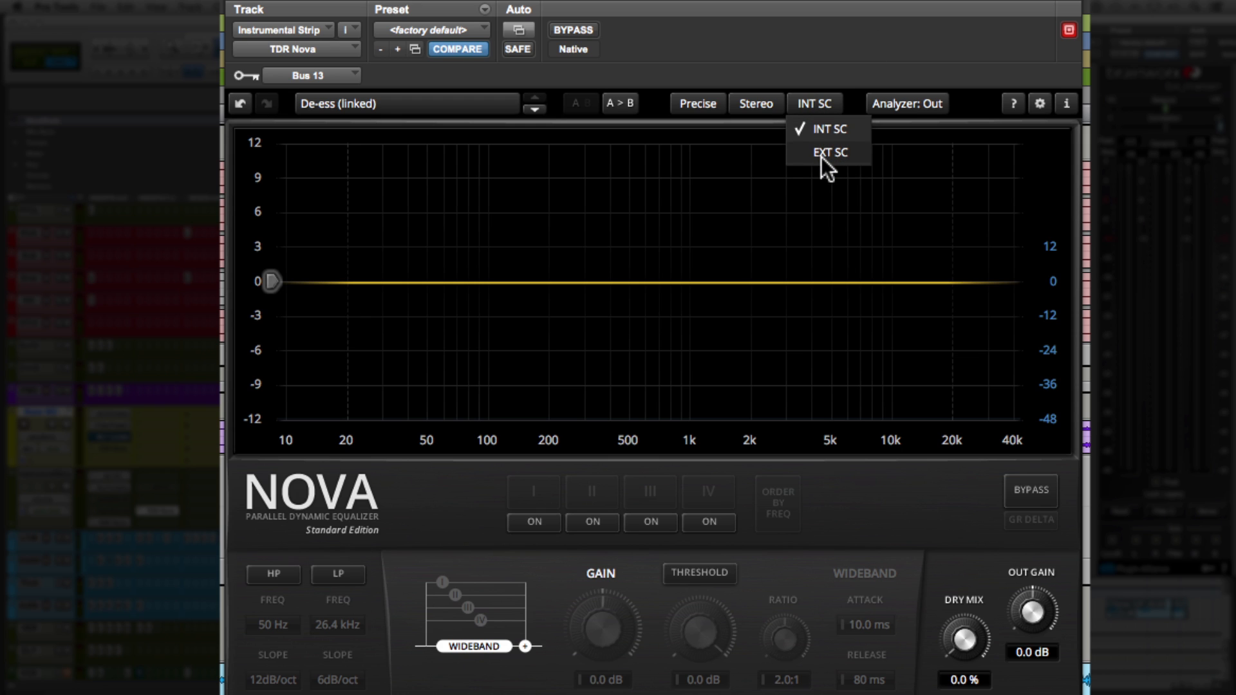
{"action": "left_click", "coordinate": [829, 152]}
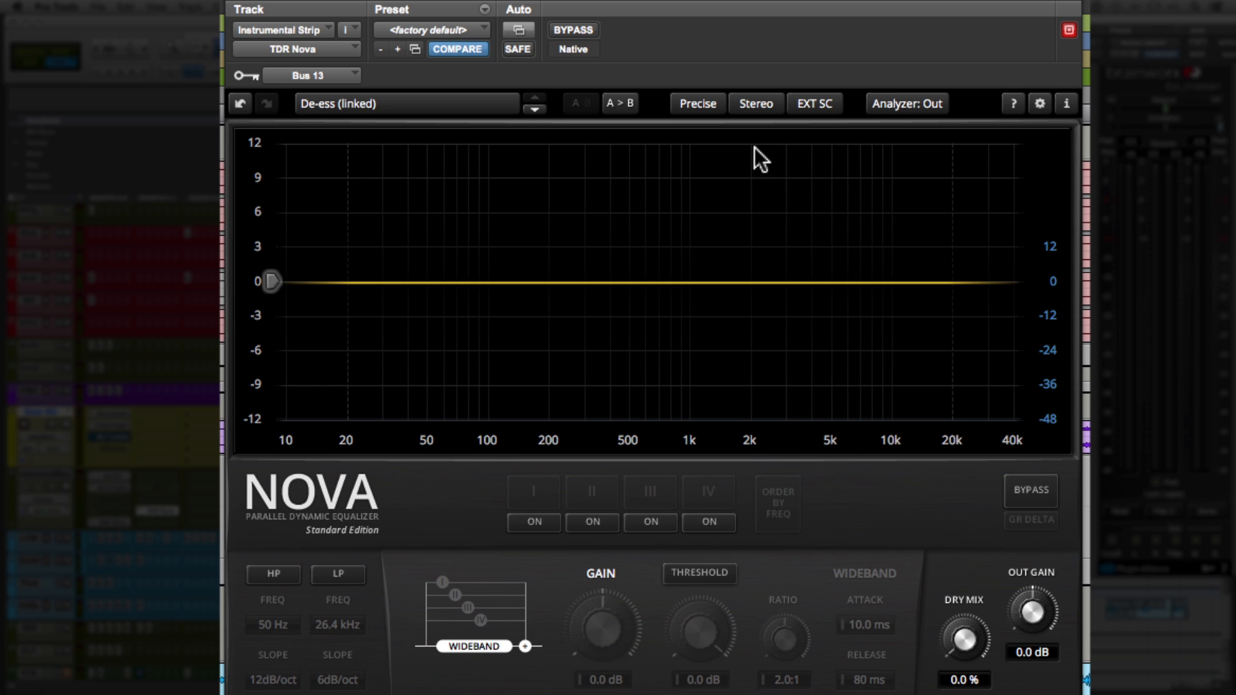
{"action": "mouse_move", "coordinate": [502, 355]}
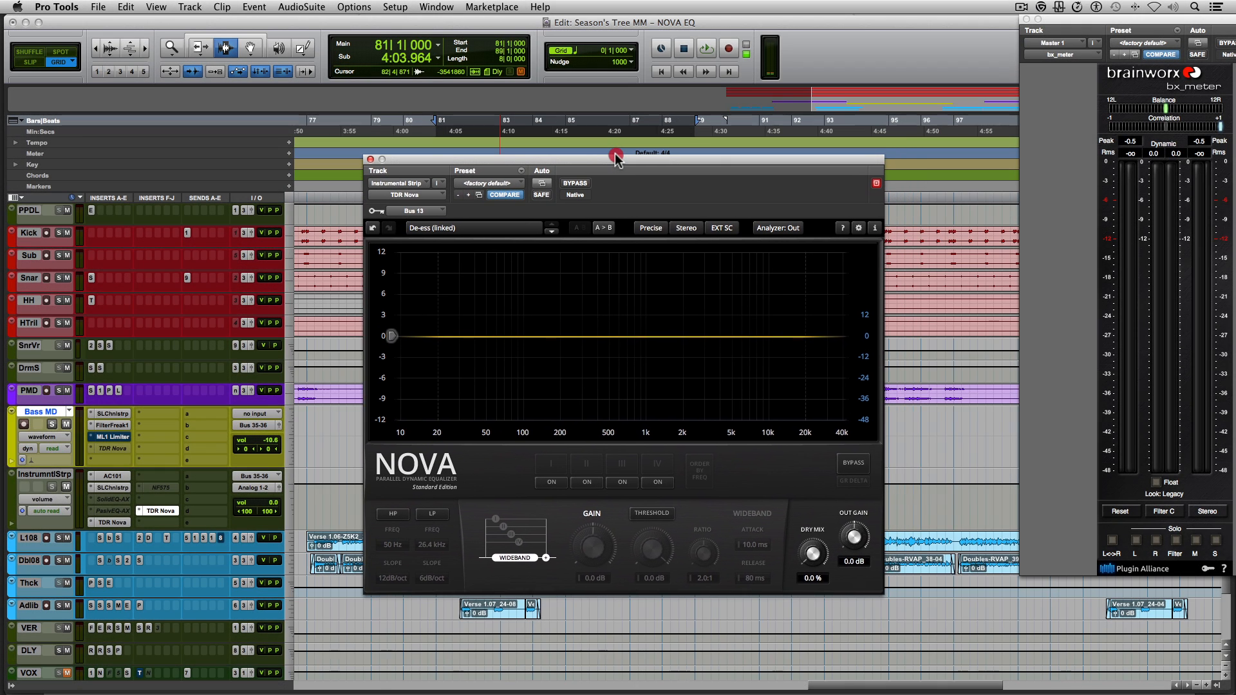
Reposition the plugin window and clear the key input back to none, reverting to INT SC.
{"action": "left_click_drag", "start_coordinate": [617, 158], "coordinate": [623, 122]}
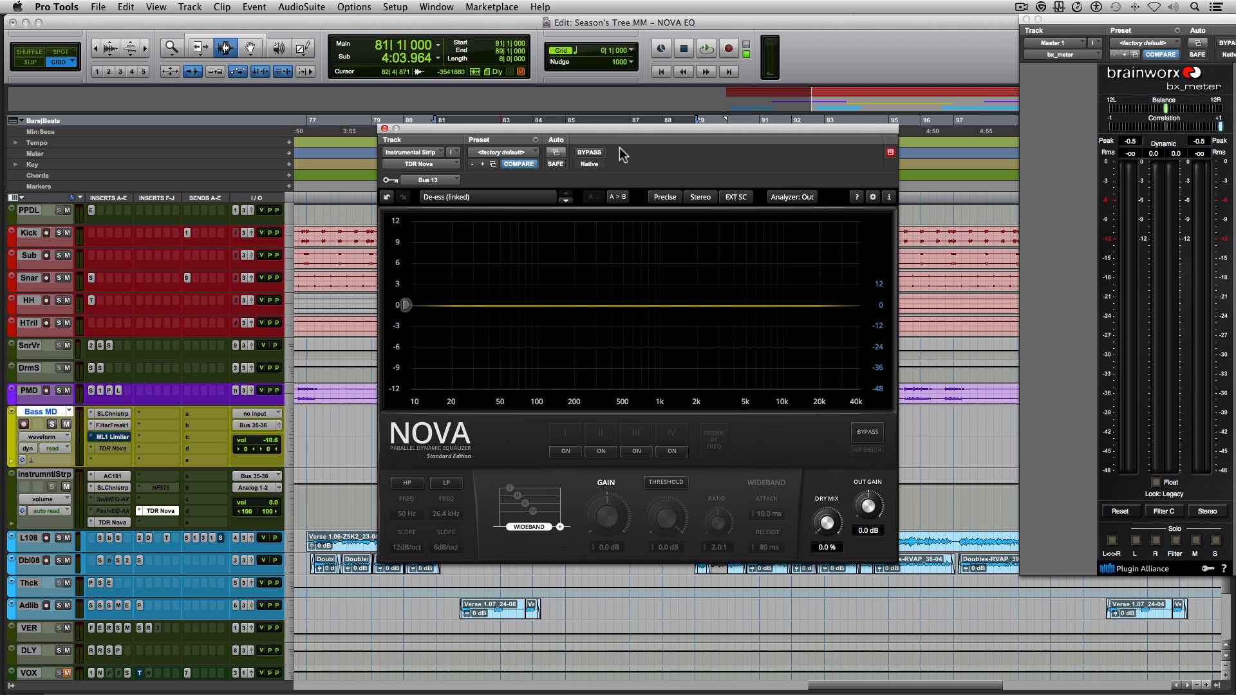
{"action": "mouse_move", "coordinate": [645, 159]}
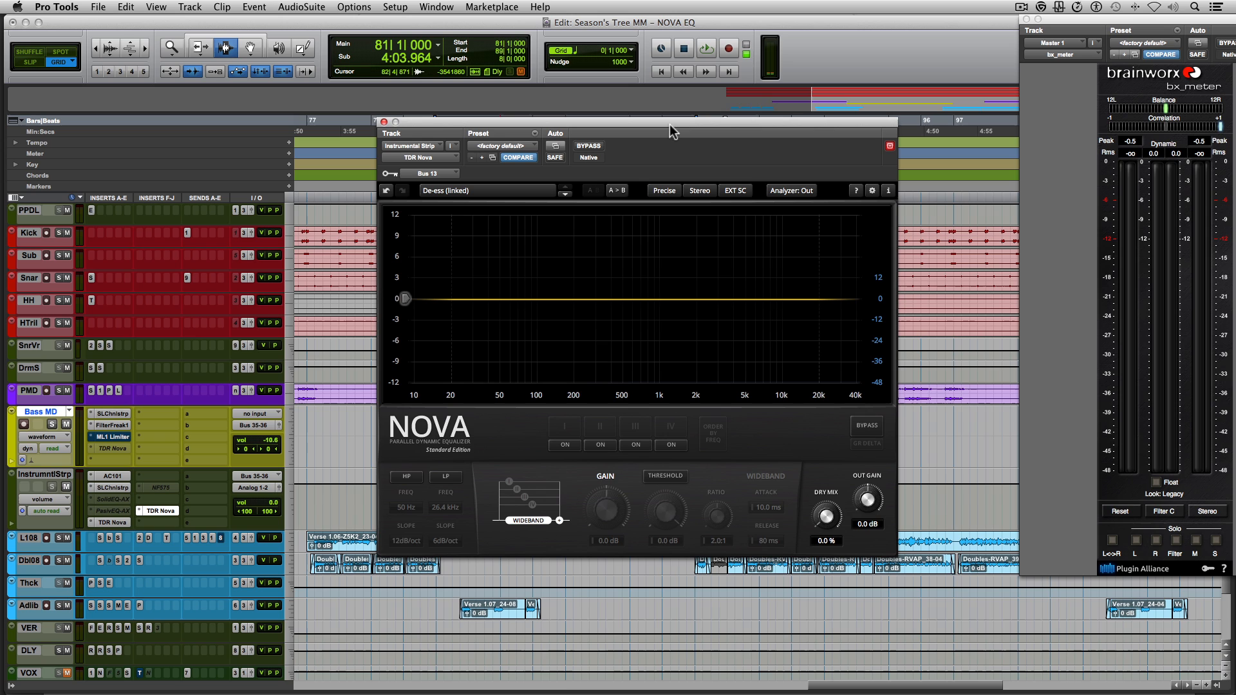
{"action": "mouse_move", "coordinate": [466, 281]}
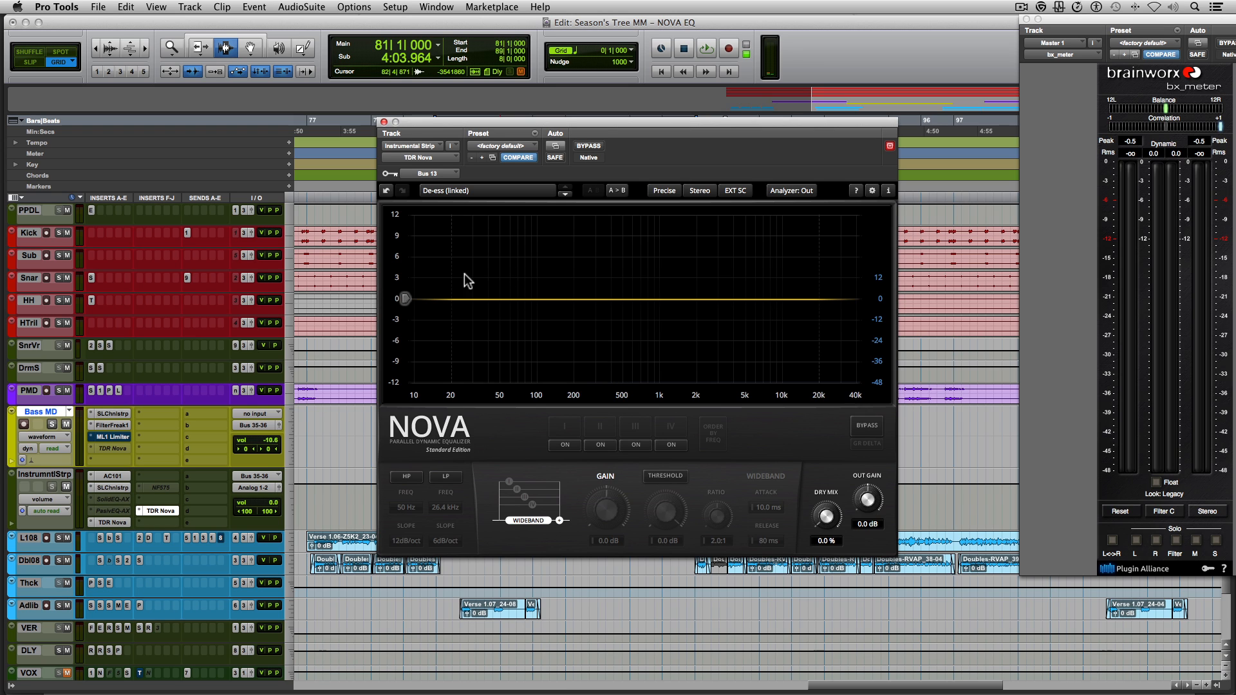
{"action": "mouse_move", "coordinate": [563, 319]}
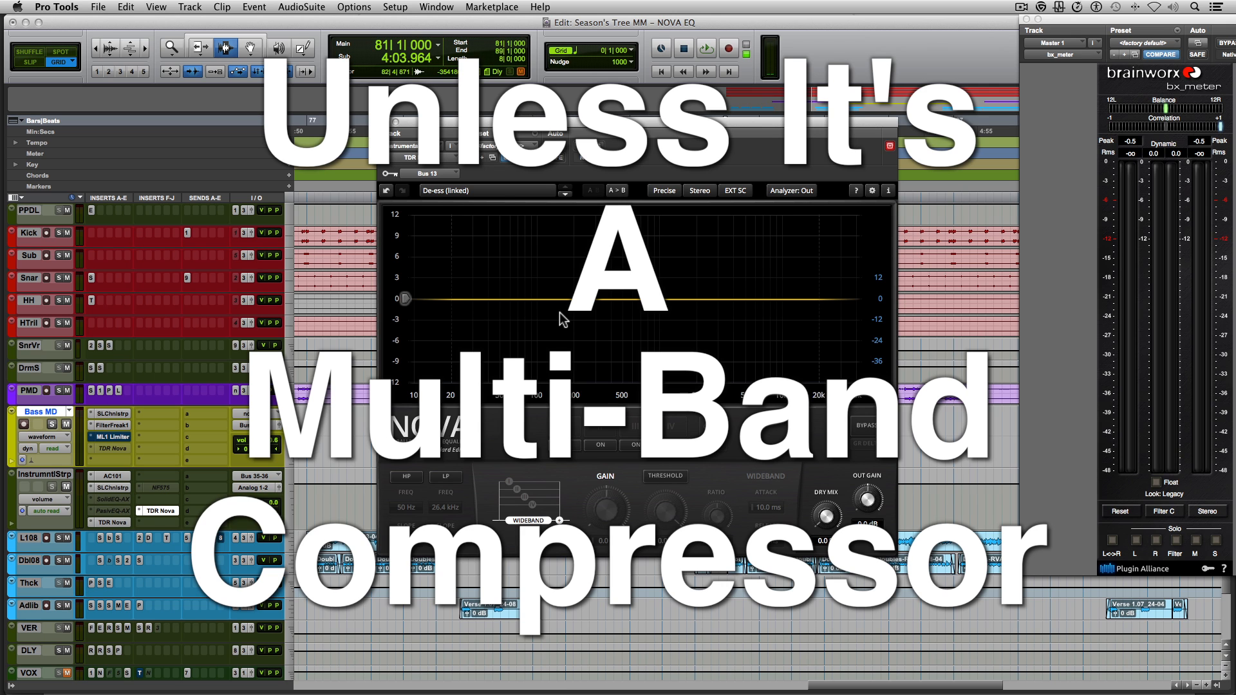
{"action": "left_click", "coordinate": [735, 191]}
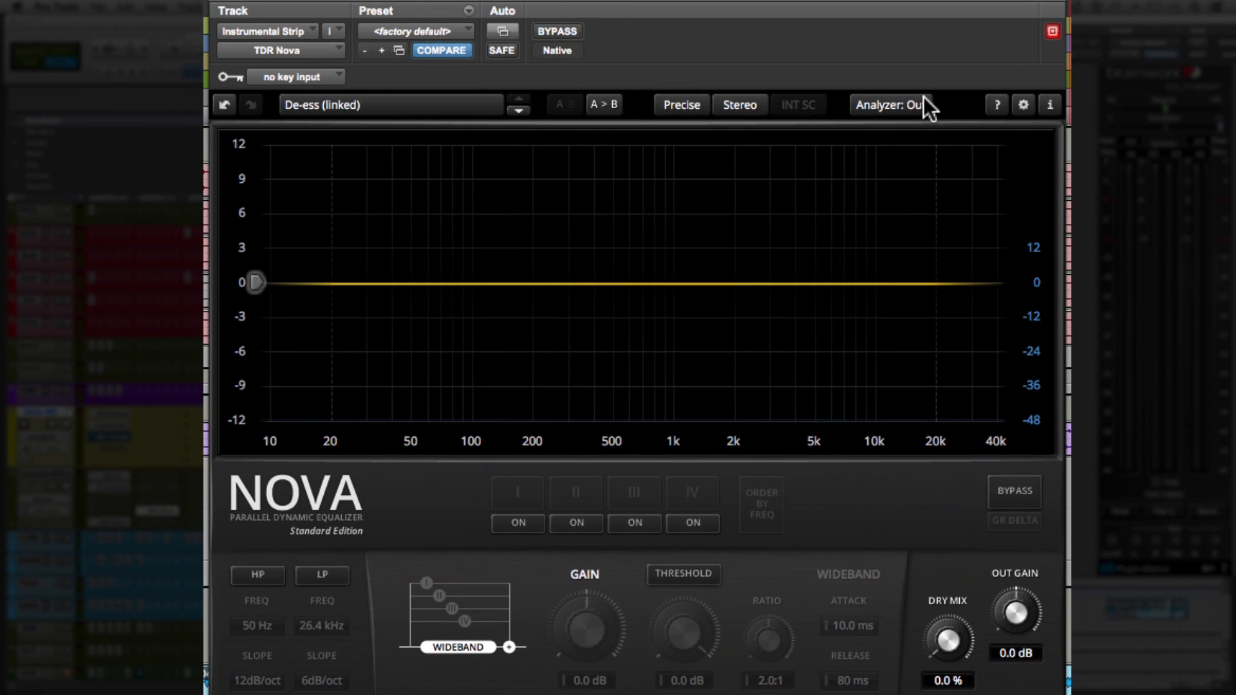
{"action": "mouse_move", "coordinate": [918, 118]}
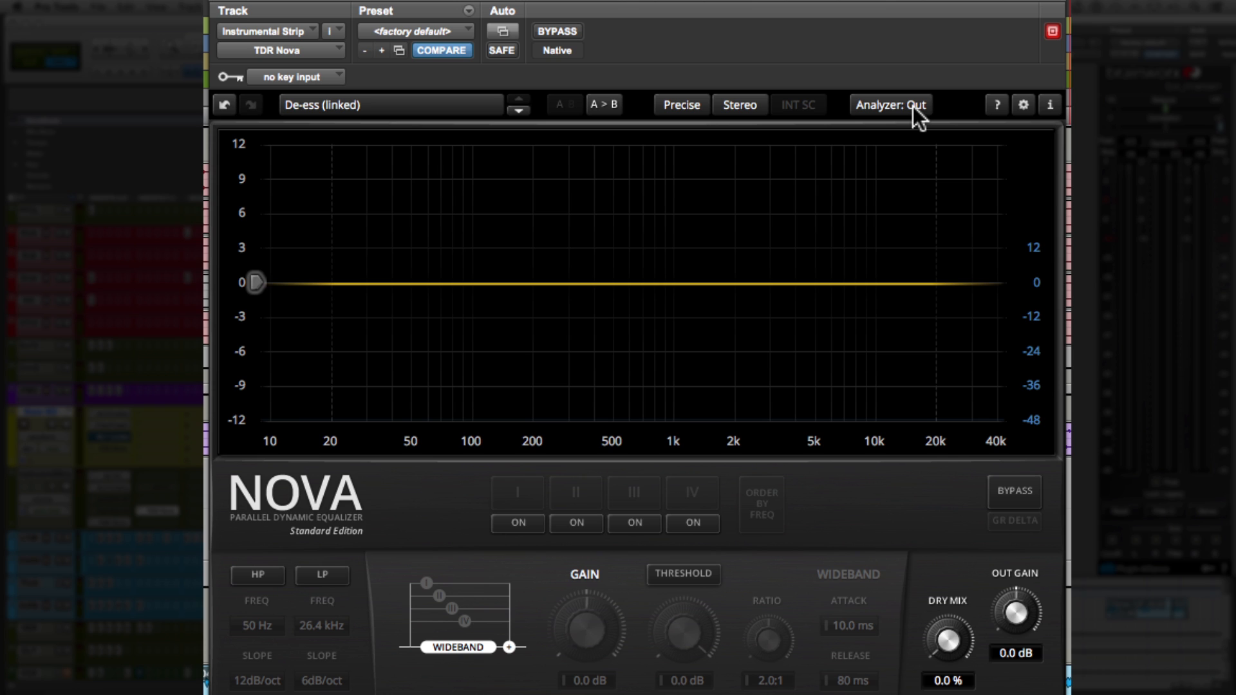
{"action": "mouse_move", "coordinate": [388, 239]}
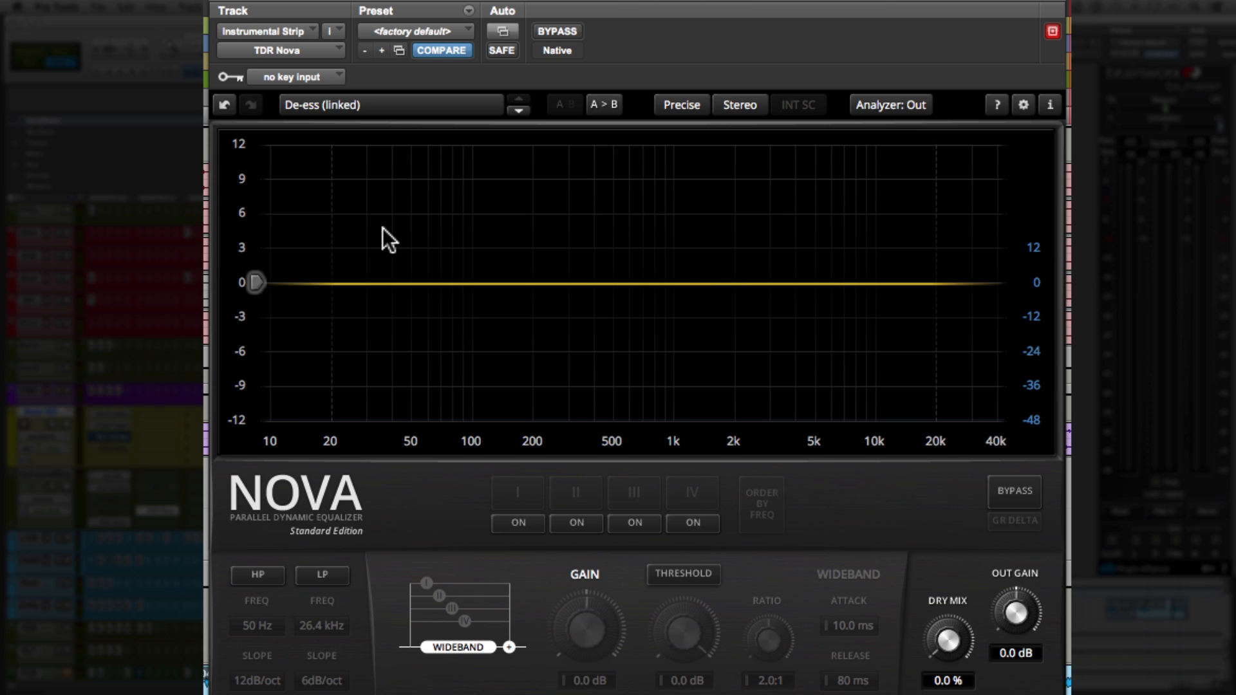
{"action": "mouse_move", "coordinate": [746, 349]}
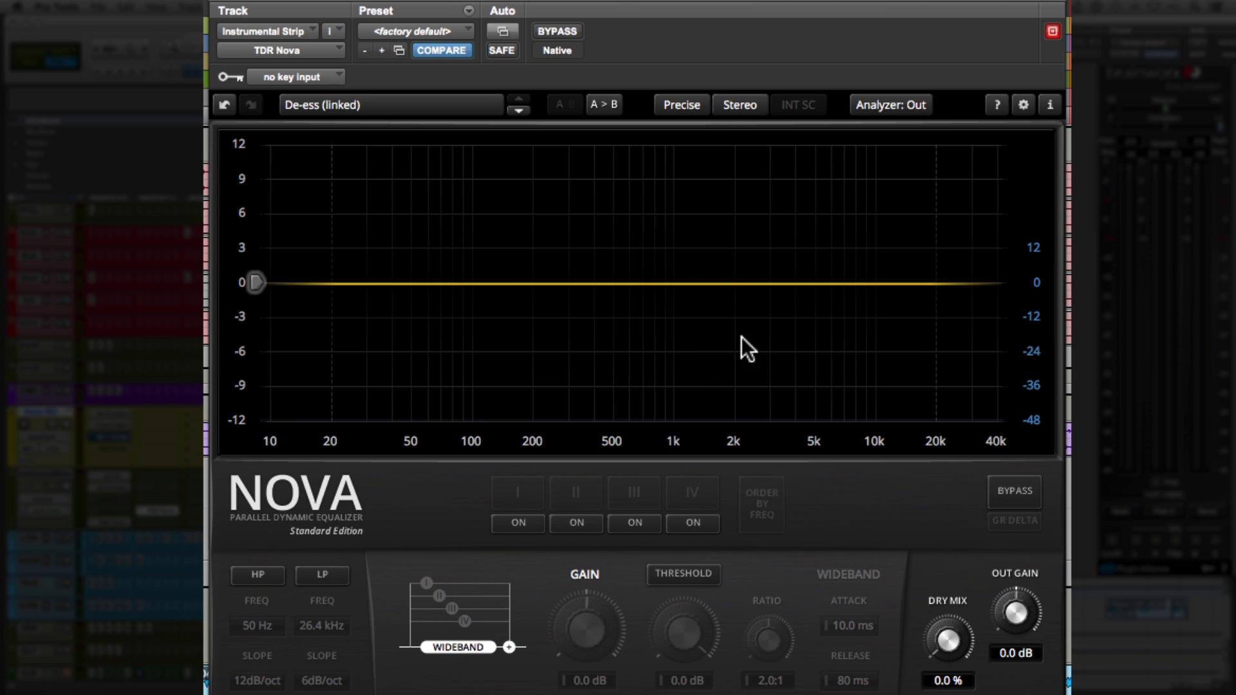
{"action": "mouse_move", "coordinate": [525, 333]}
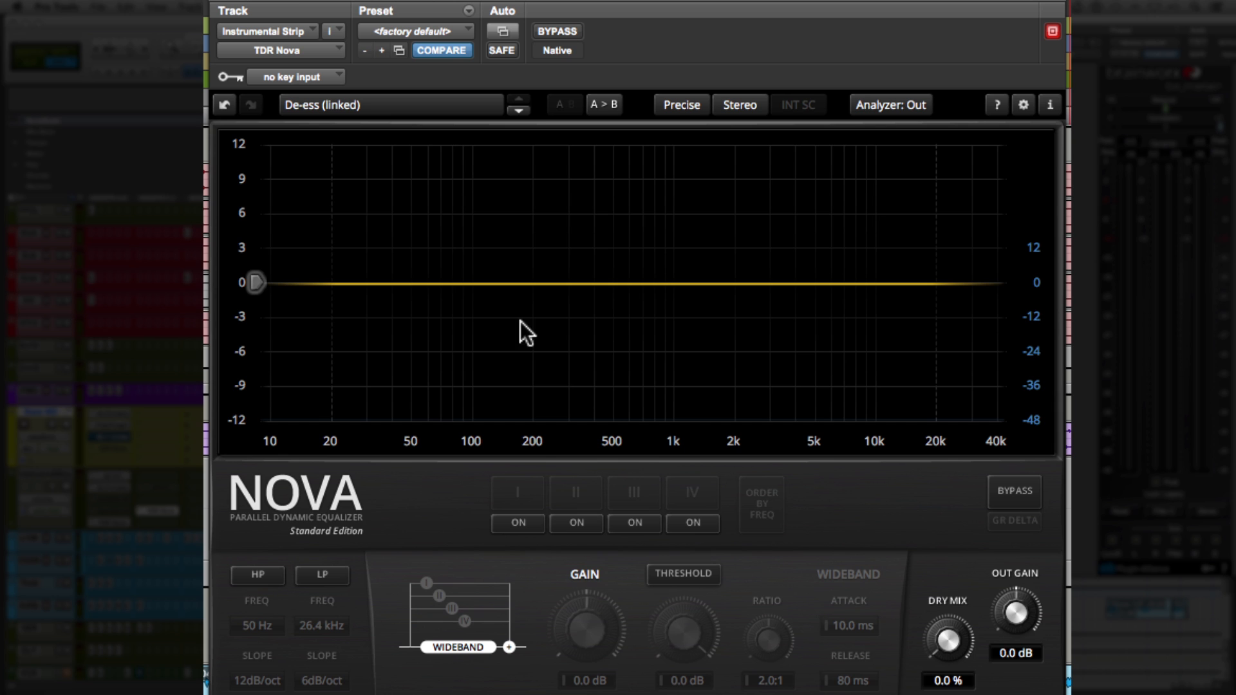
{"action": "mouse_move", "coordinate": [631, 339]}
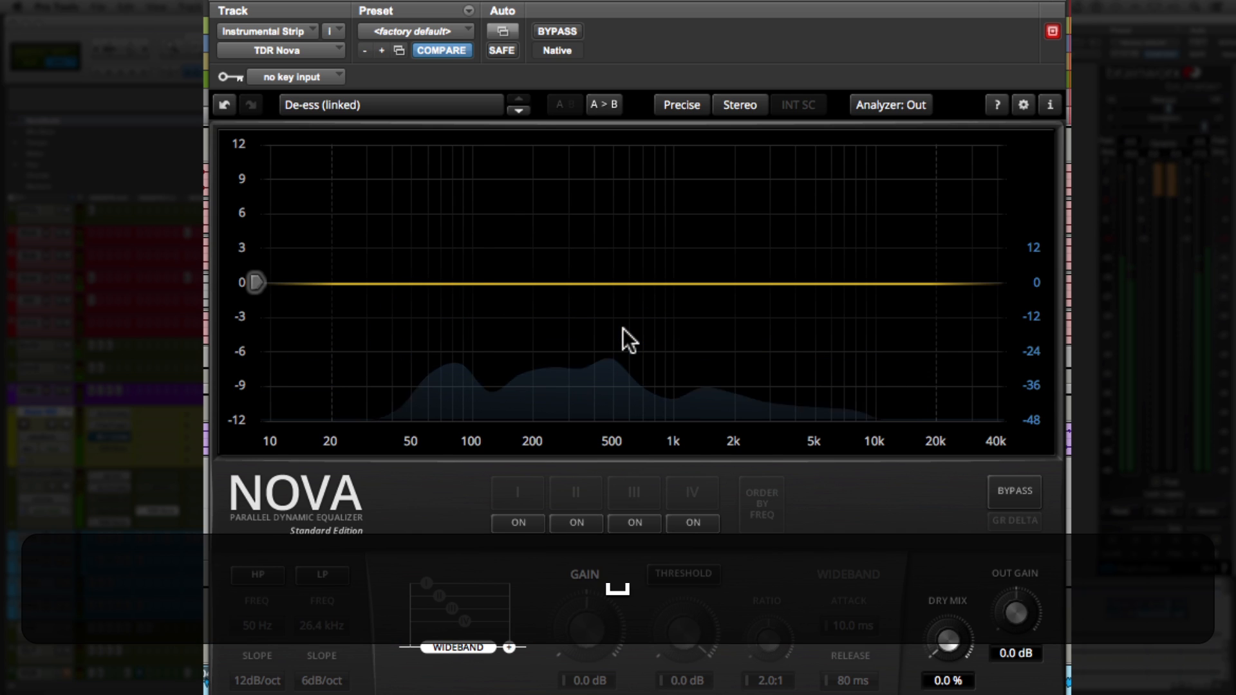
{"action": "left_click", "coordinate": [889, 104]}
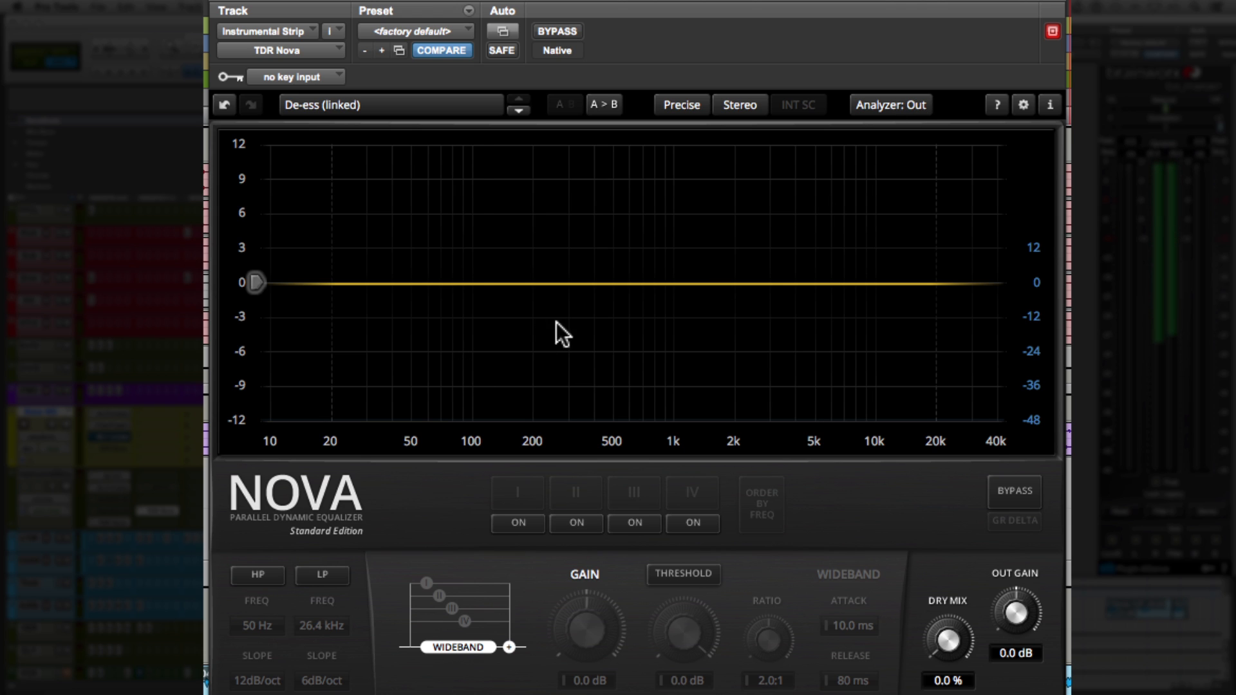
{"action": "mouse_move", "coordinate": [669, 409]}
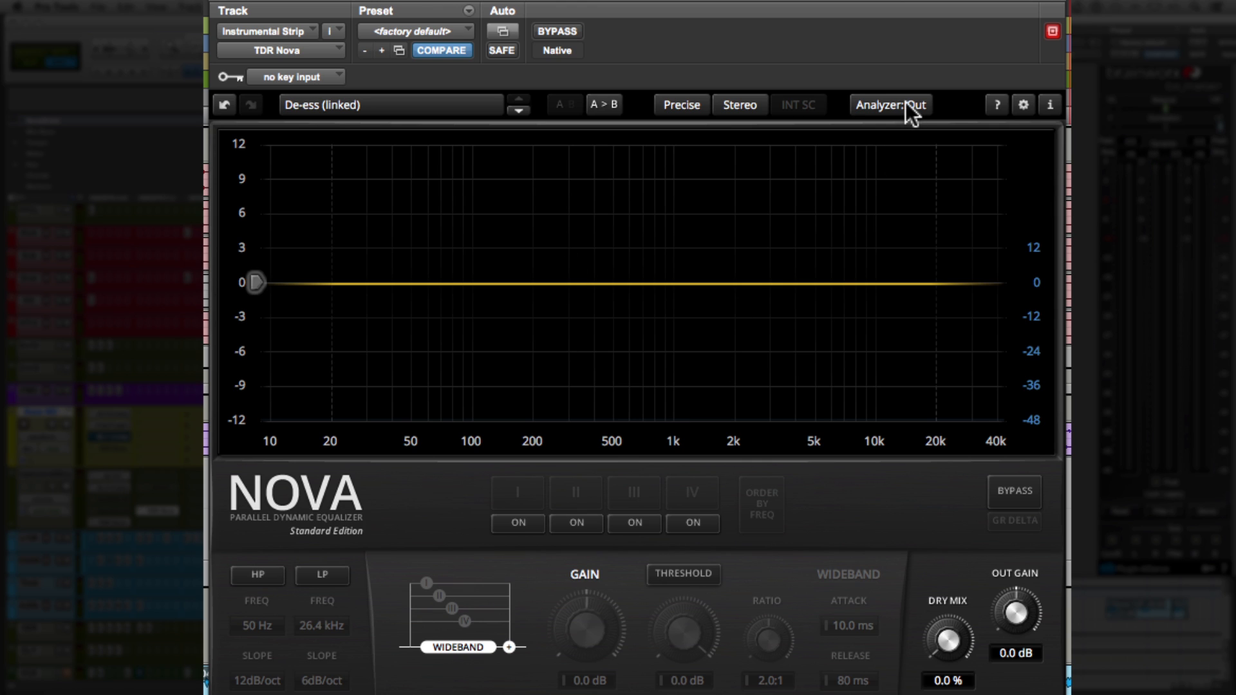
{"action": "left_click", "coordinate": [889, 105]}
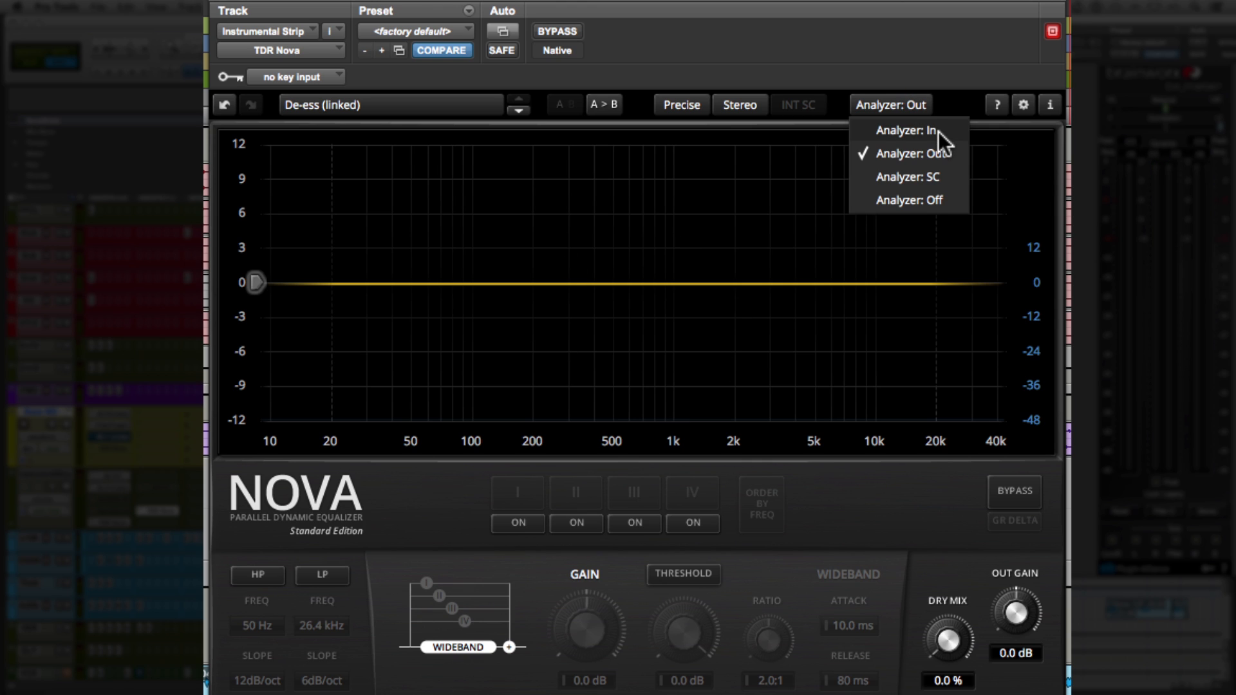
{"action": "mouse_move", "coordinate": [939, 204]}
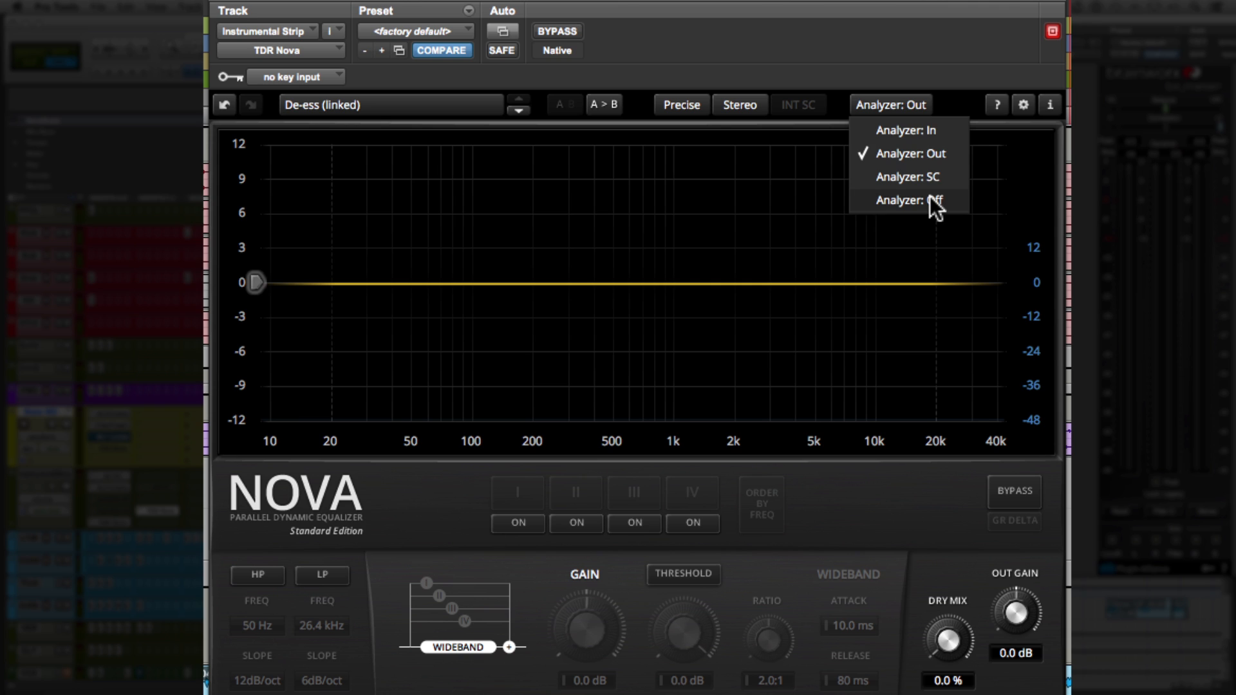
{"action": "mouse_move", "coordinate": [580, 290]}
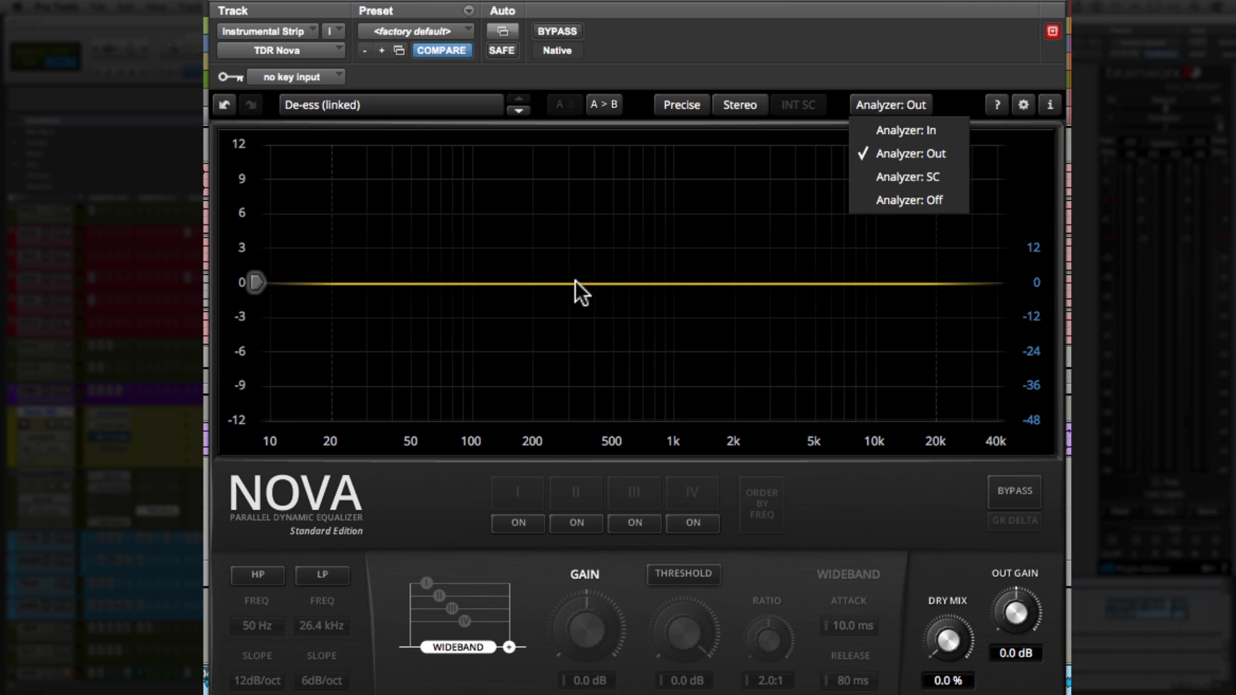
{"action": "mouse_move", "coordinate": [678, 345]}
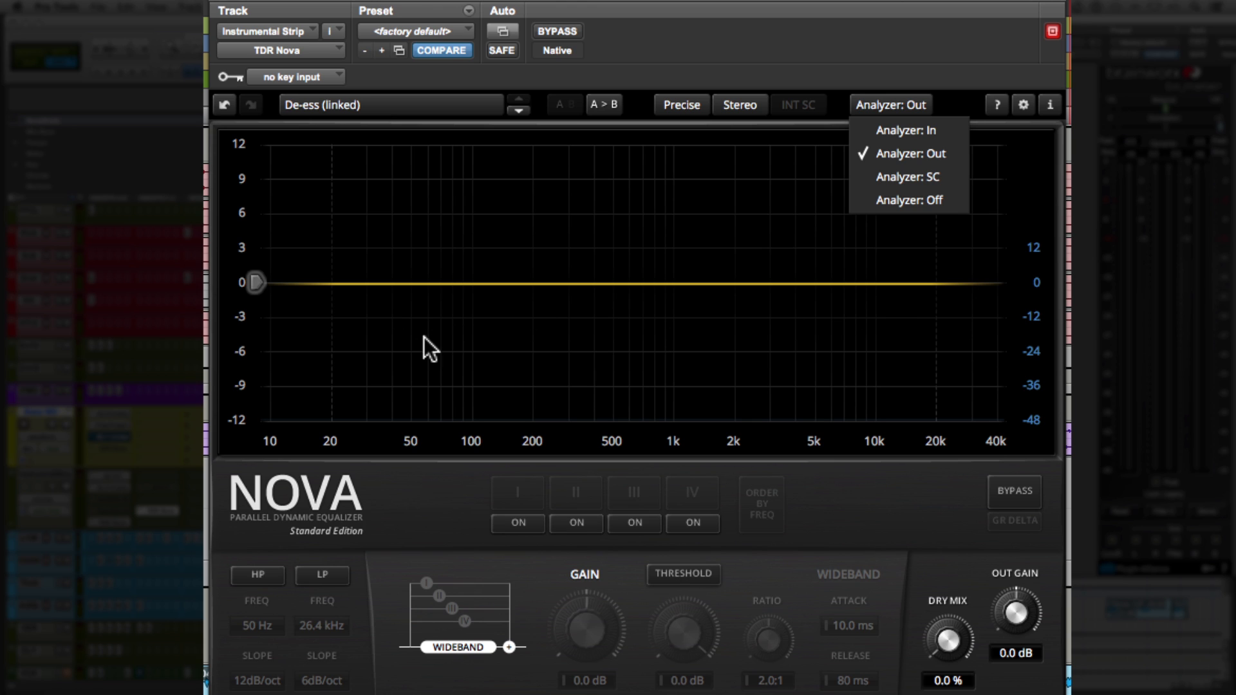
{"action": "mouse_move", "coordinate": [930, 130]}
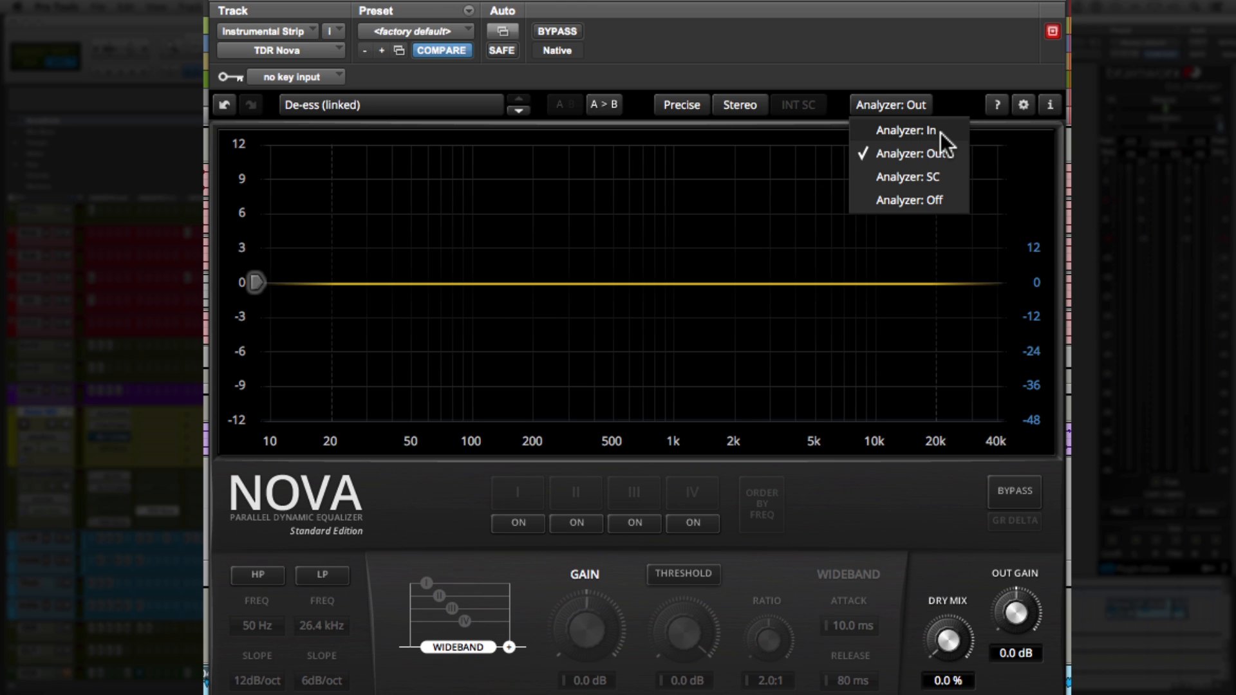
{"action": "mouse_move", "coordinate": [475, 301]}
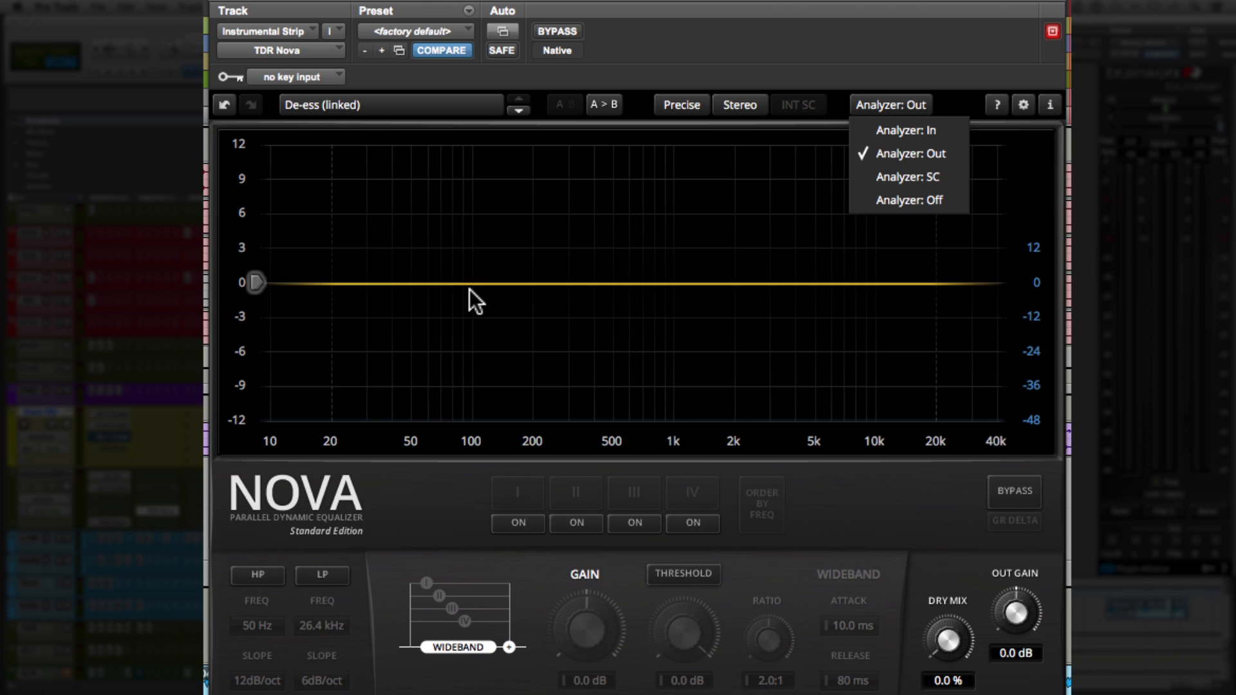
{"action": "mouse_move", "coordinate": [880, 320]}
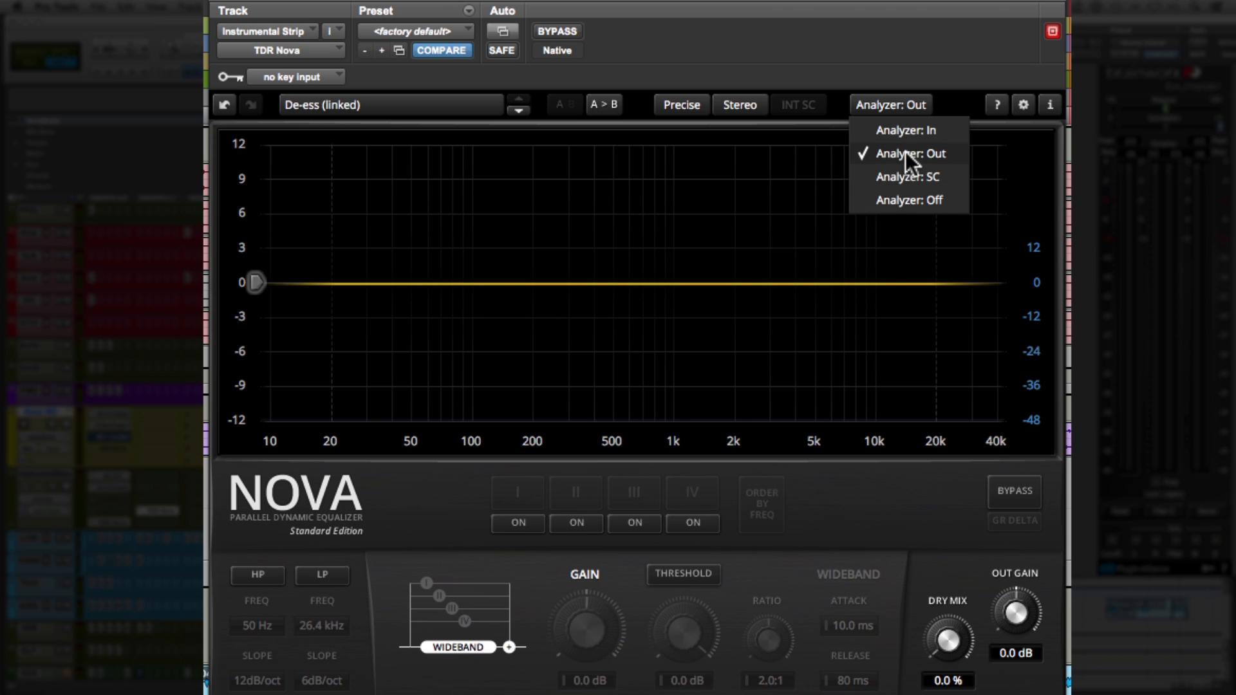
{"action": "left_click", "coordinate": [912, 154]}
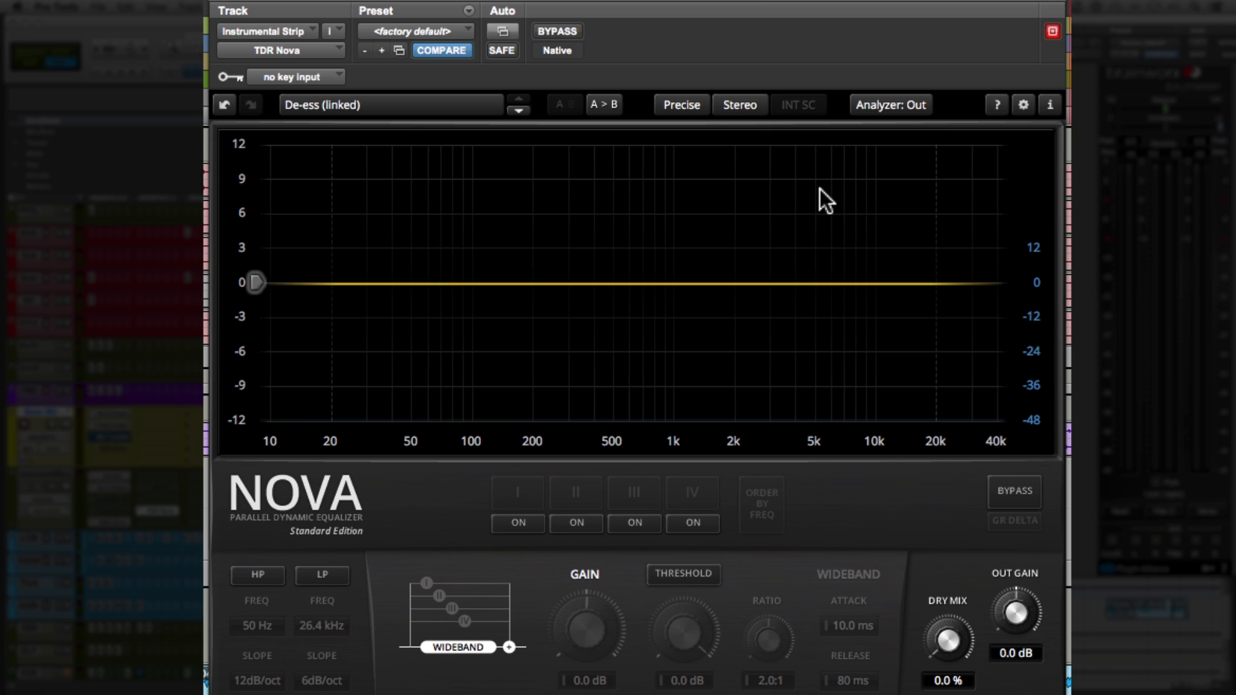
{"action": "mouse_move", "coordinate": [304, 568]}
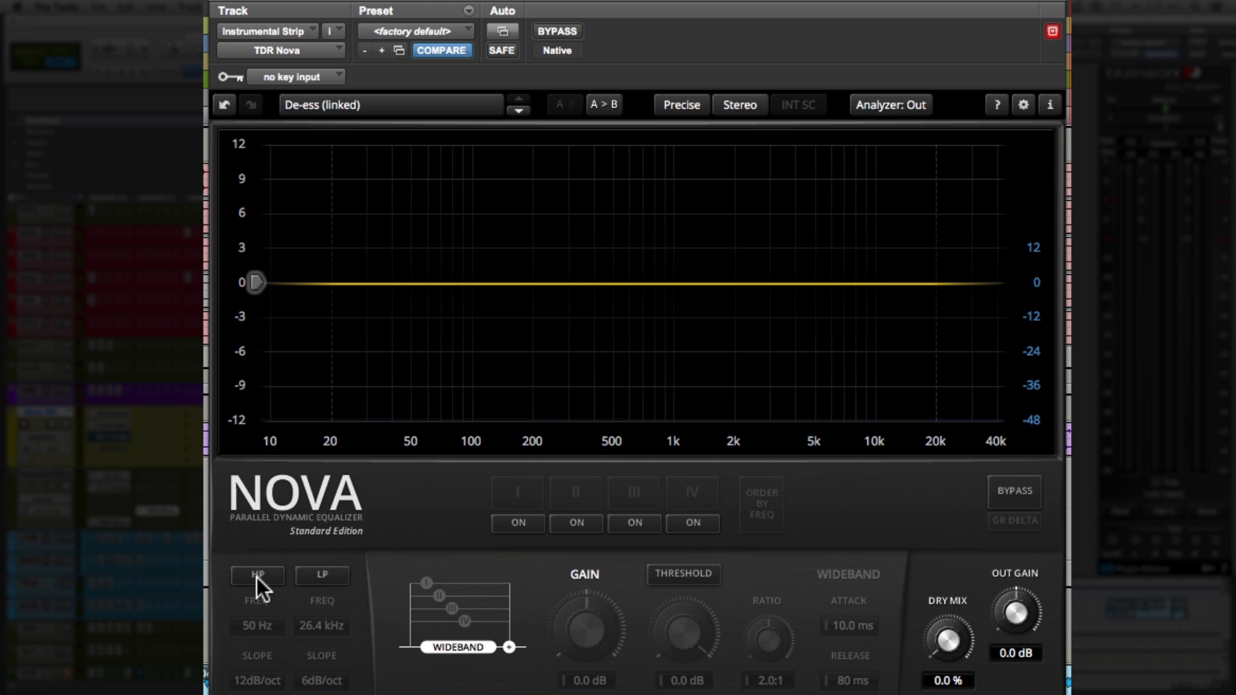
Enable the HP/LP filters, cycle the HP slope to 72dB/oct, then switch the filters off.
{"action": "left_click", "coordinate": [256, 578]}
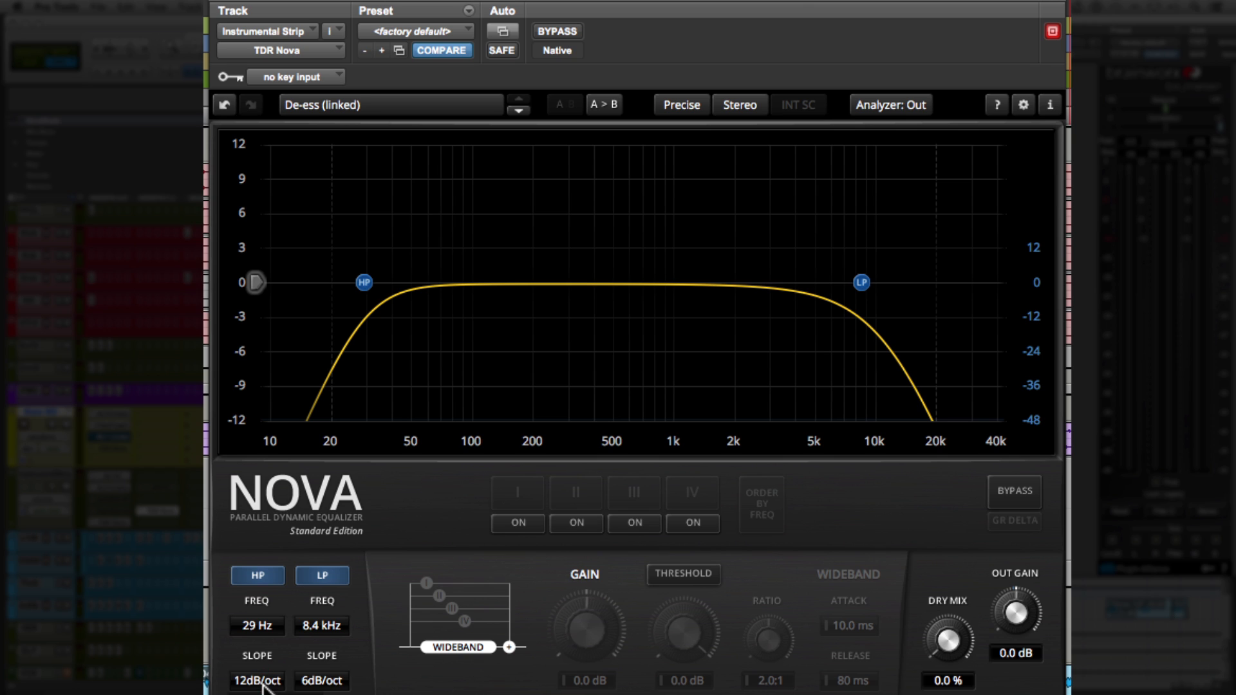
{"action": "left_click", "coordinate": [256, 680]}
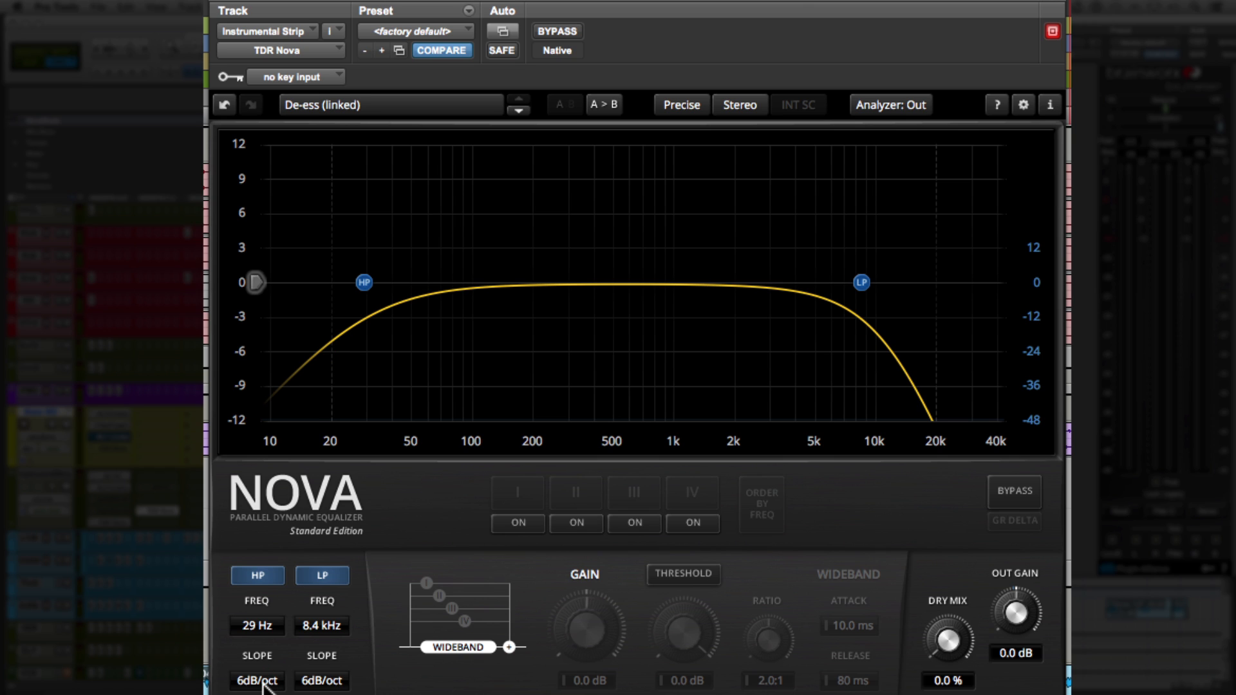
{"action": "left_click", "coordinate": [255, 680]}
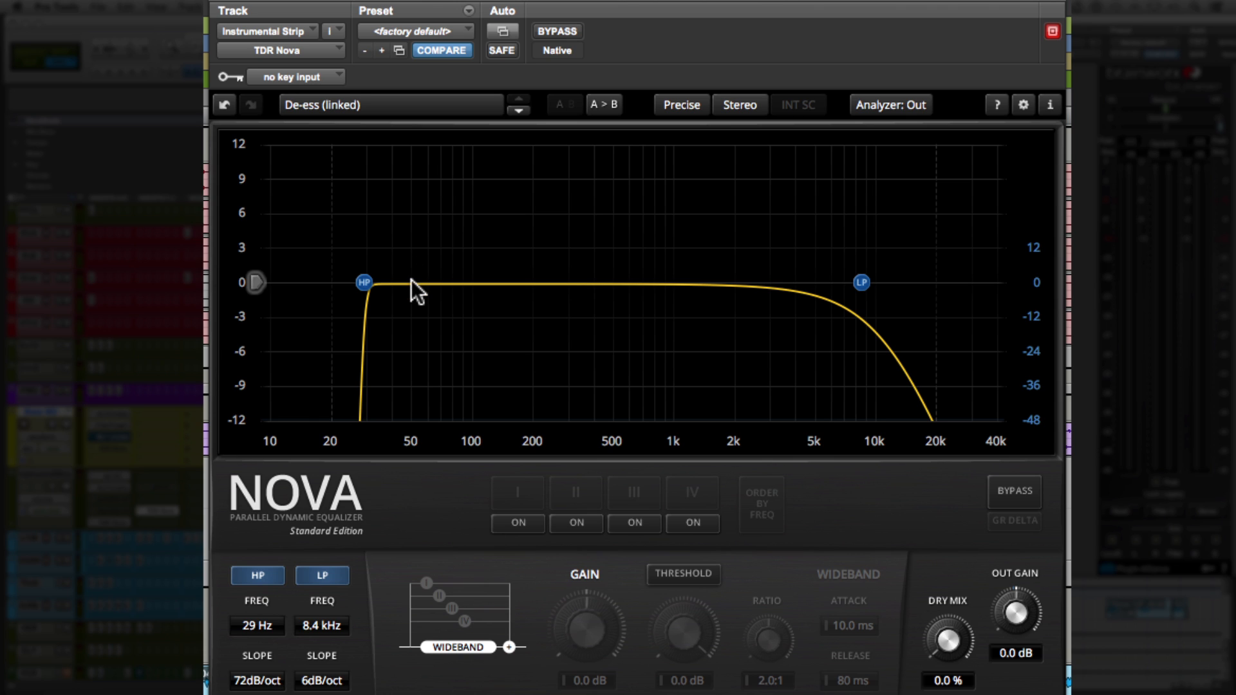
{"action": "mouse_move", "coordinate": [261, 685]}
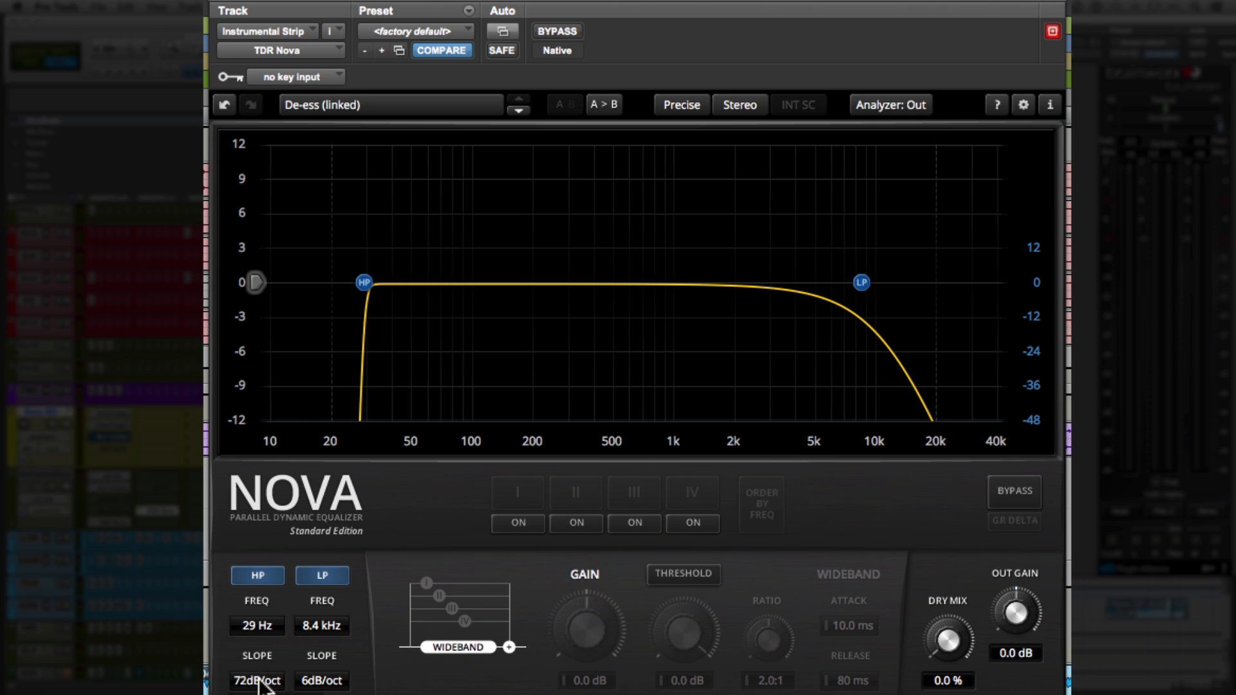
{"action": "left_click", "coordinate": [255, 679]}
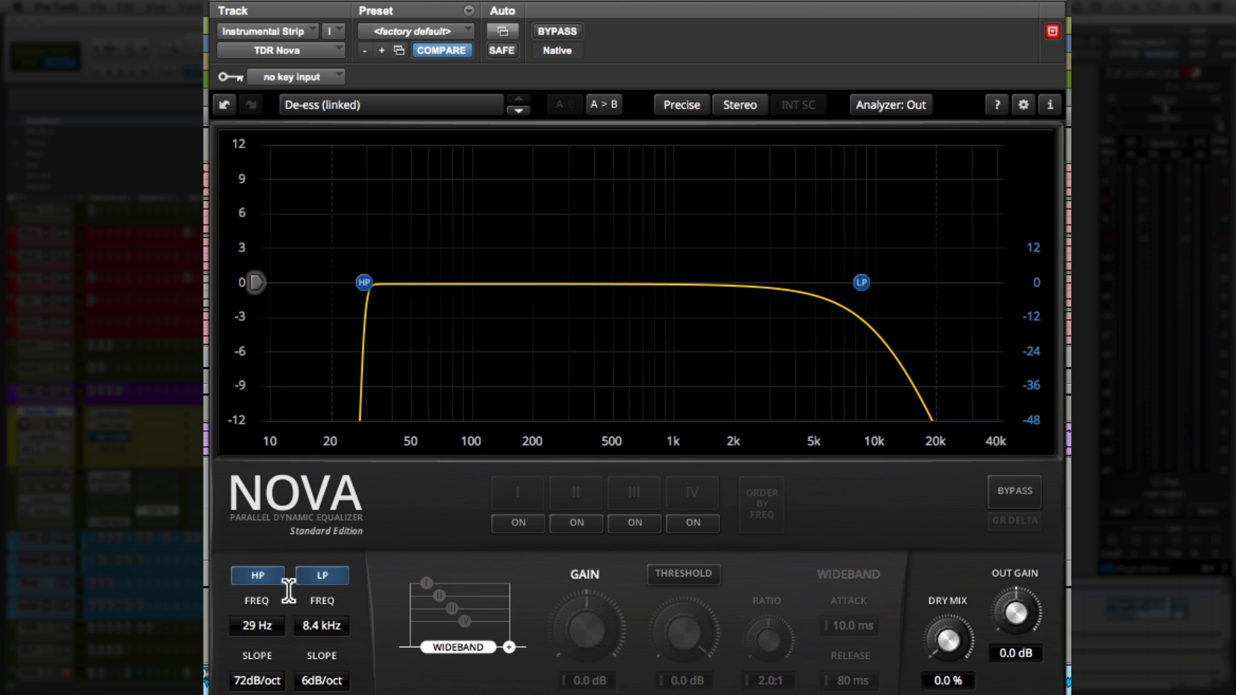
{"action": "left_click", "coordinate": [256, 578]}
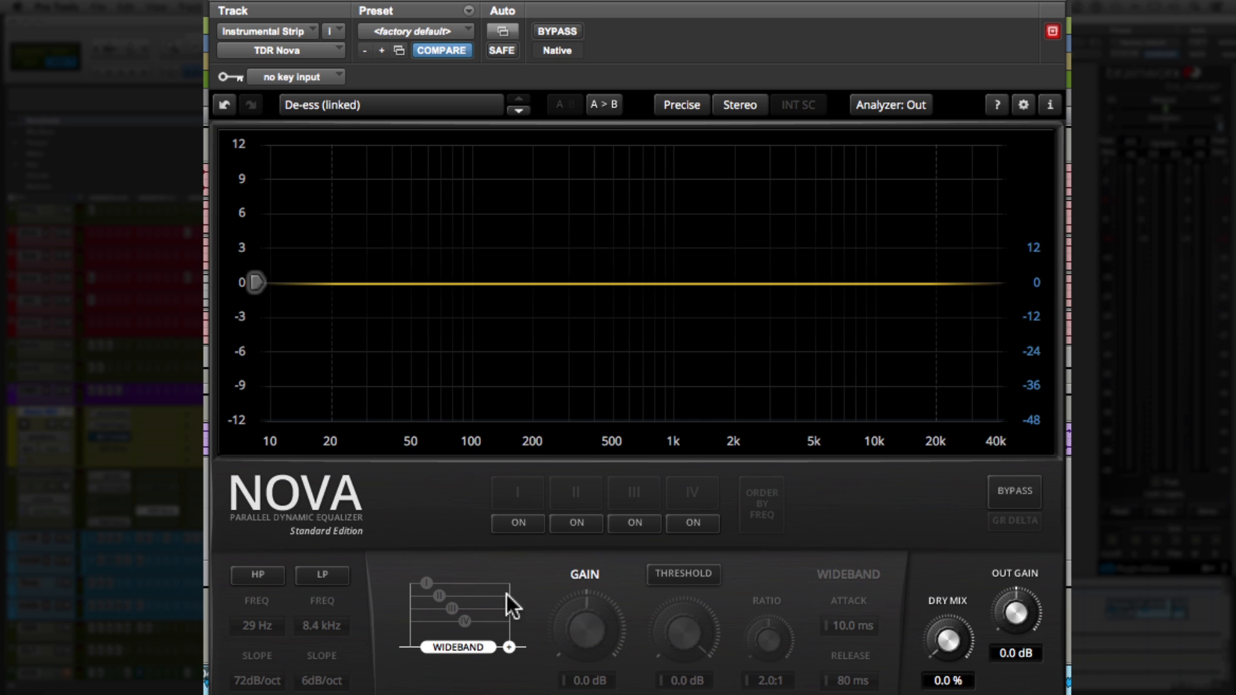
{"action": "mouse_move", "coordinate": [613, 635]}
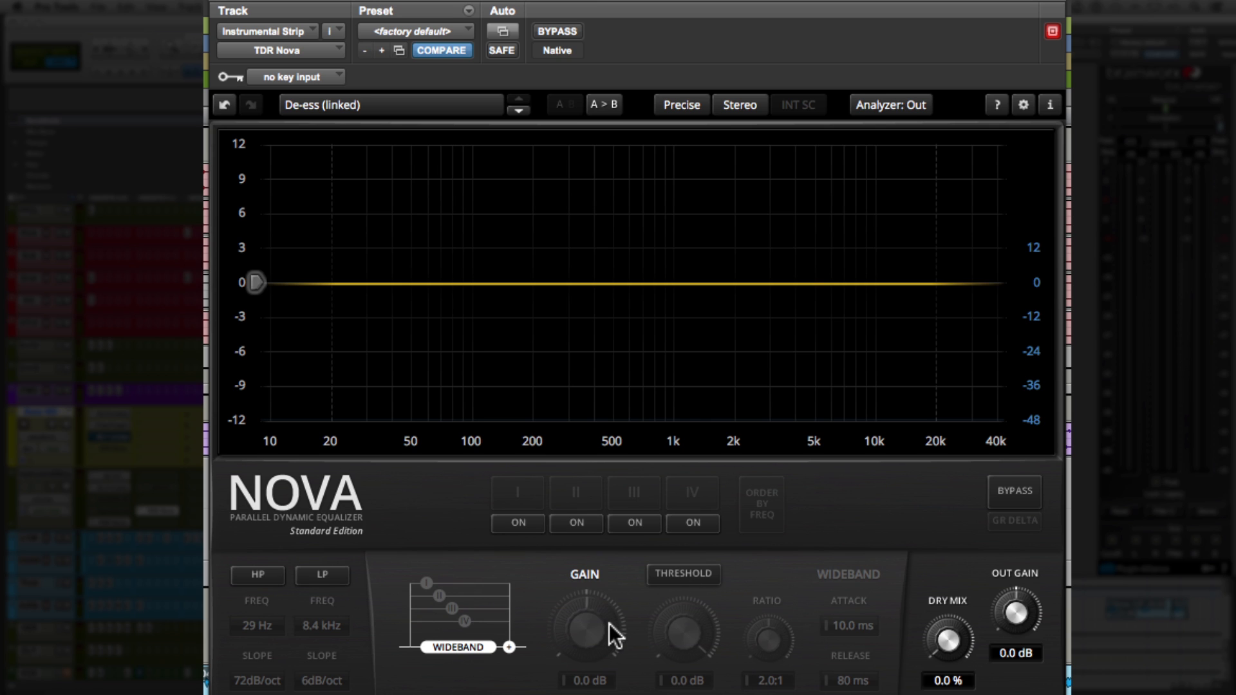
{"action": "mouse_move", "coordinate": [597, 645]}
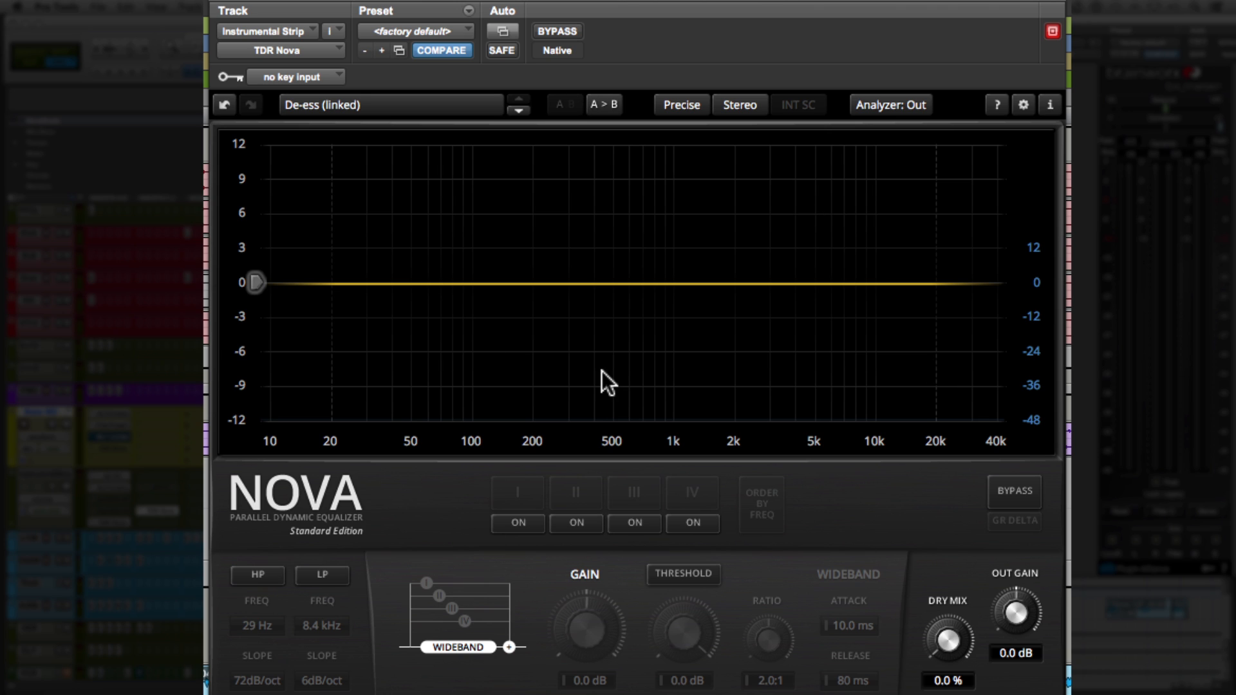
{"action": "mouse_move", "coordinate": [785, 621]}
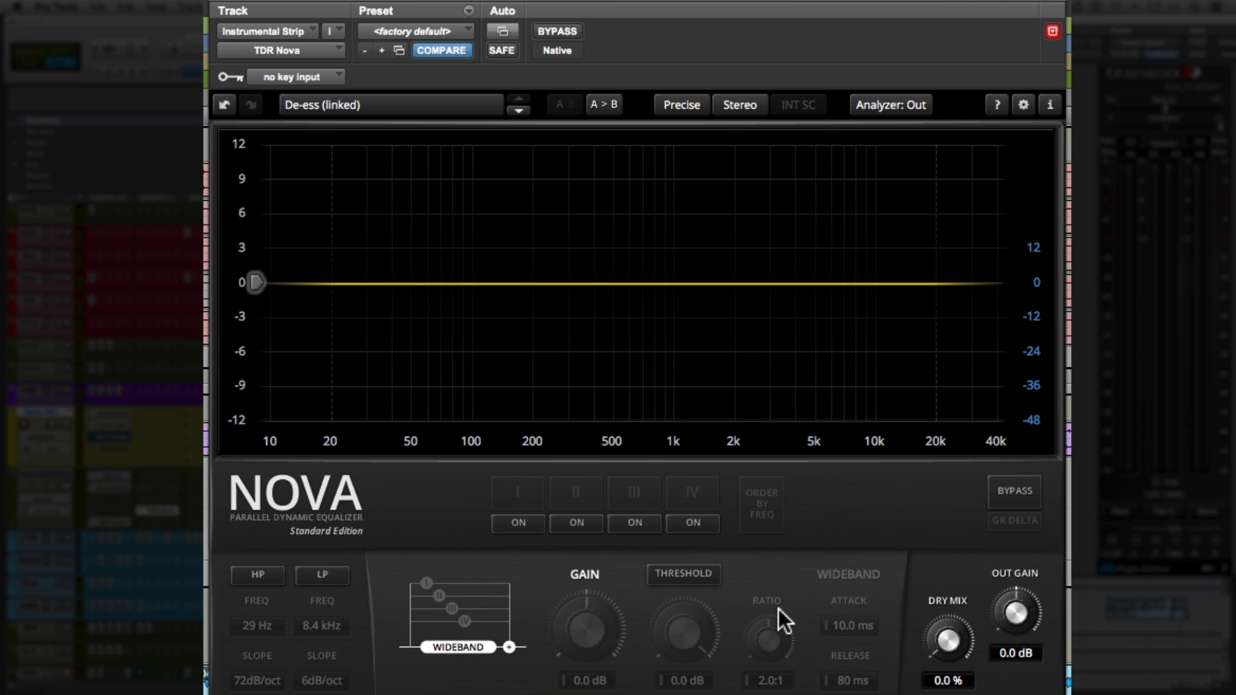
{"action": "mouse_move", "coordinate": [582, 646]}
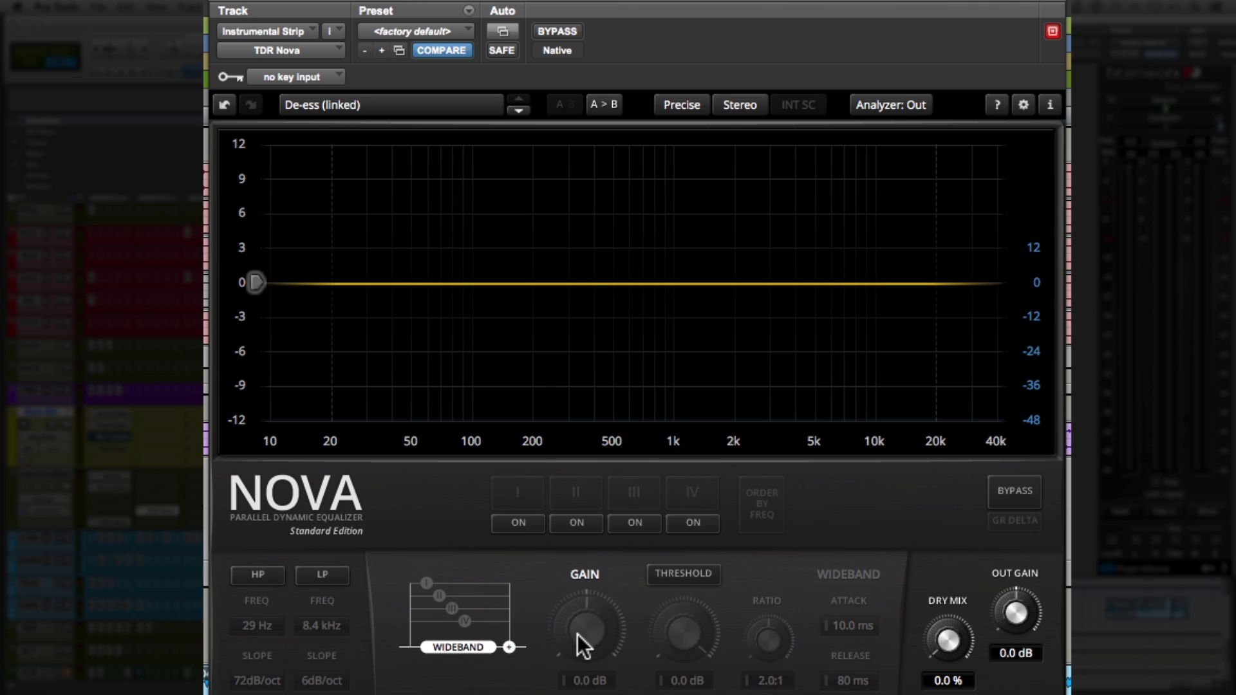
{"action": "mouse_move", "coordinate": [695, 640]}
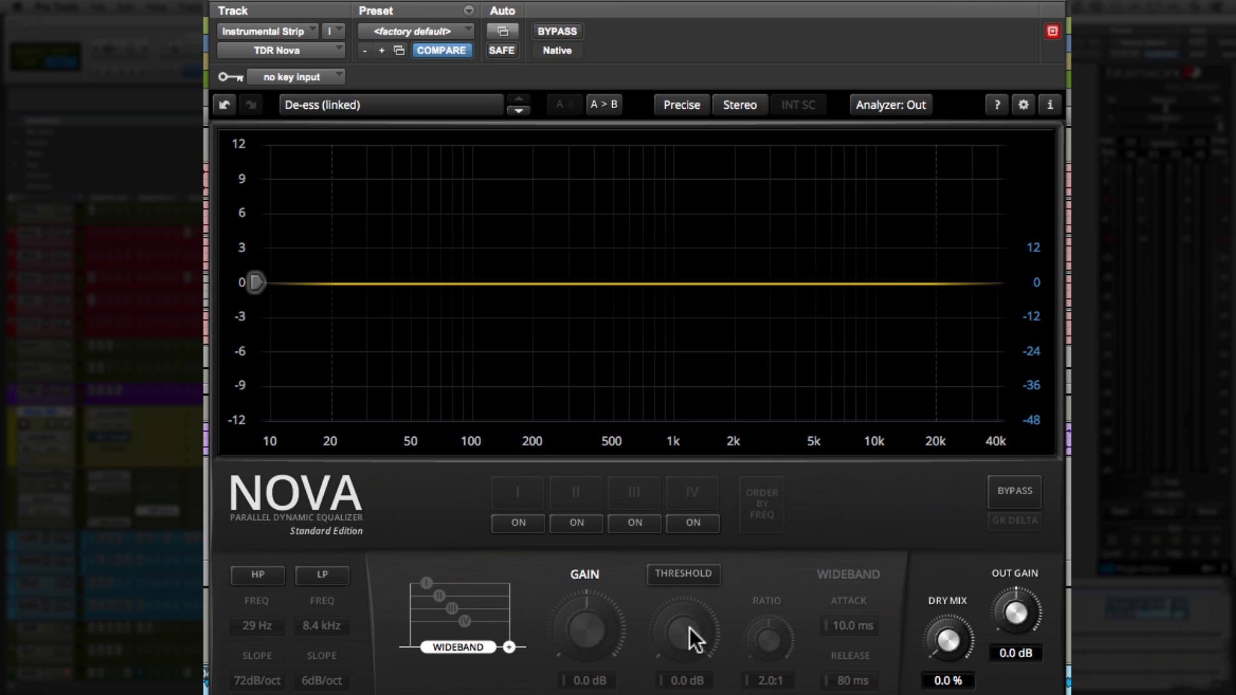
{"action": "mouse_move", "coordinate": [747, 650]}
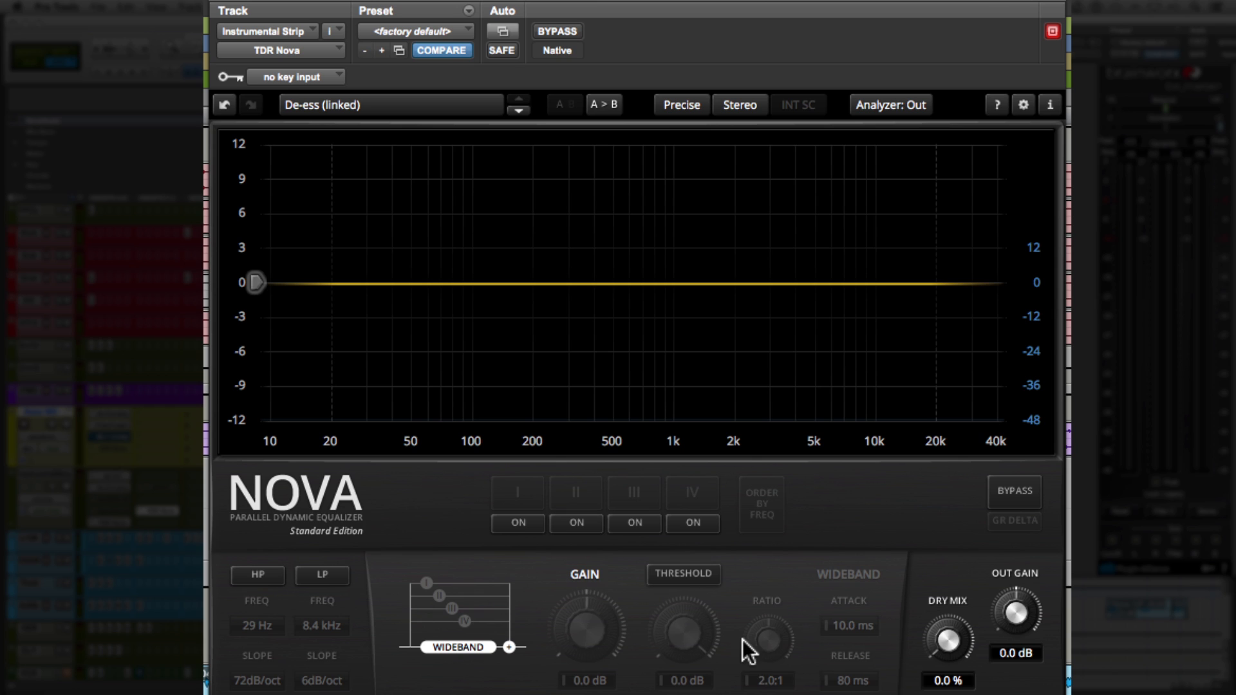
{"action": "mouse_move", "coordinate": [855, 658]}
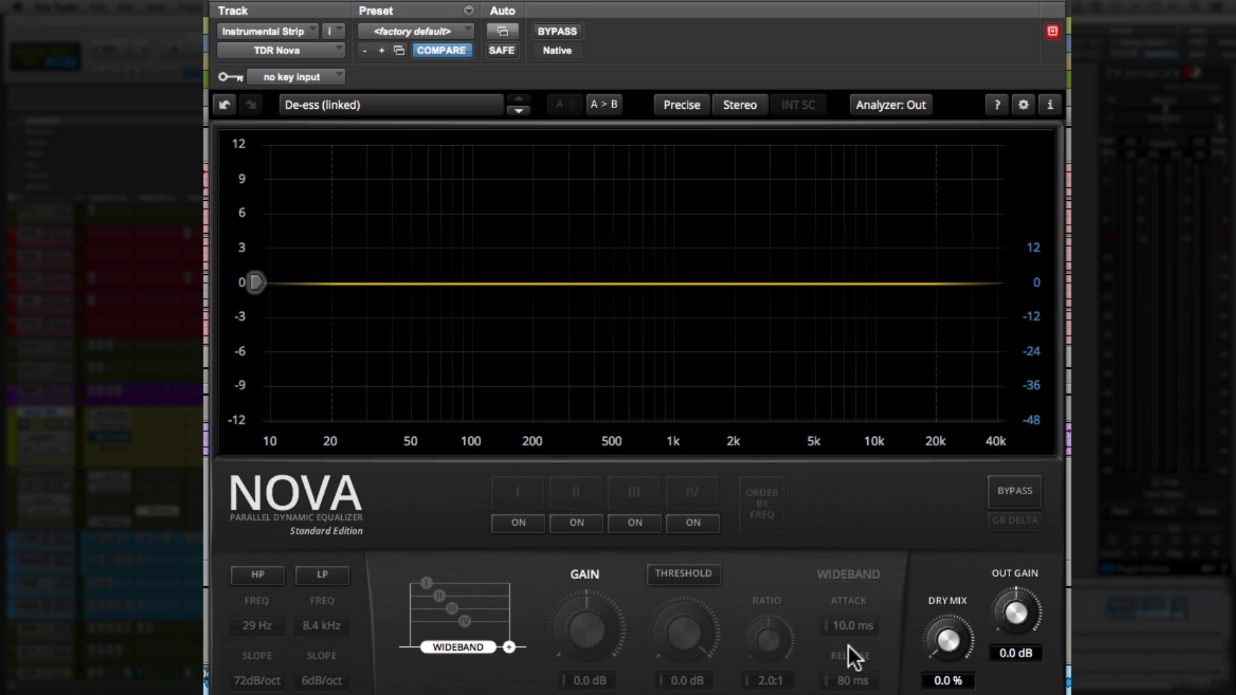
{"action": "mouse_move", "coordinate": [505, 566]}
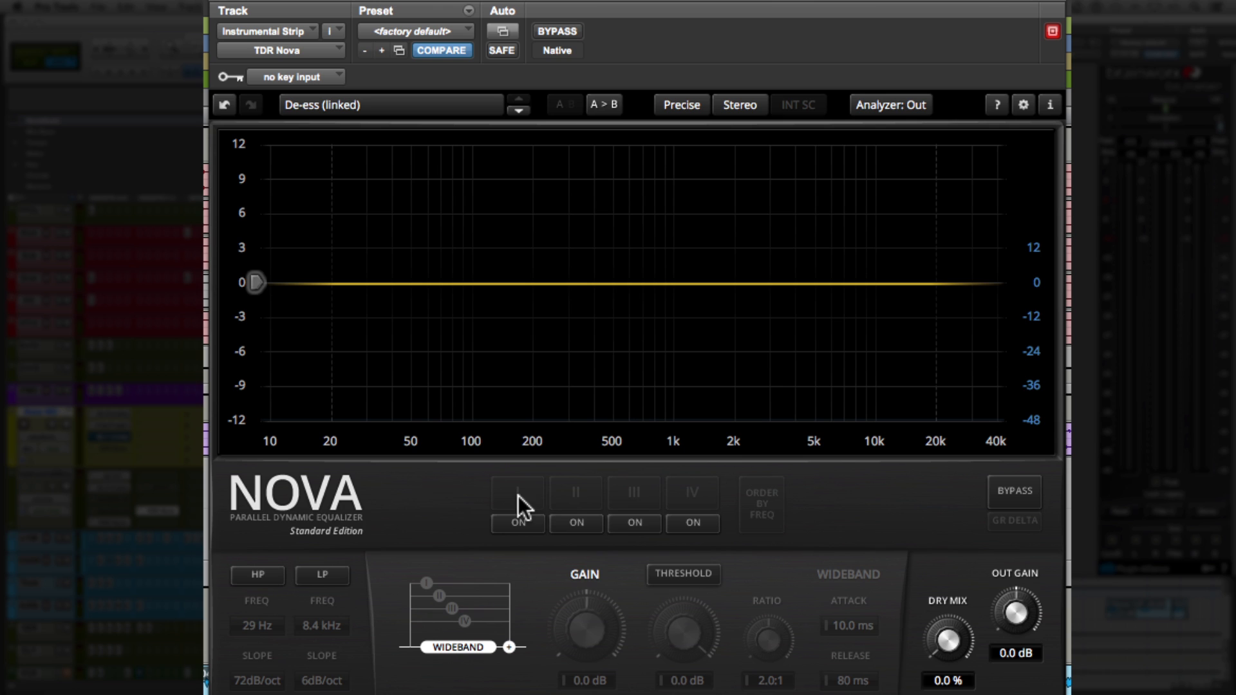
{"action": "mouse_move", "coordinate": [593, 513]}
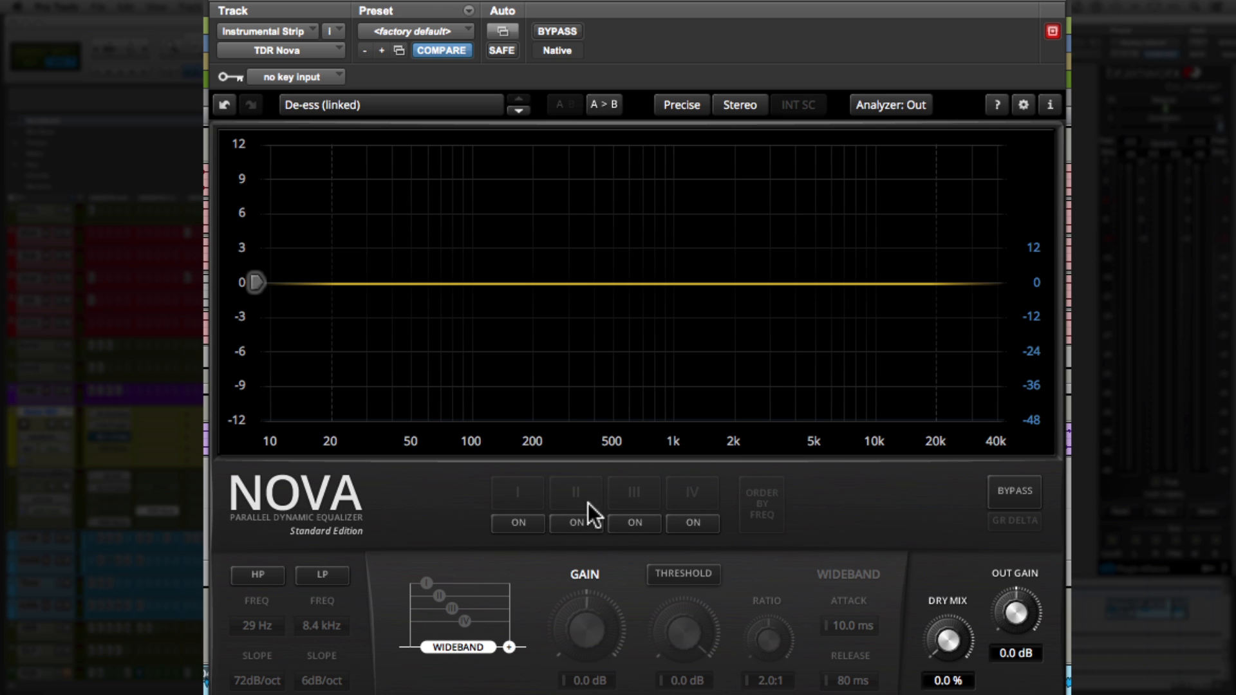
{"action": "mouse_move", "coordinate": [781, 515]}
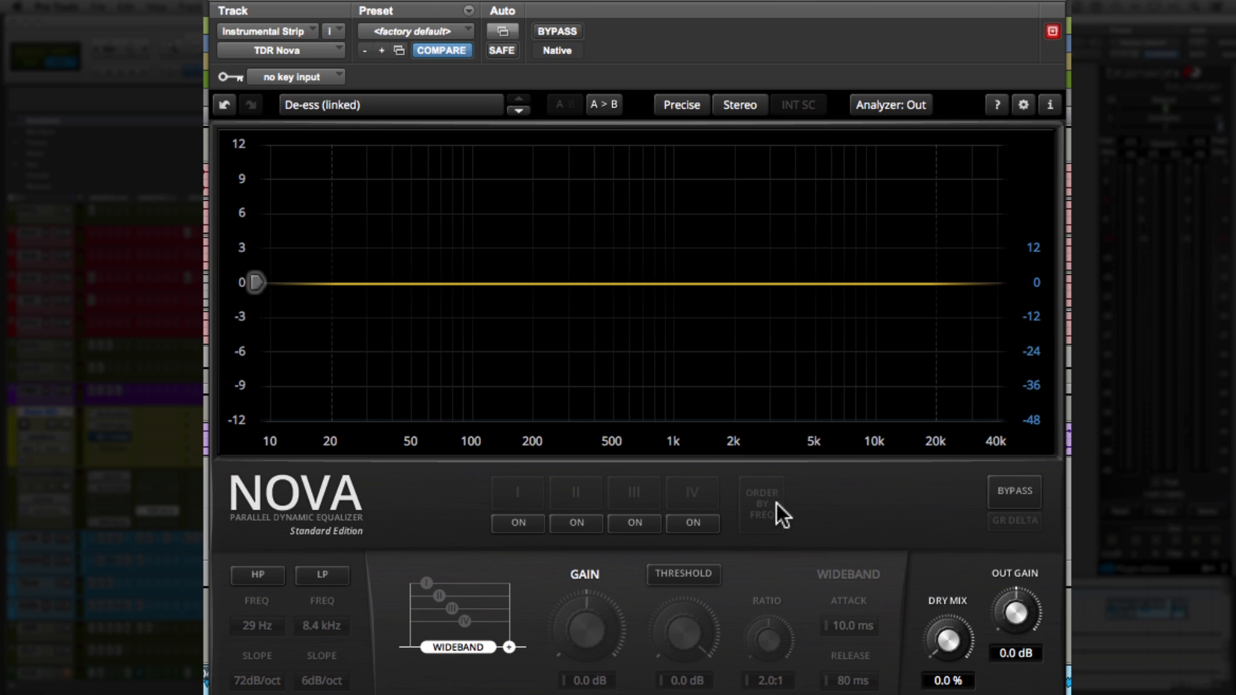
{"action": "mouse_move", "coordinate": [936, 648]}
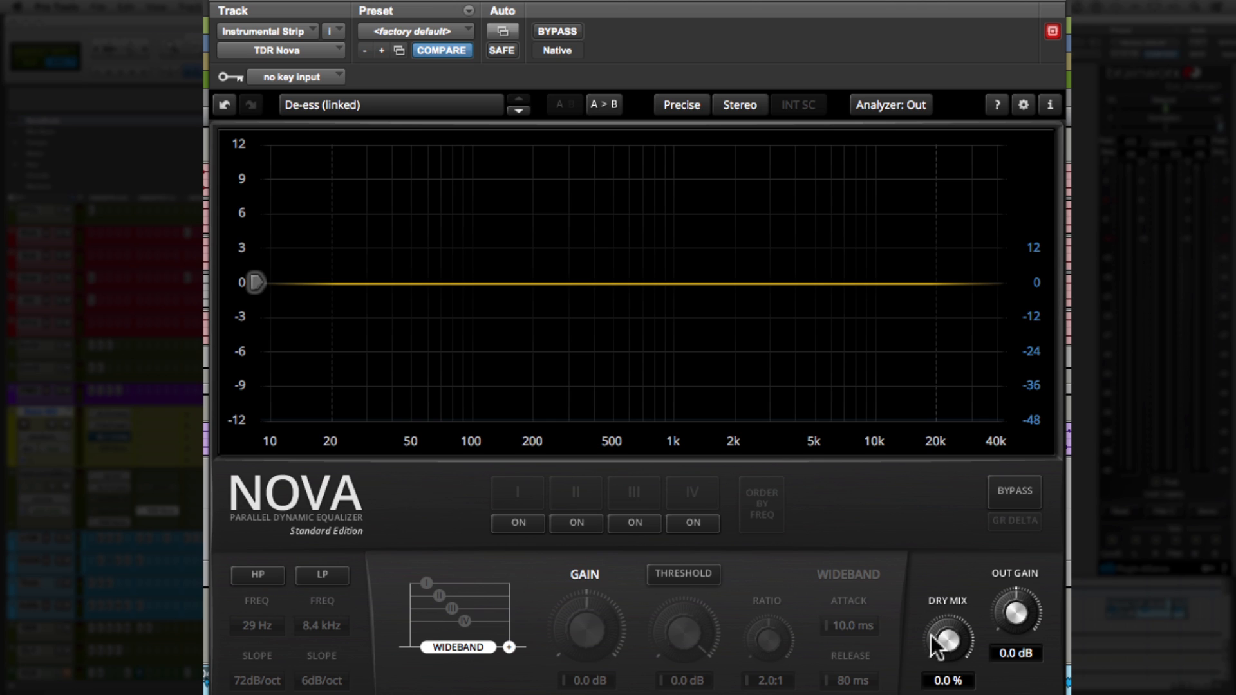
{"action": "mouse_move", "coordinate": [937, 647]}
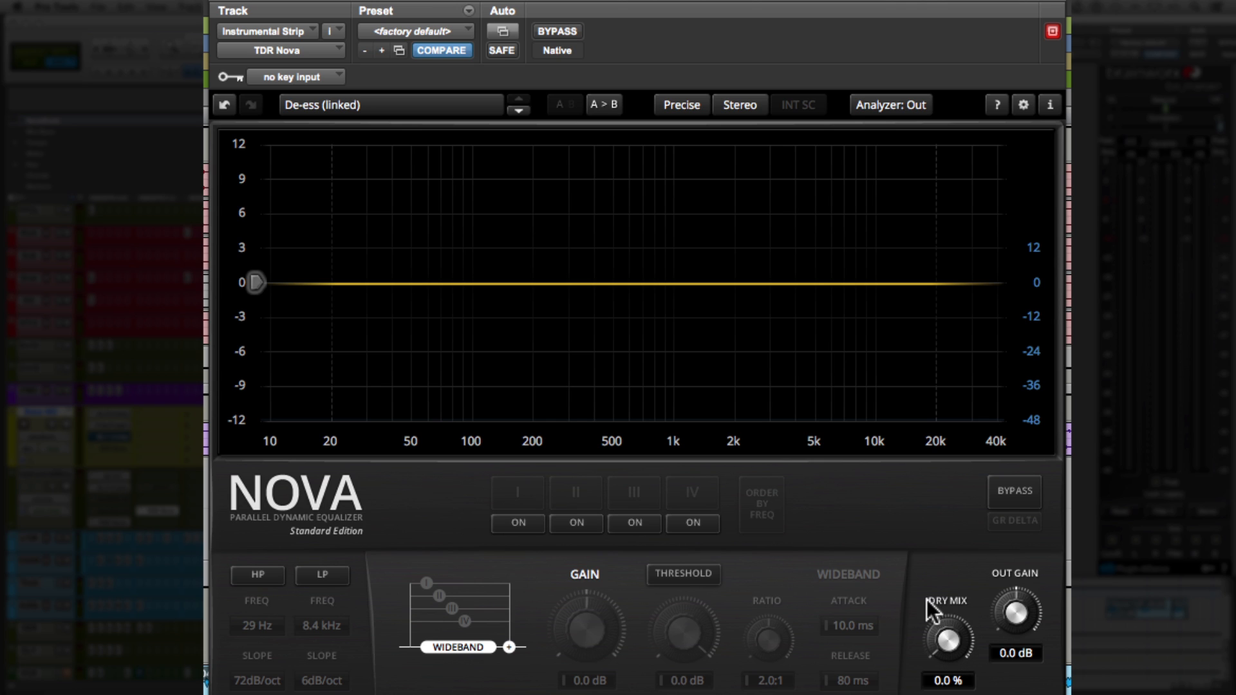
{"action": "mouse_move", "coordinate": [966, 629]}
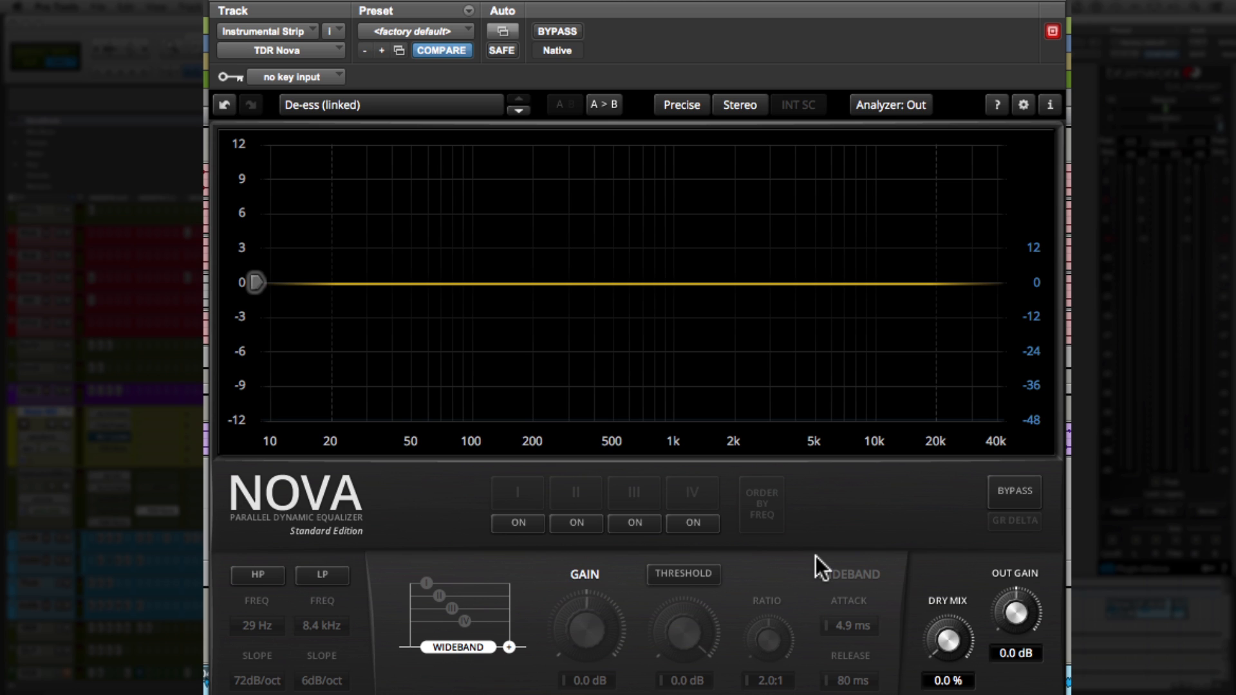
{"action": "mouse_move", "coordinate": [701, 631]}
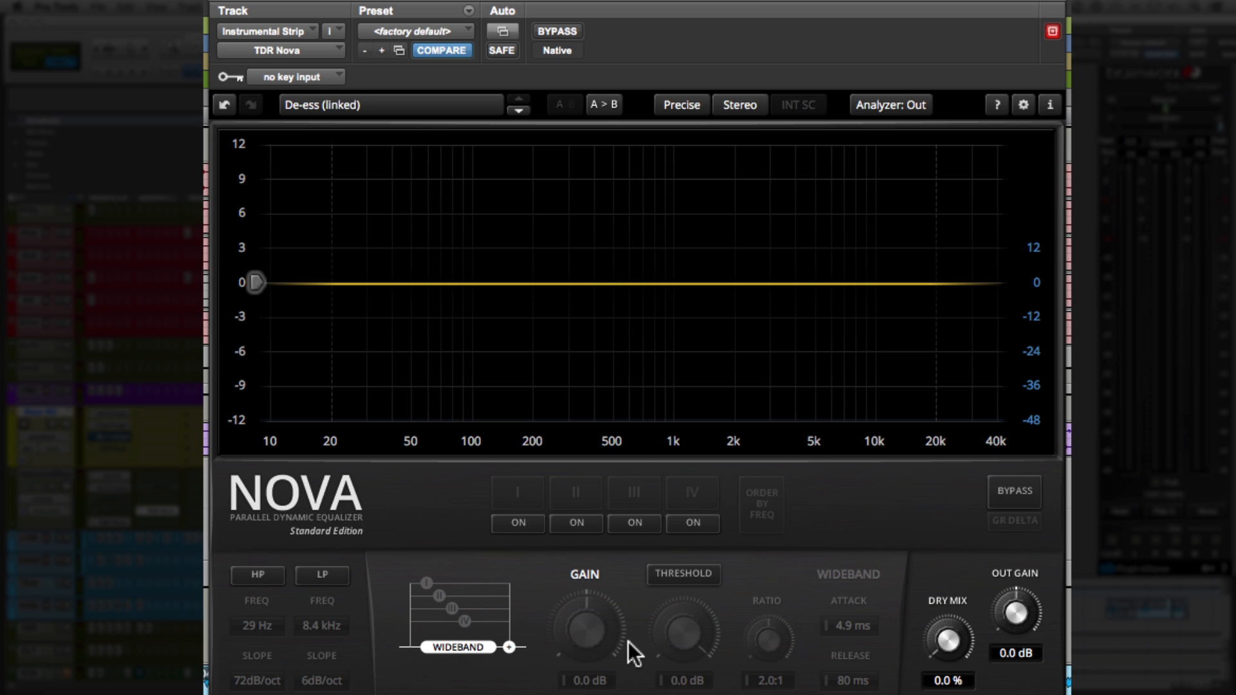
{"action": "mouse_move", "coordinate": [812, 635]}
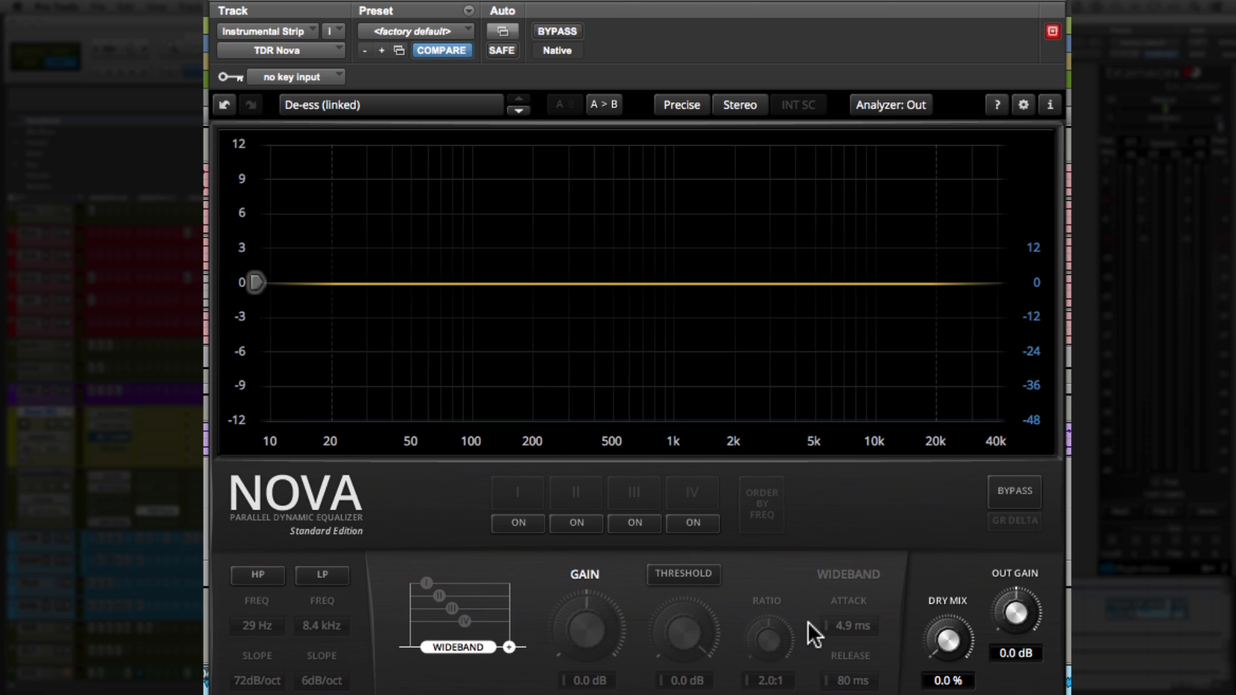
{"action": "mouse_move", "coordinate": [949, 650]}
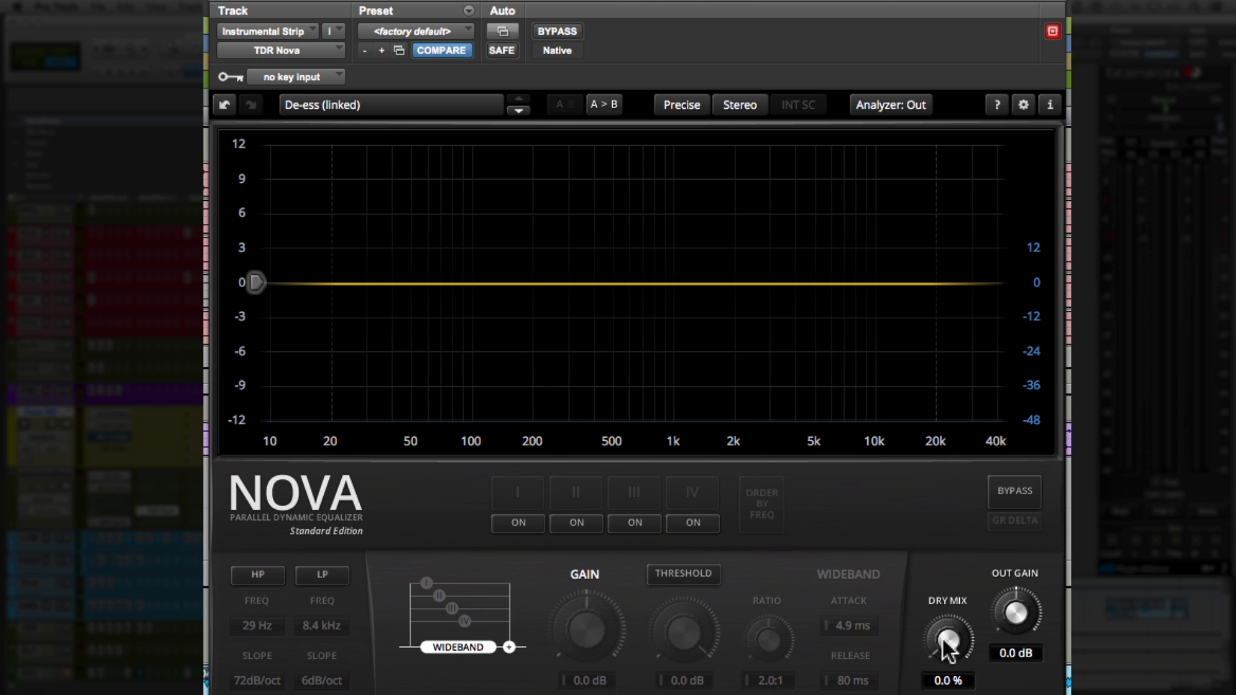
Raise the DRY MIX through about 21% up to 75%, then bring it back down to 0%.
{"action": "left_click_drag", "start_coordinate": [946, 639], "coordinate": [946, 623]}
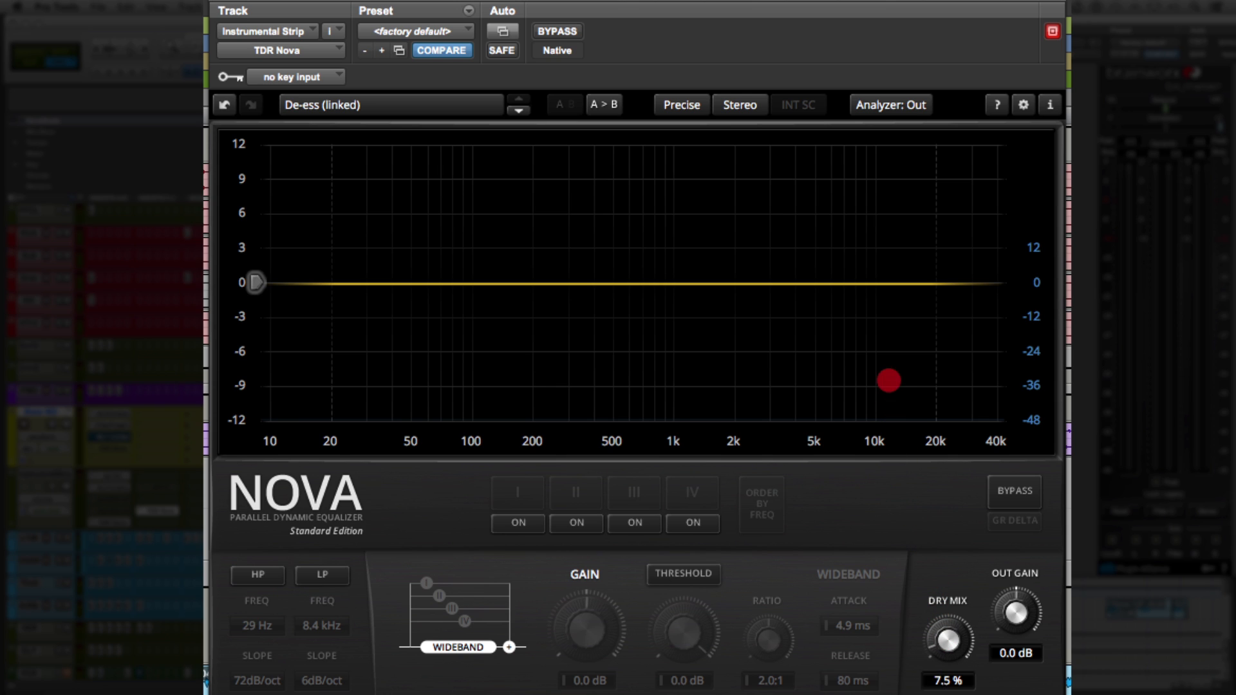
{"action": "left_click_drag", "start_coordinate": [948, 639], "coordinate": [947, 591]}
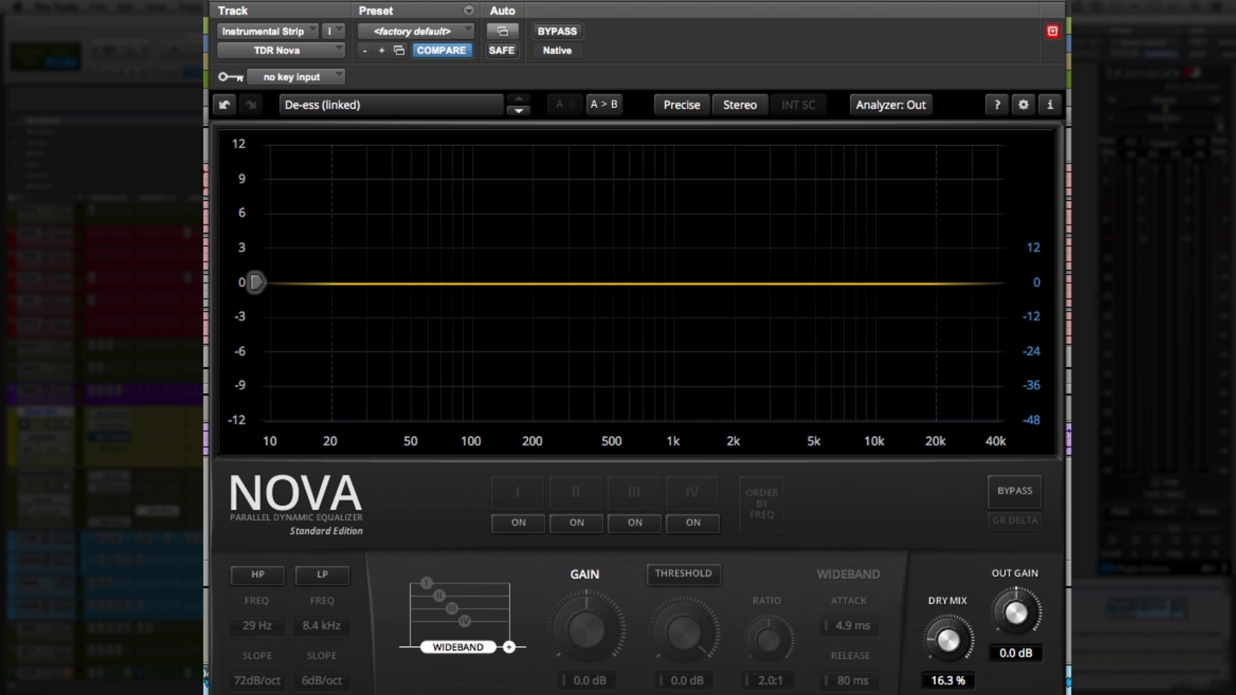
{"action": "left_click_drag", "start_coordinate": [947, 638], "coordinate": [946, 619]}
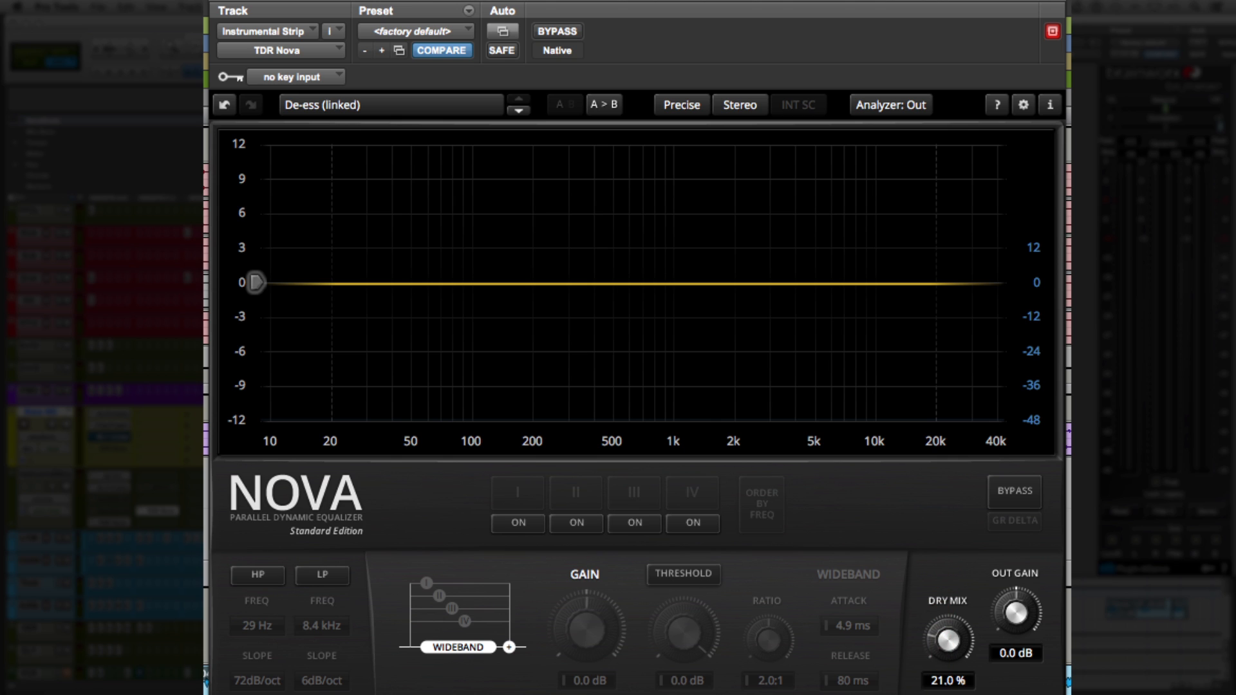
{"action": "mouse_move", "coordinate": [676, 635]}
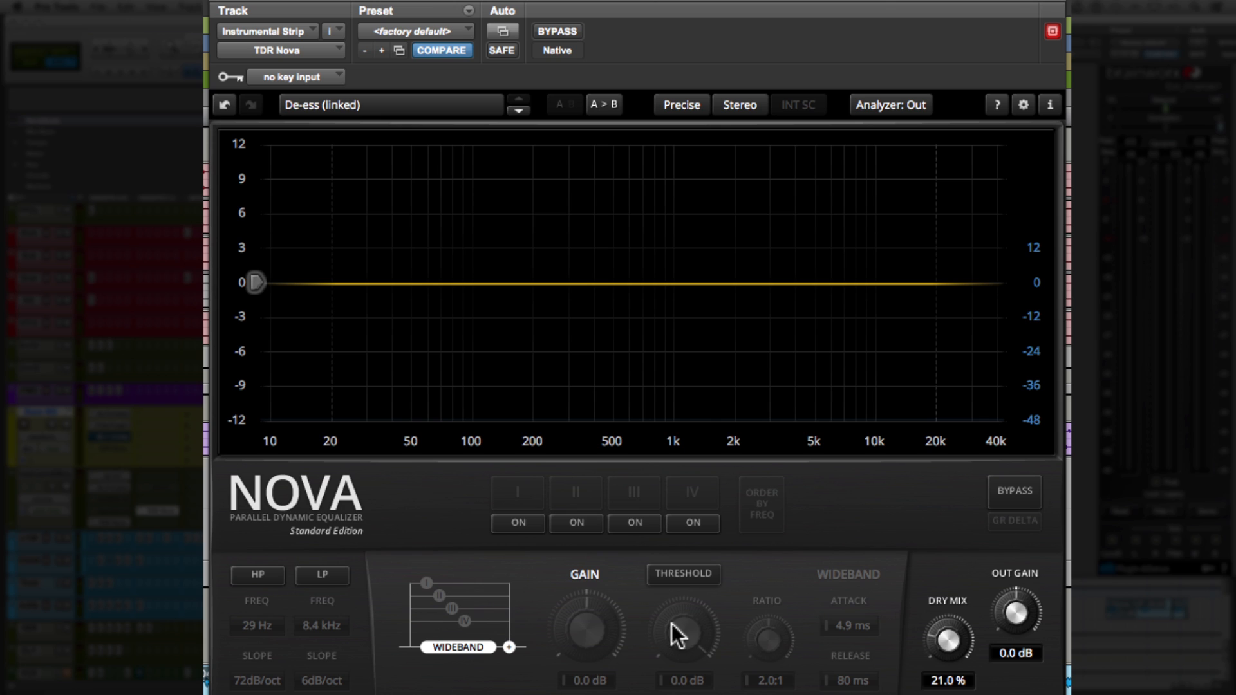
{"action": "mouse_move", "coordinate": [781, 649]}
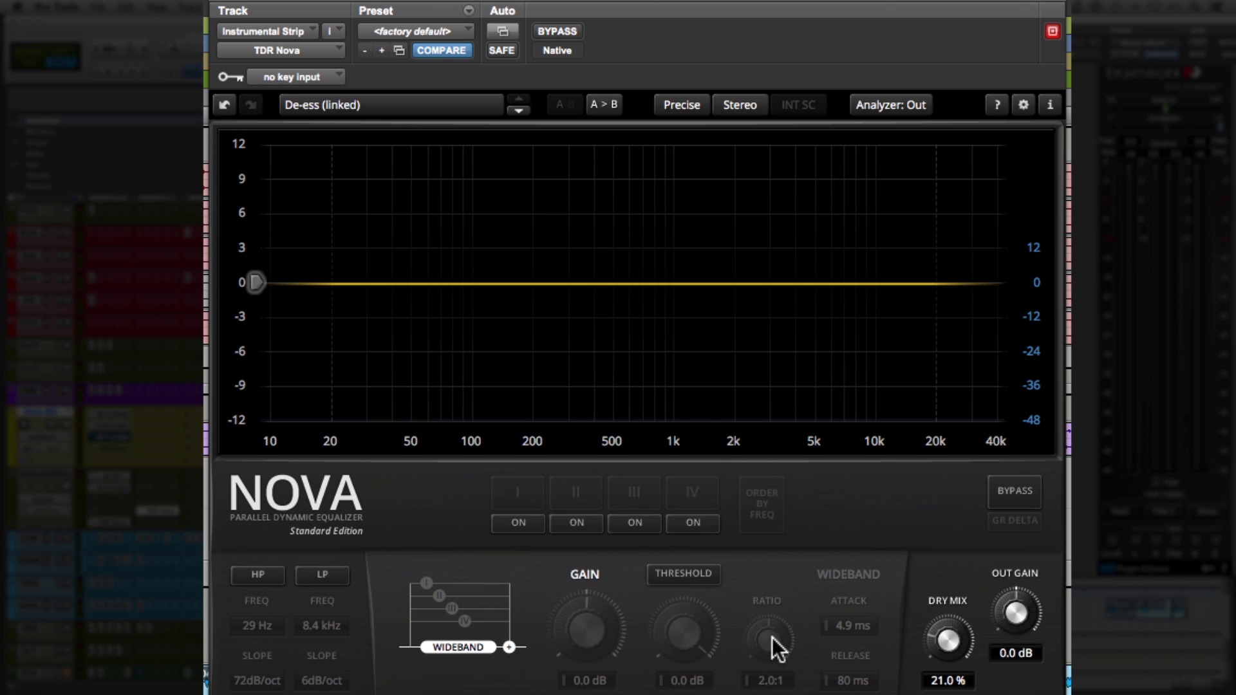
{"action": "left_click_drag", "start_coordinate": [946, 638], "coordinate": [955, 650]}
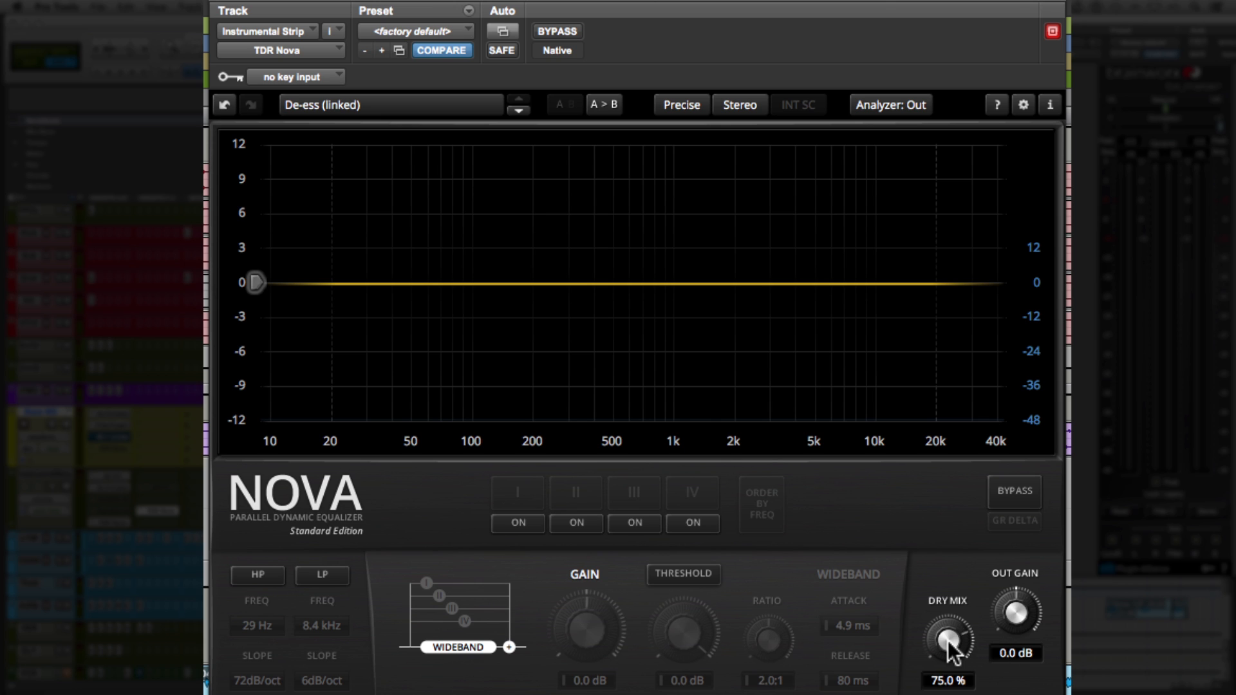
{"action": "left_click_drag", "start_coordinate": [950, 639], "coordinate": [951, 679]}
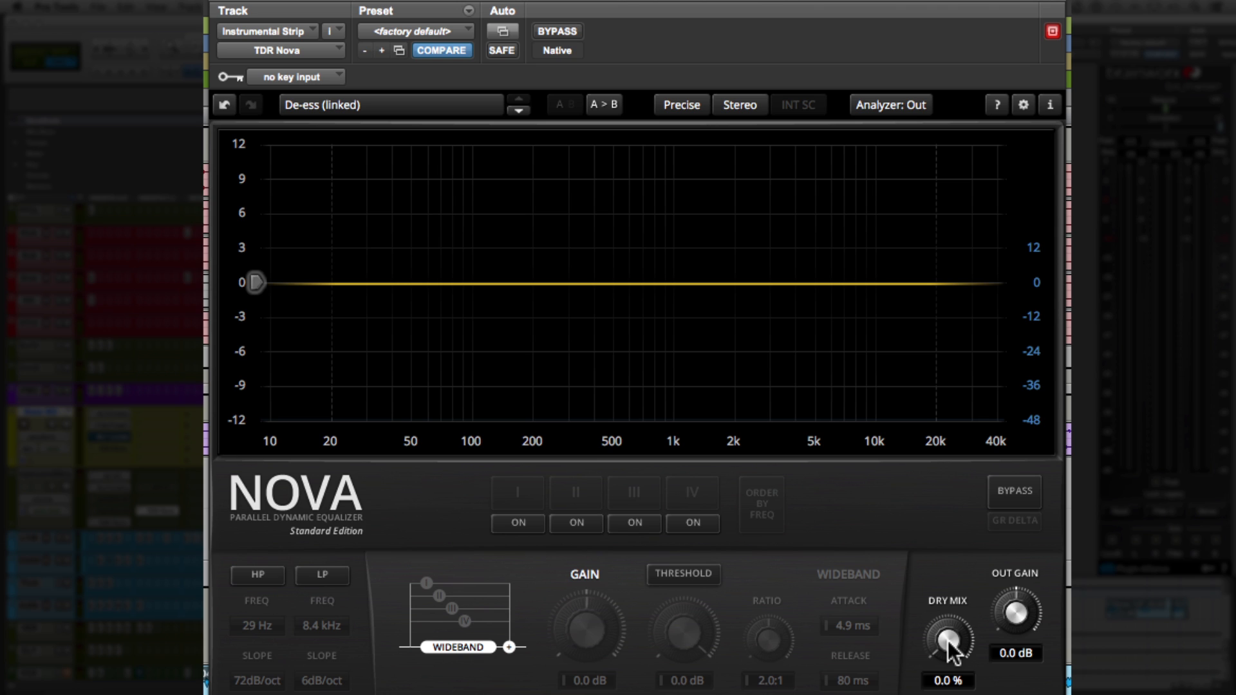
{"action": "mouse_move", "coordinate": [1017, 658]}
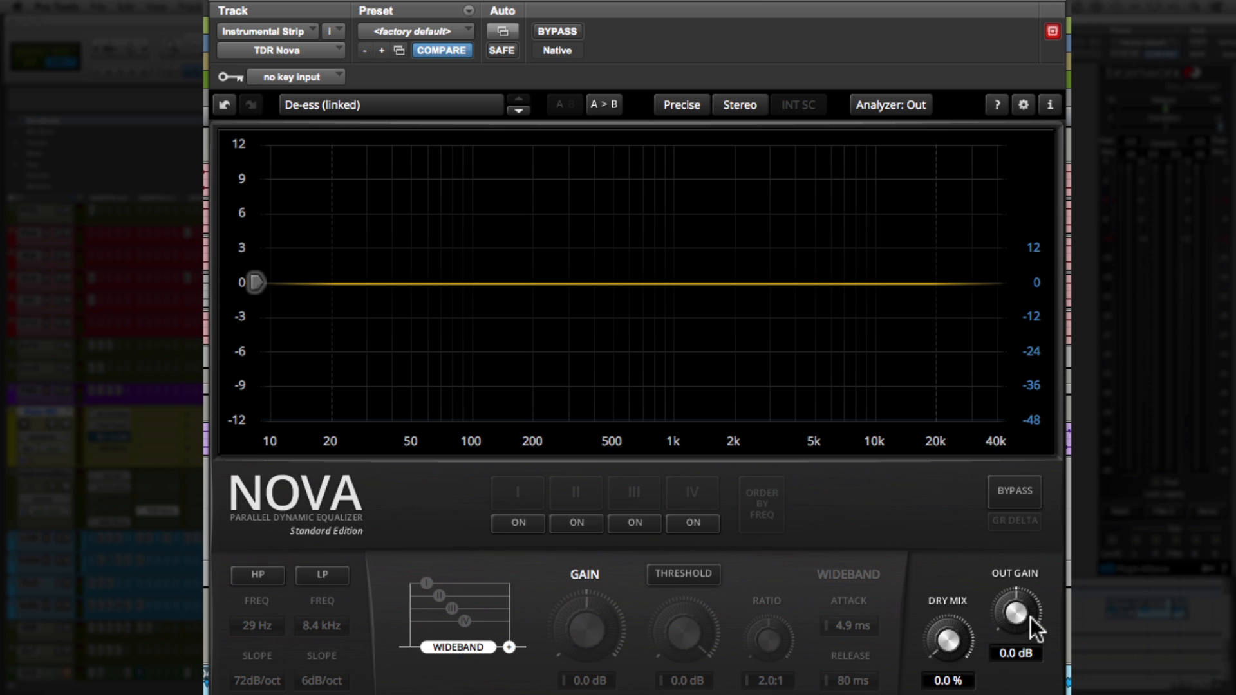
{"action": "mouse_move", "coordinate": [977, 561]}
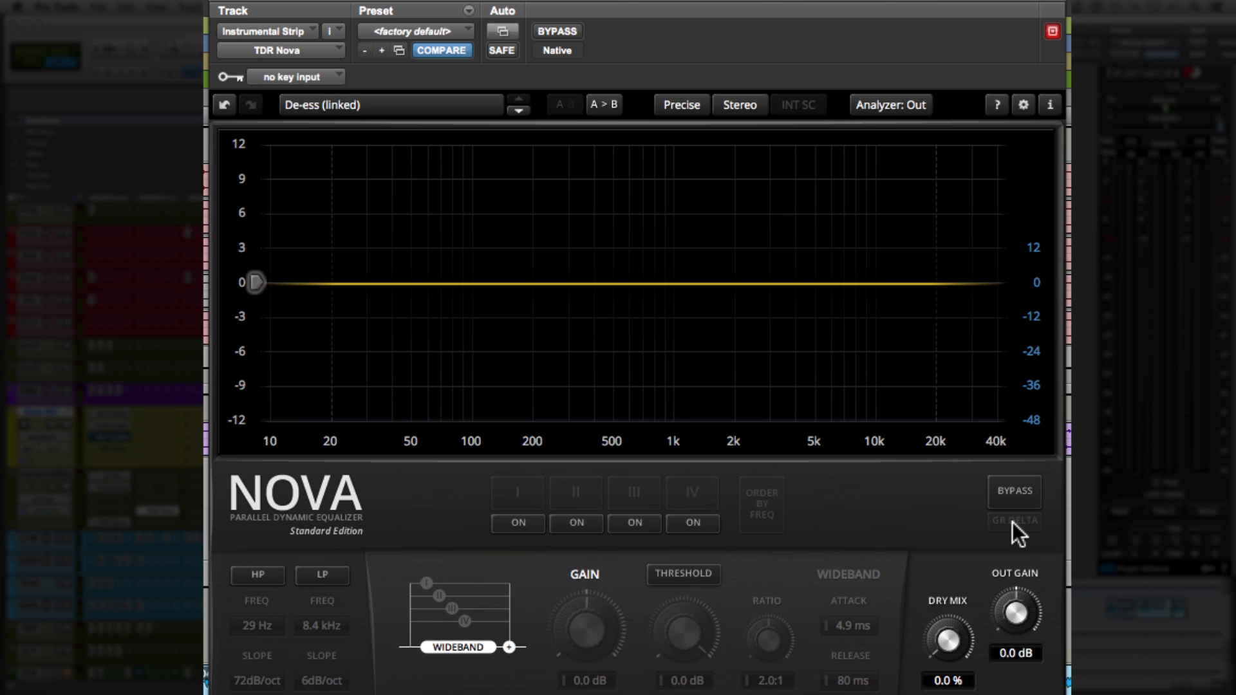
{"action": "mouse_move", "coordinate": [914, 540]}
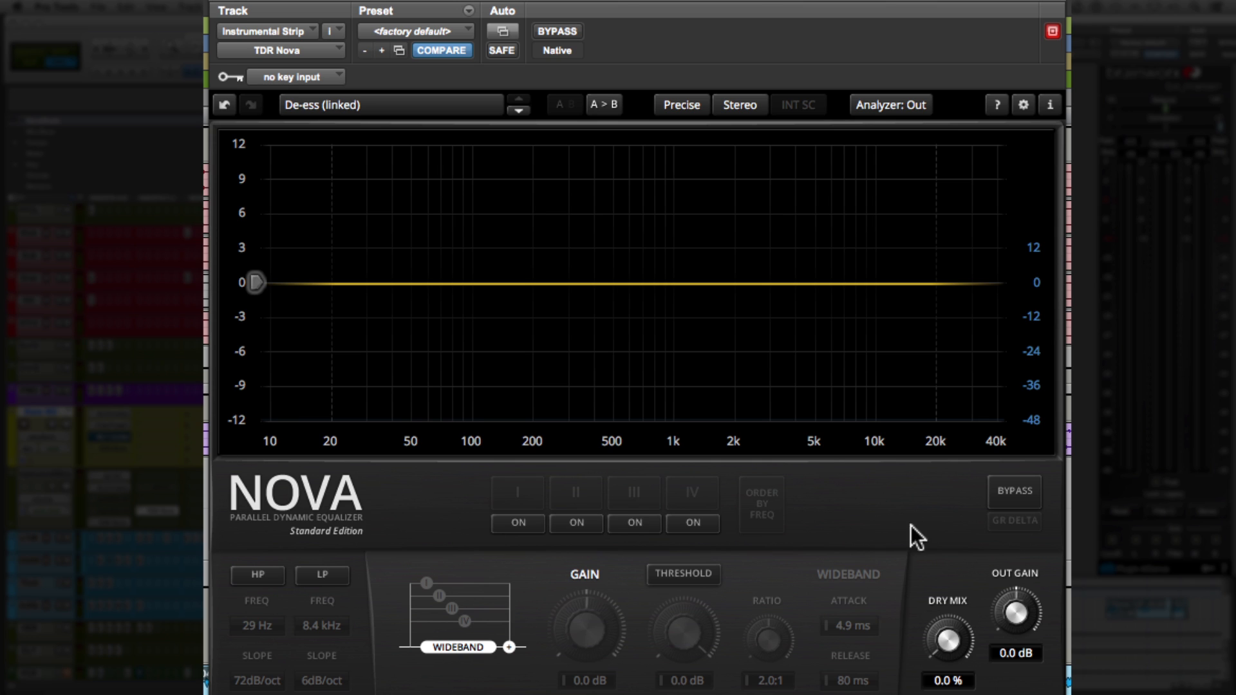
Activate band III at 500 Hz, enable its threshold and settle it around −30 dB.
{"action": "left_click", "coordinate": [633, 492]}
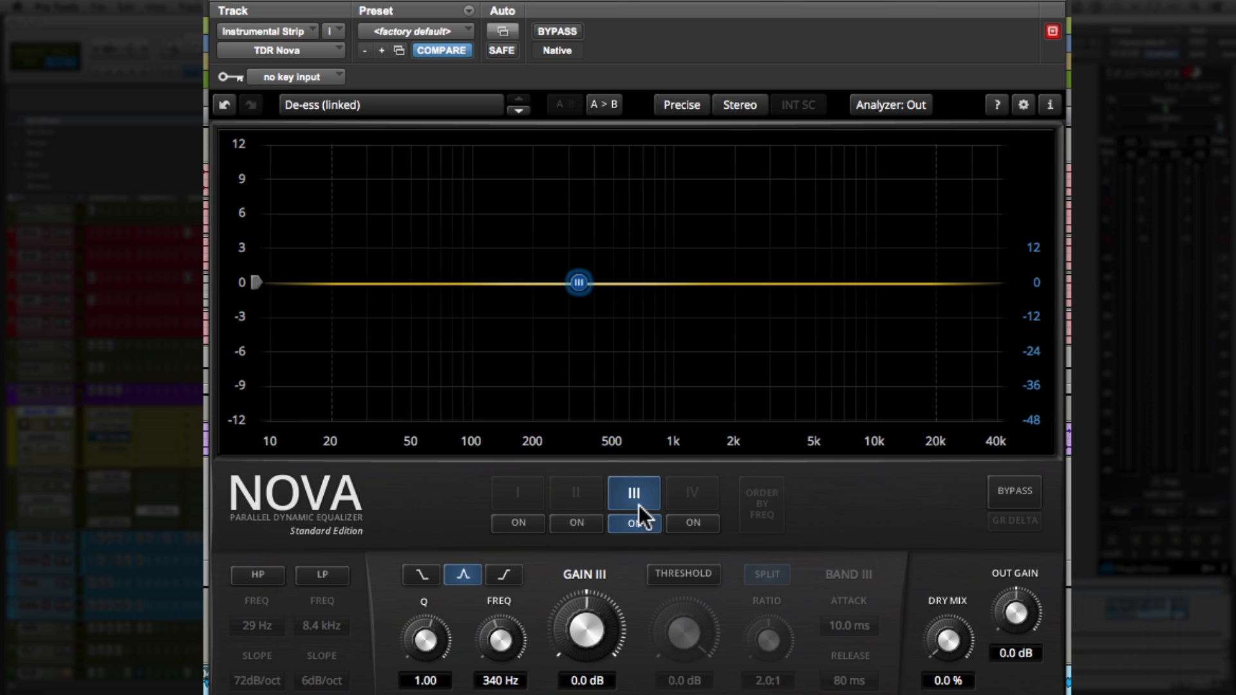
{"action": "left_click", "coordinate": [633, 524]}
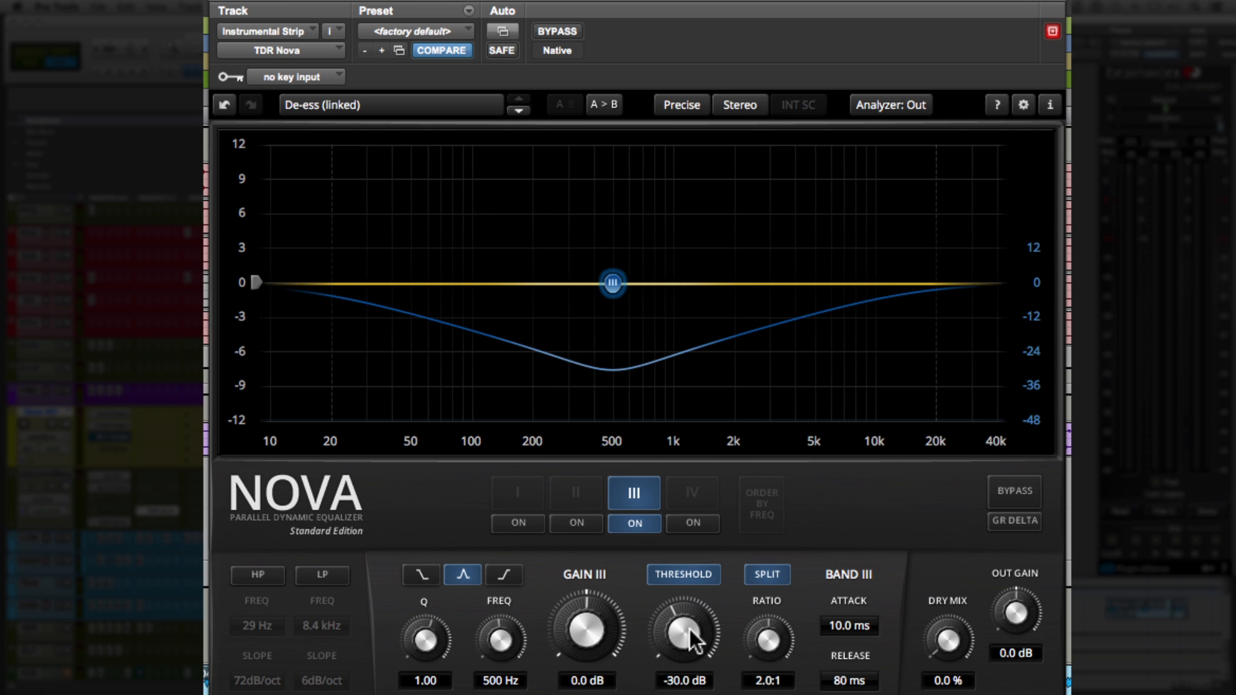
{"action": "left_click_drag", "start_coordinate": [682, 633], "coordinate": [691, 619]}
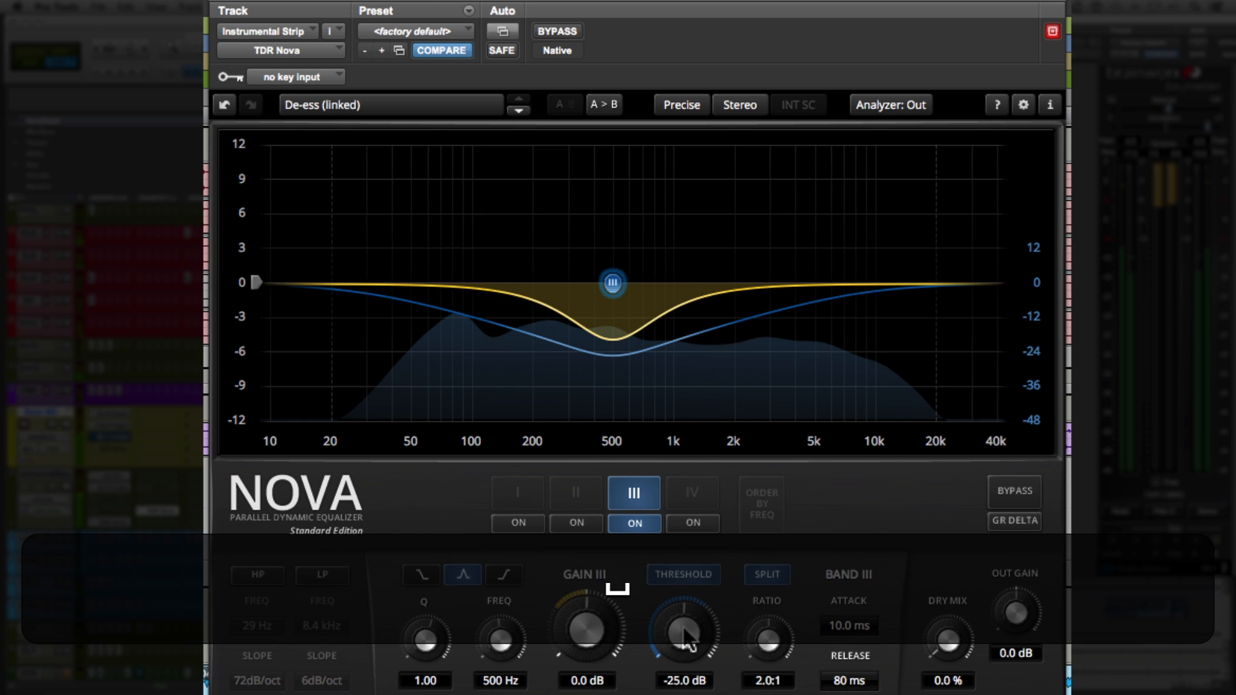
{"action": "left_click_drag", "start_coordinate": [683, 635], "coordinate": [688, 643]}
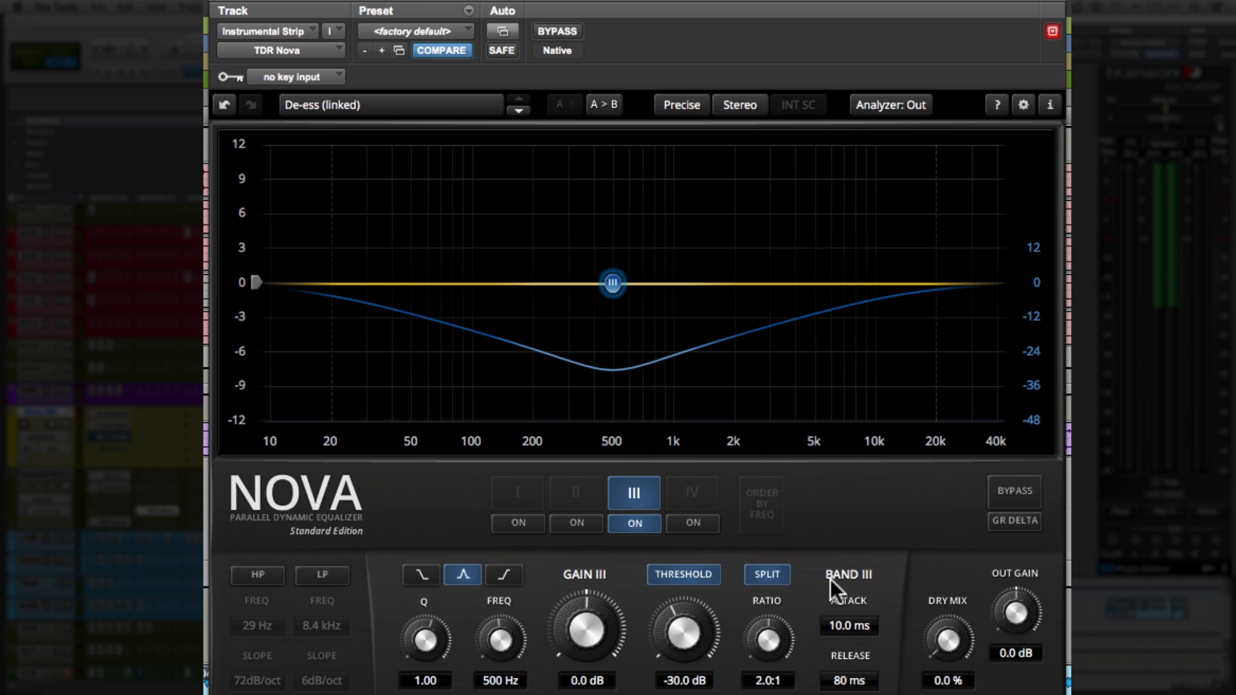
{"action": "mouse_move", "coordinate": [828, 591]}
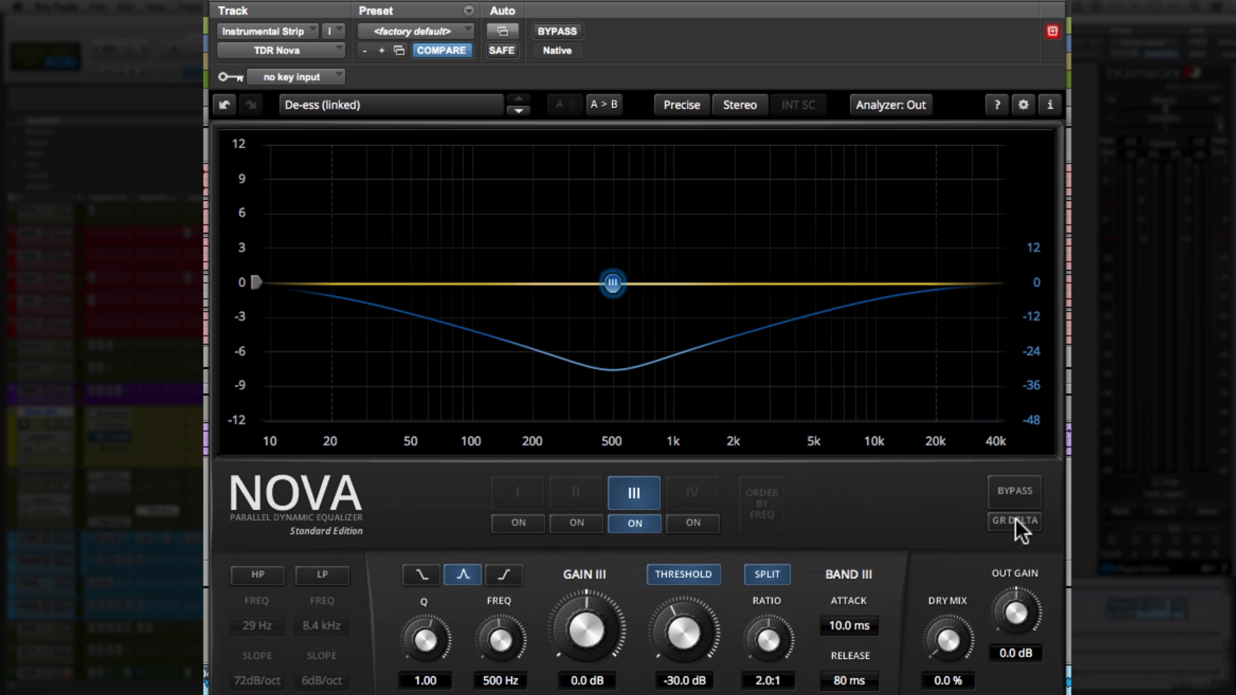
Engage GR DELTA to hear only what the dynamic band removes, nudging a band knob.
{"action": "left_click", "coordinate": [1014, 521]}
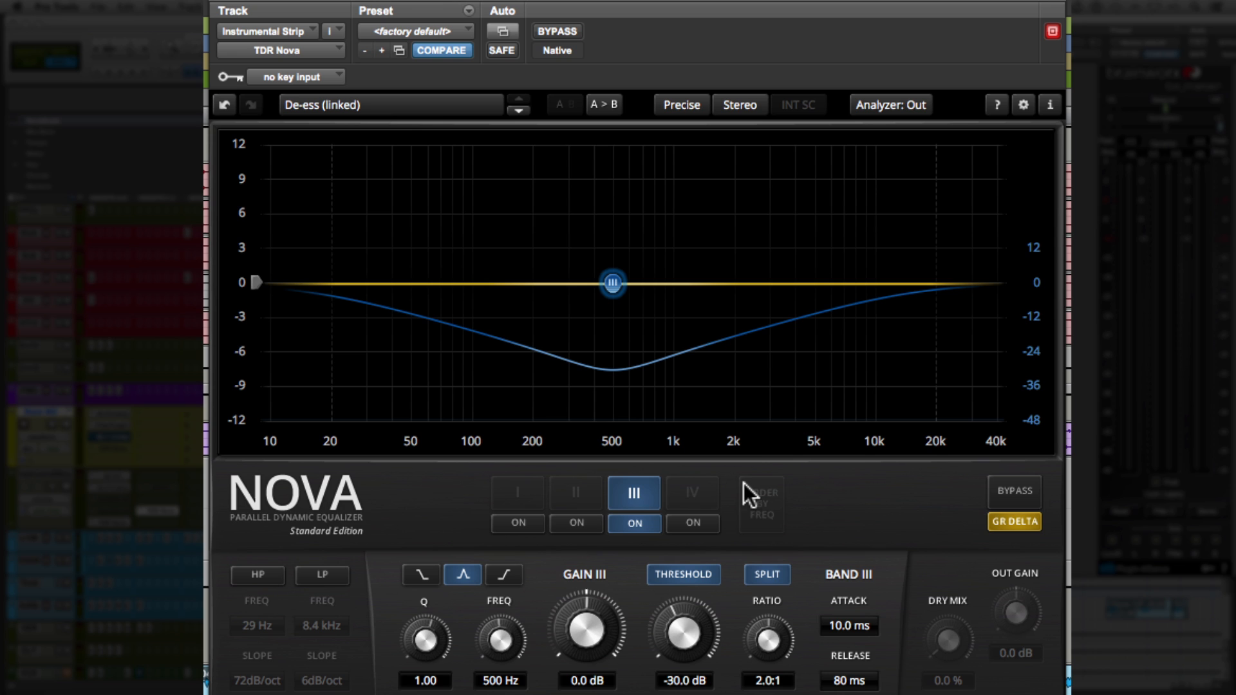
{"action": "mouse_move", "coordinate": [670, 357]}
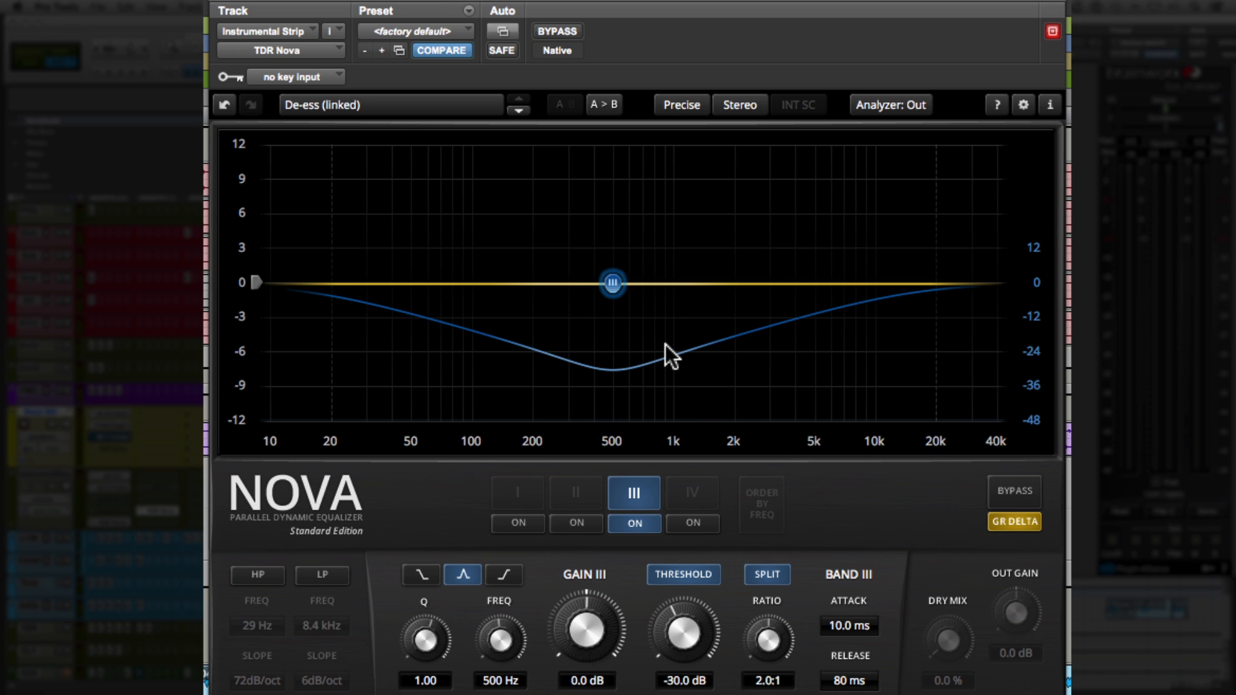
{"action": "mouse_move", "coordinate": [658, 357]}
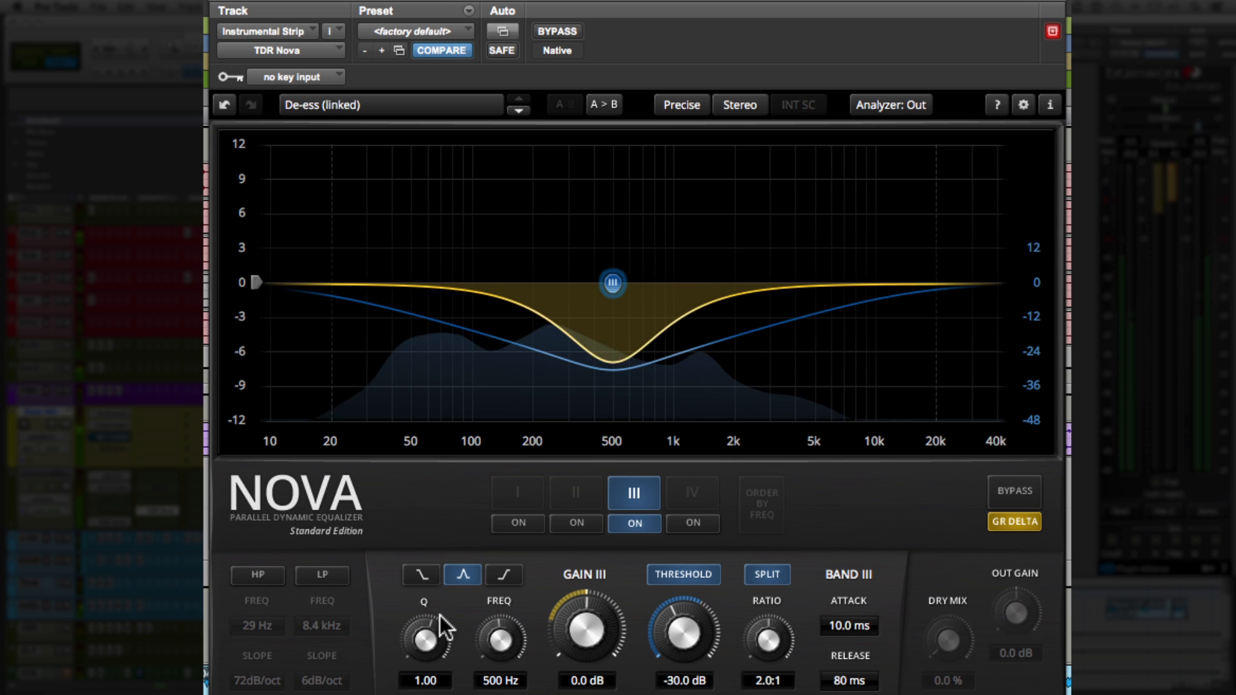
{"action": "left_click_drag", "start_coordinate": [424, 635], "coordinate": [430, 623]}
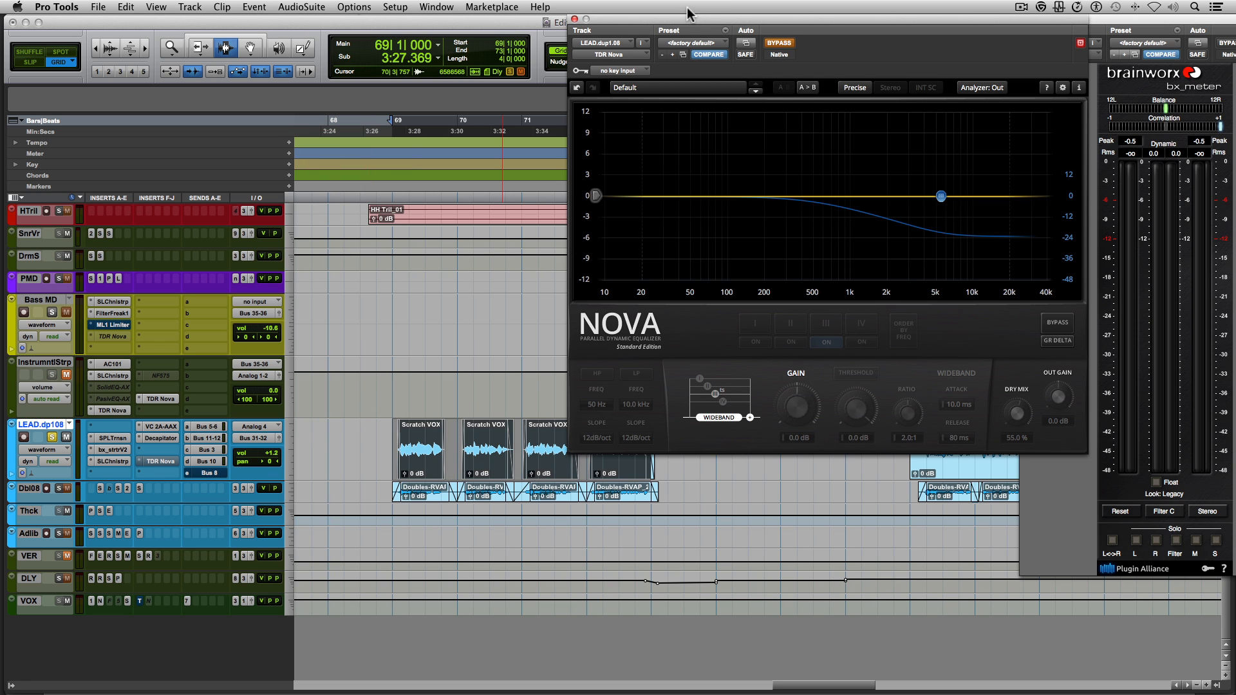
Start playback to audition the lead vocal's Nova instance.
{"action": "key", "text": "space"}
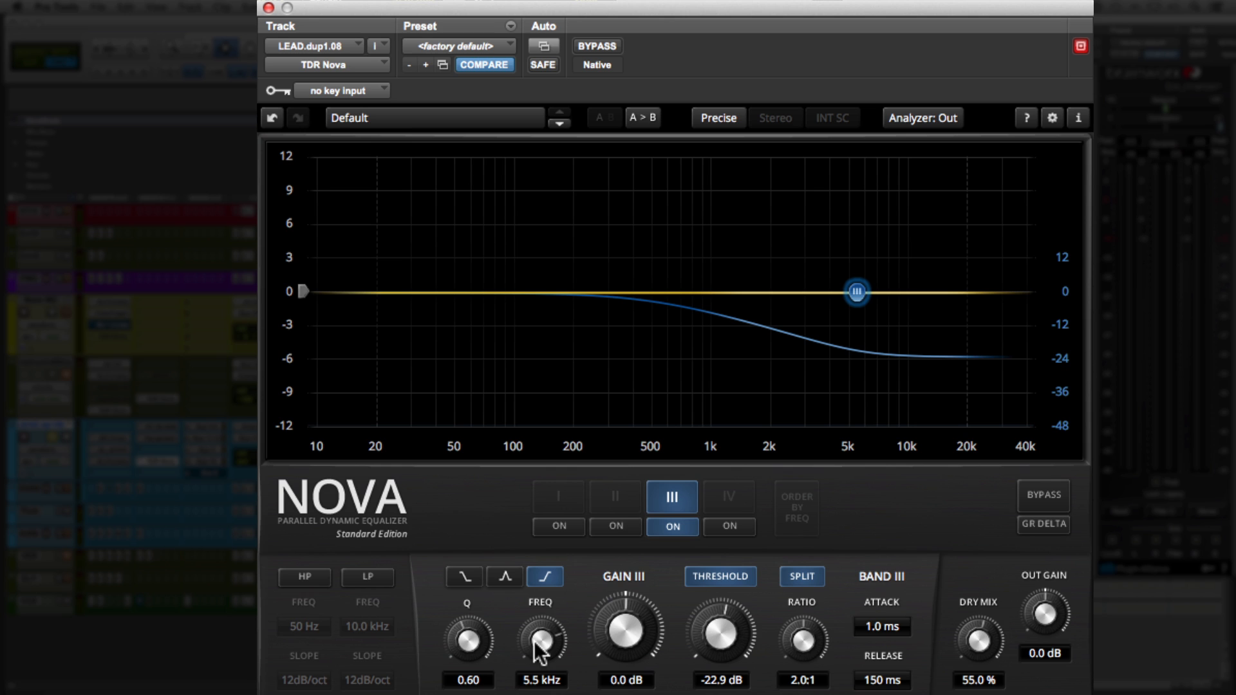
{"action": "mouse_move", "coordinate": [785, 297]}
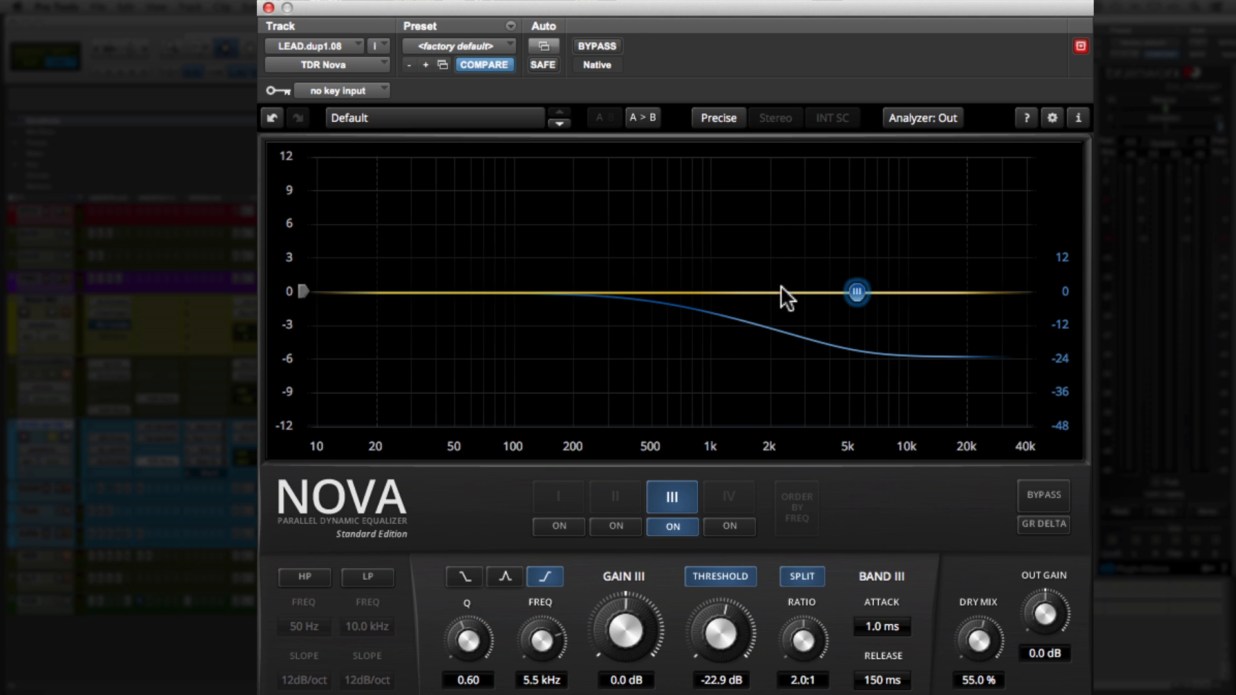
{"action": "mouse_move", "coordinate": [468, 653]}
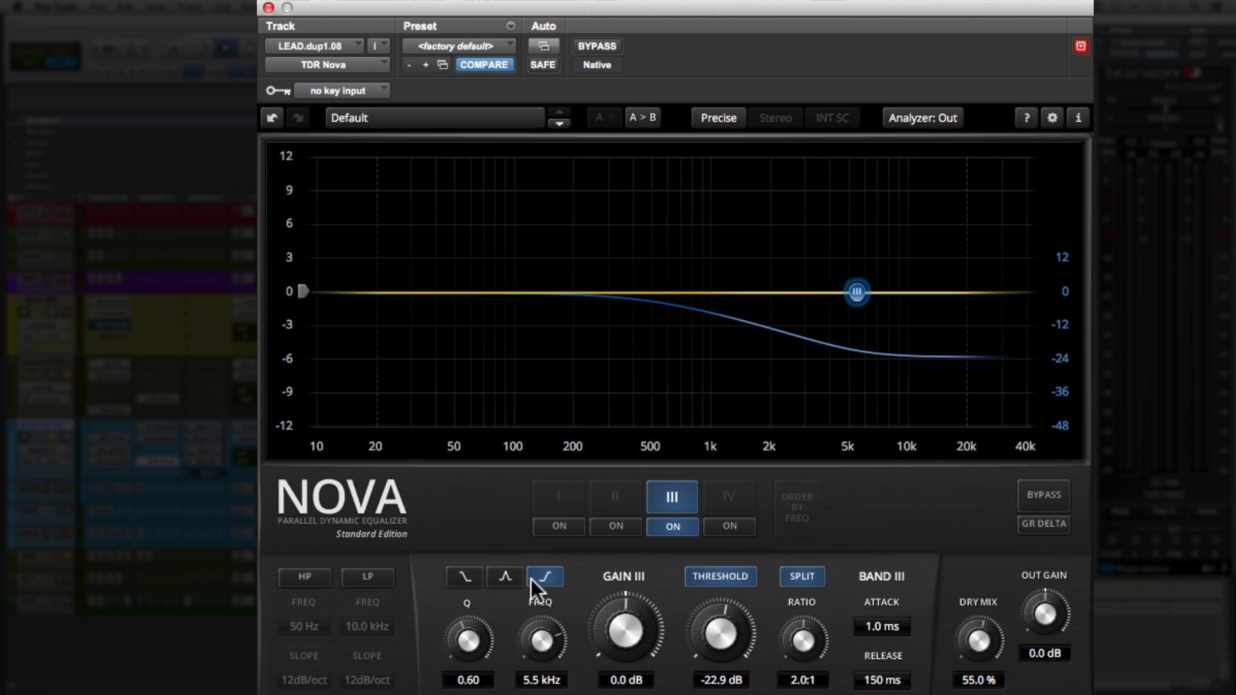
{"action": "left_click", "coordinate": [505, 578]}
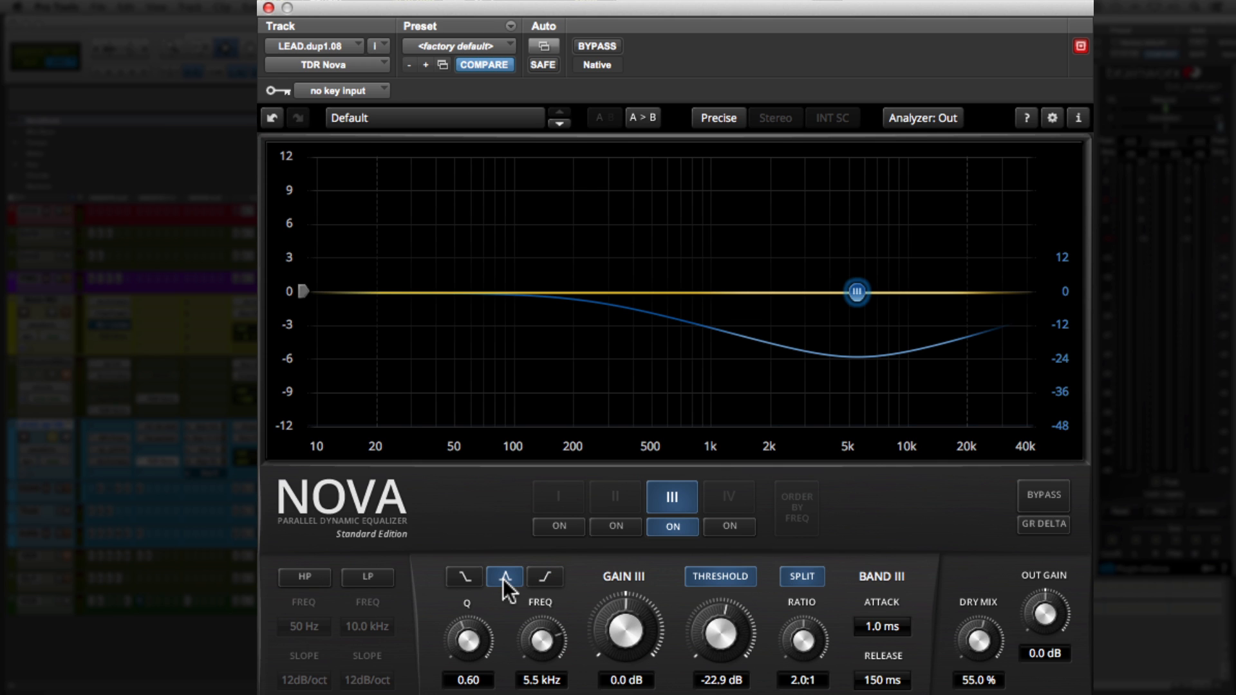
{"action": "left_click", "coordinate": [544, 577]}
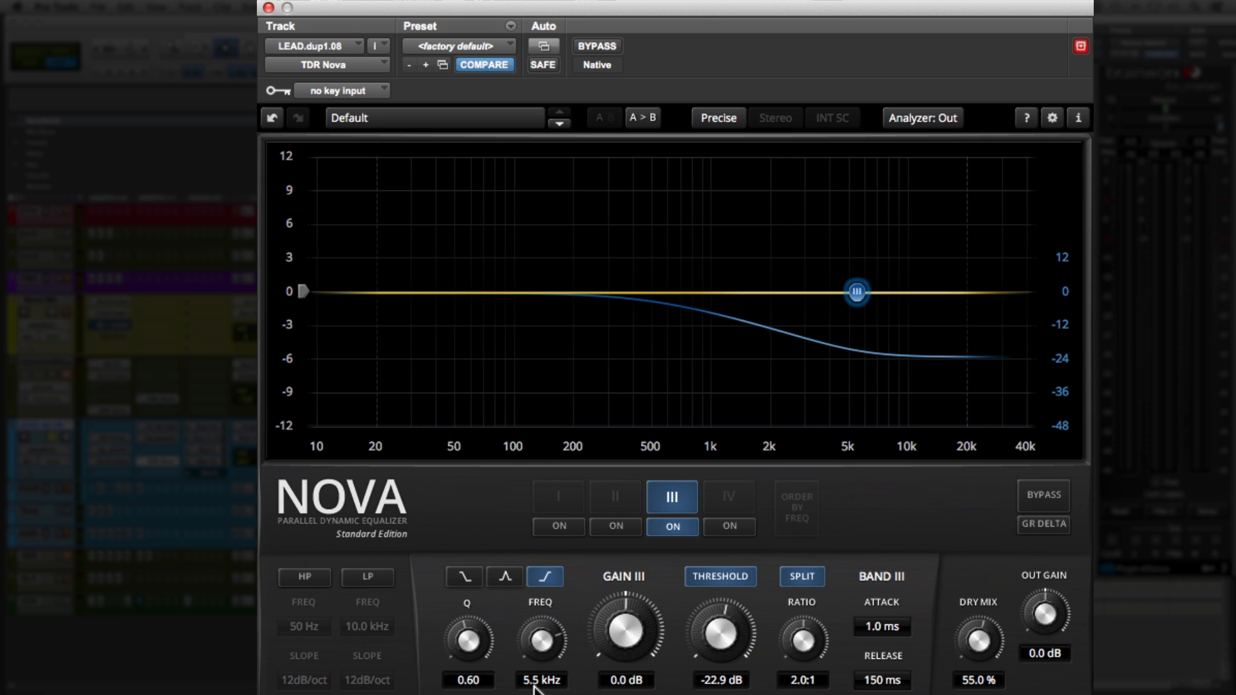
{"action": "mouse_move", "coordinate": [657, 410]}
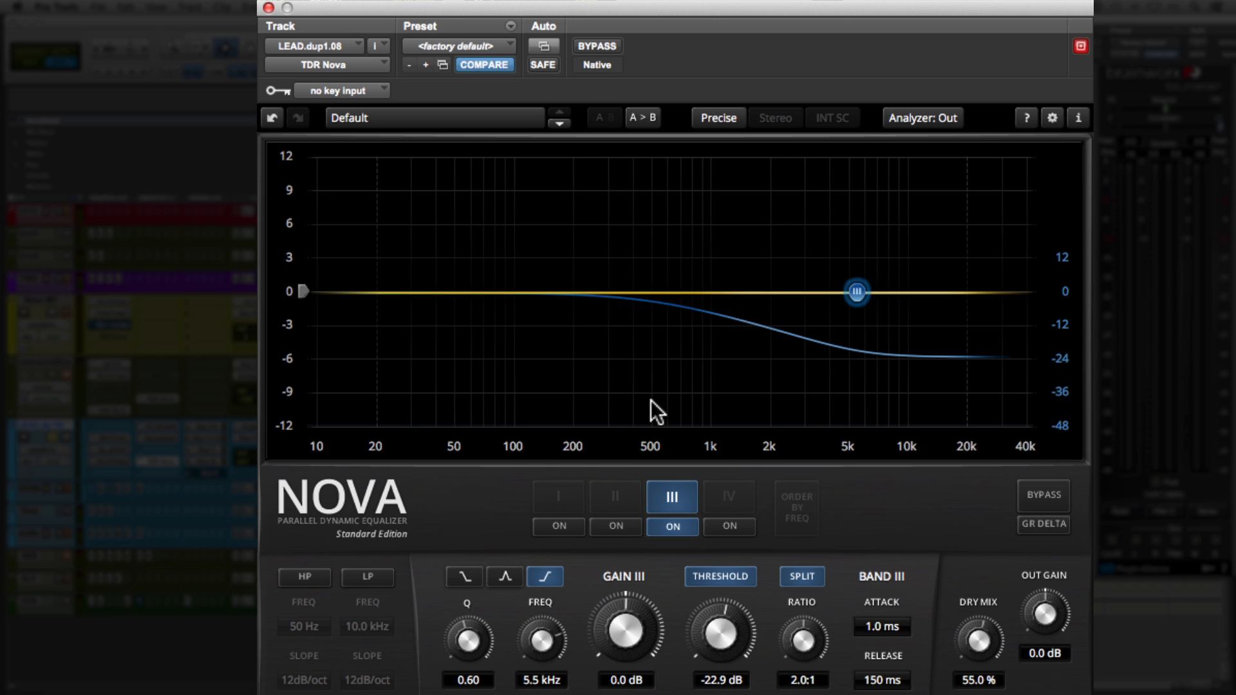
{"action": "mouse_move", "coordinate": [465, 648]}
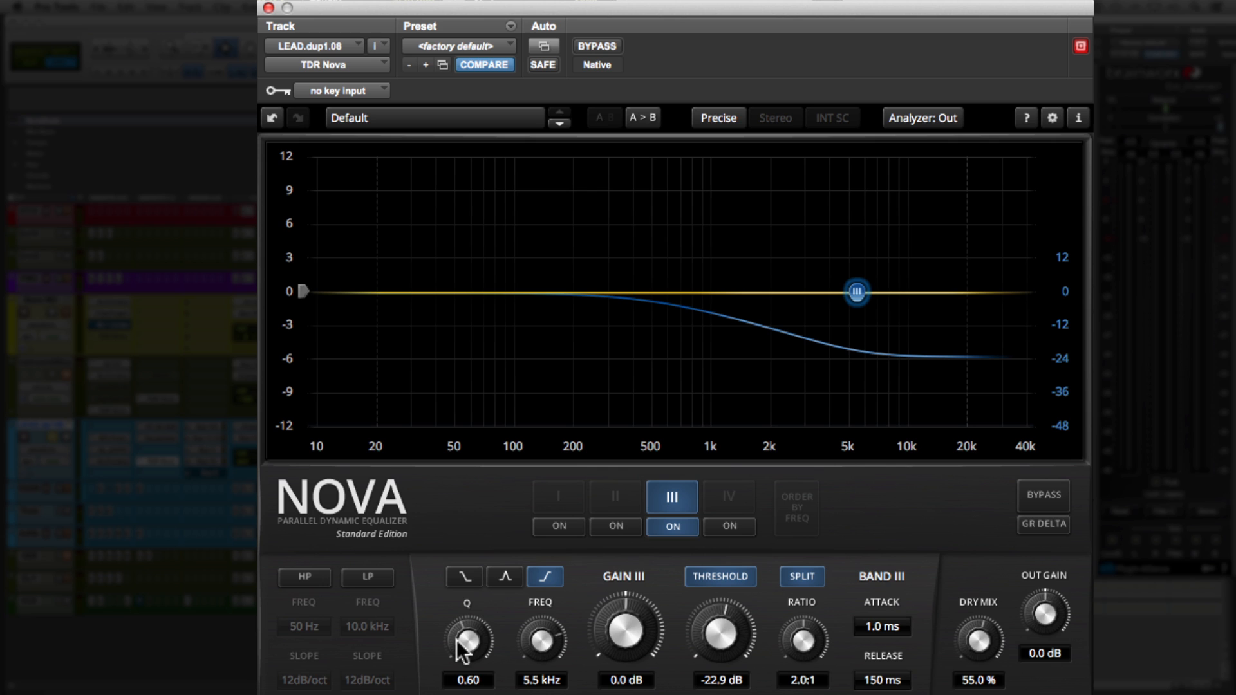
{"action": "mouse_move", "coordinate": [728, 658]}
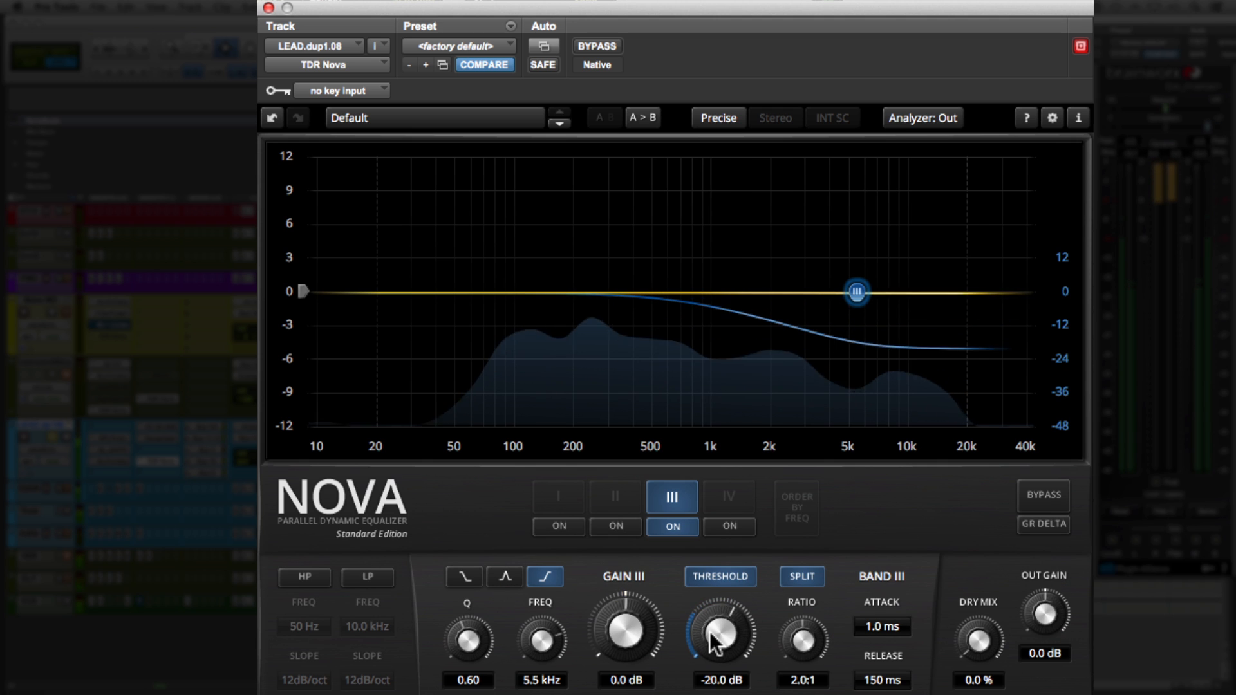
Lower the vocal's band III threshold through −26 dB down to −31 dB.
{"action": "left_click_drag", "start_coordinate": [718, 639], "coordinate": [717, 661]}
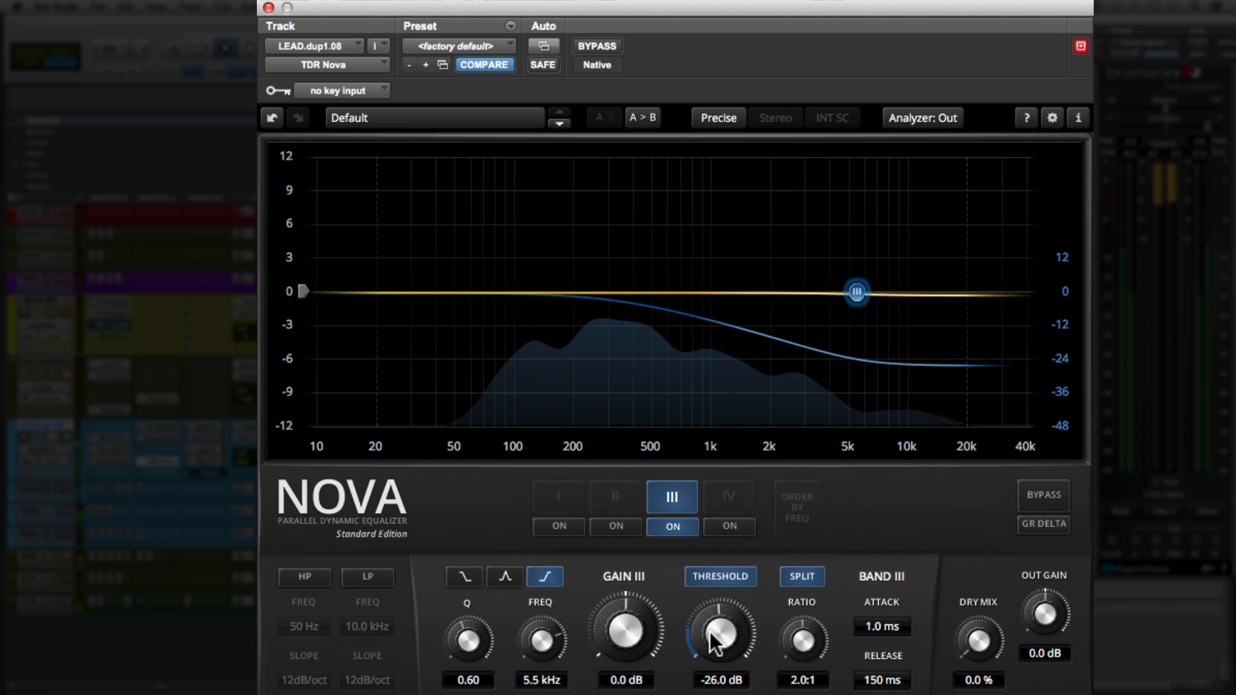
{"action": "left_click_drag", "start_coordinate": [719, 638], "coordinate": [718, 650]}
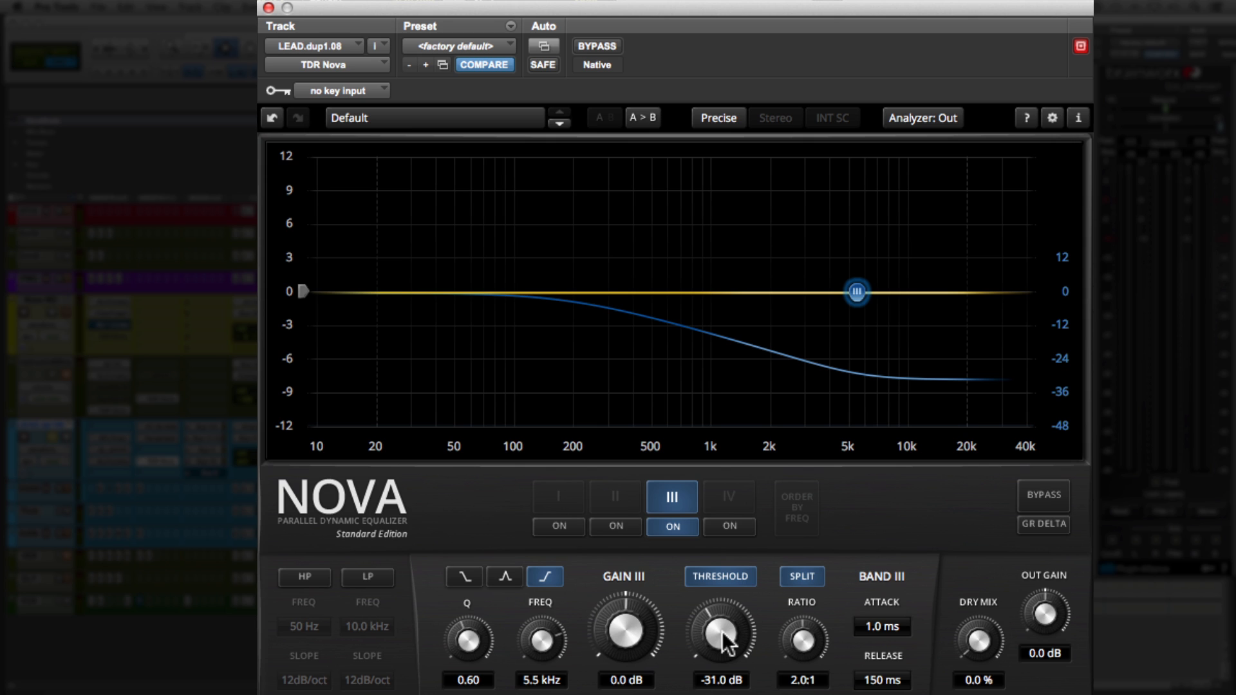
{"action": "mouse_move", "coordinate": [719, 624]}
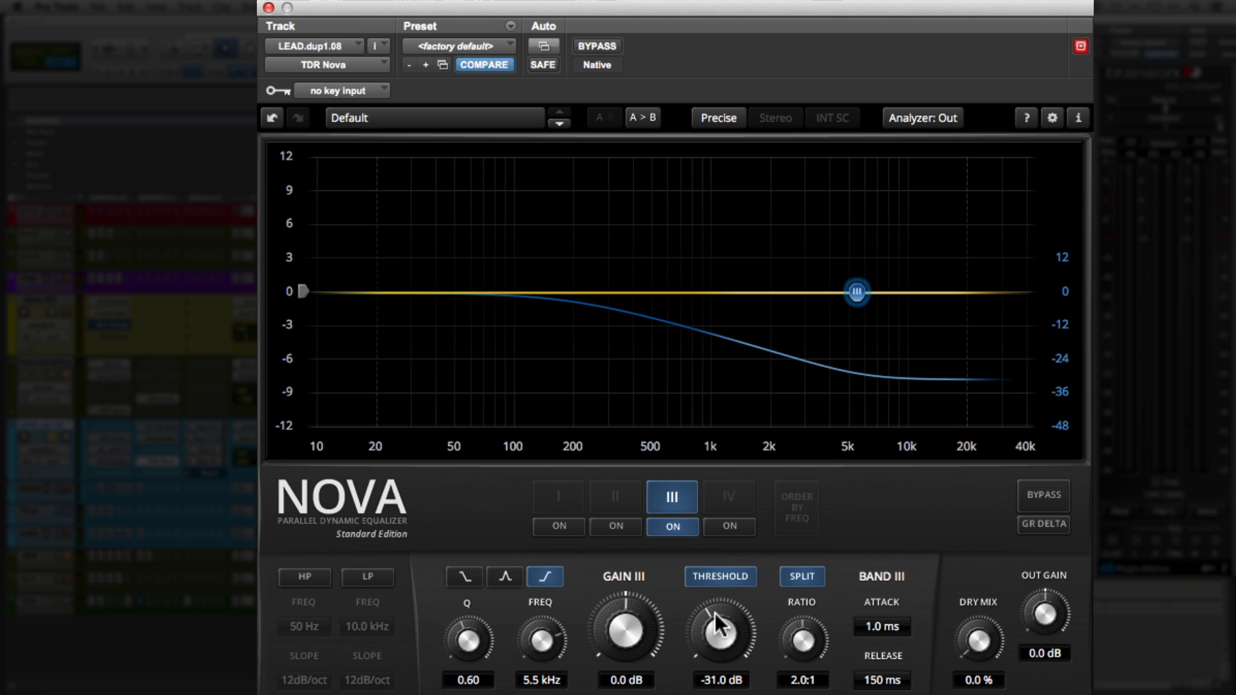
{"action": "mouse_move", "coordinate": [981, 649]}
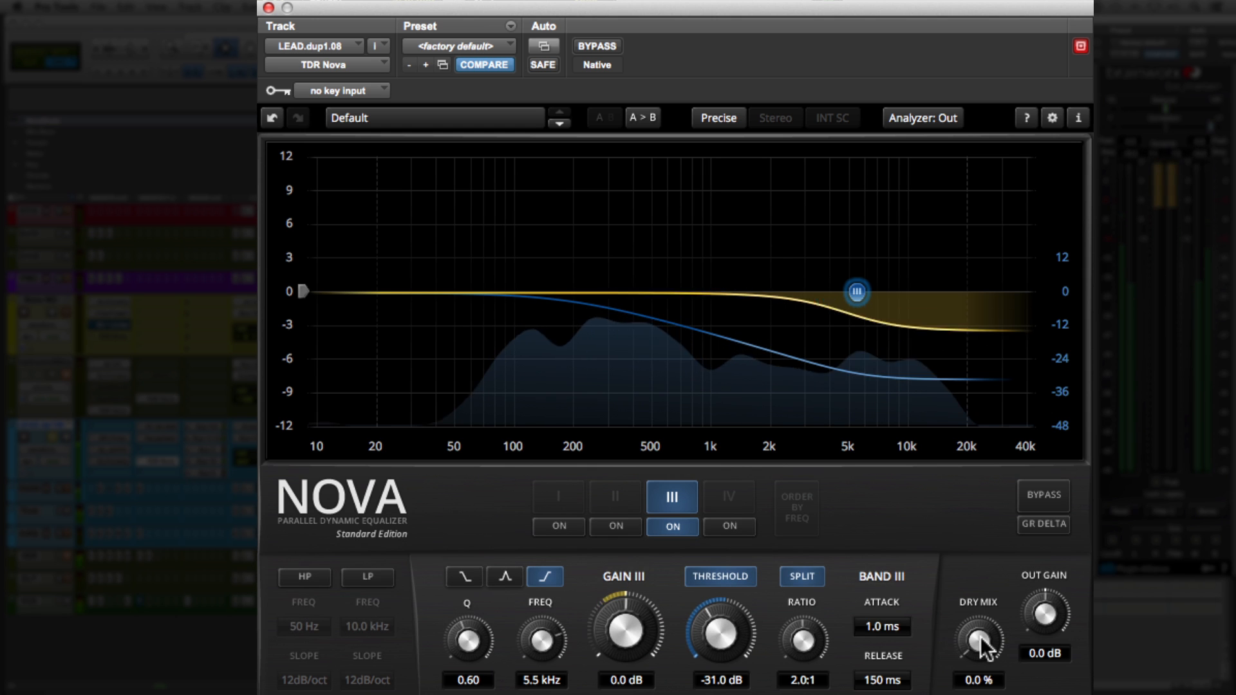
Raise the vocal's DRY MIX to about 34%.
{"action": "left_click_drag", "start_coordinate": [977, 638], "coordinate": [978, 606]}
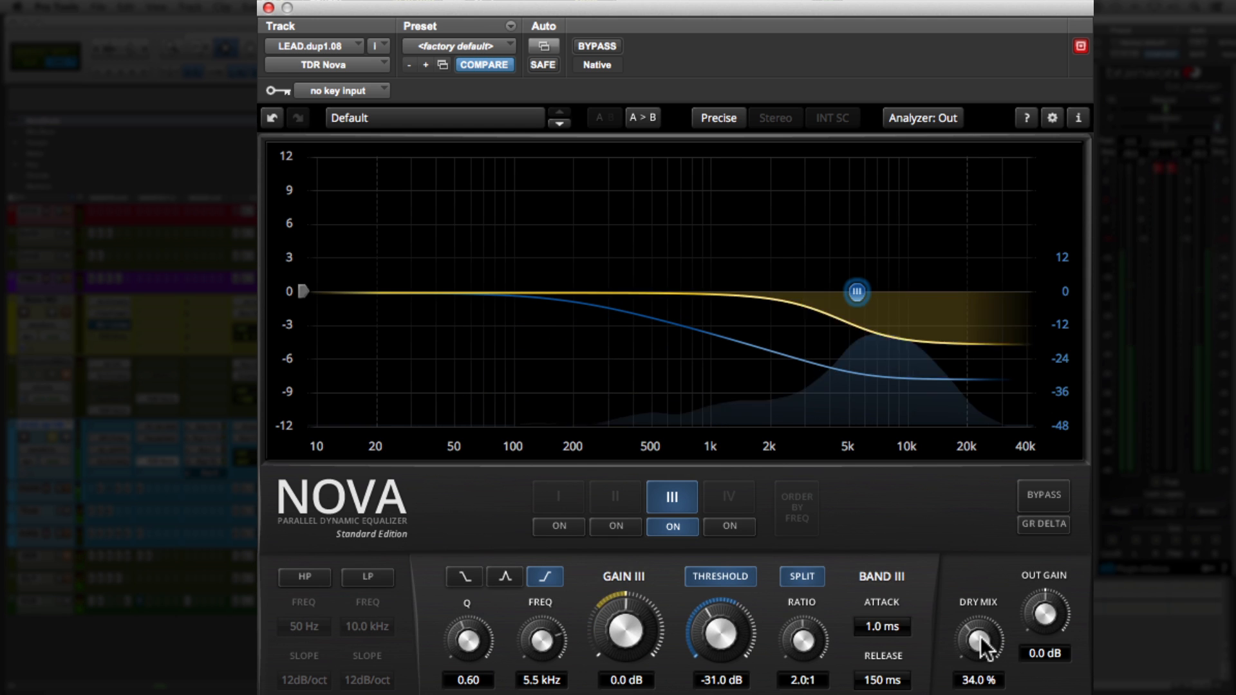
{"action": "left_click_drag", "start_coordinate": [977, 638], "coordinate": [978, 615]}
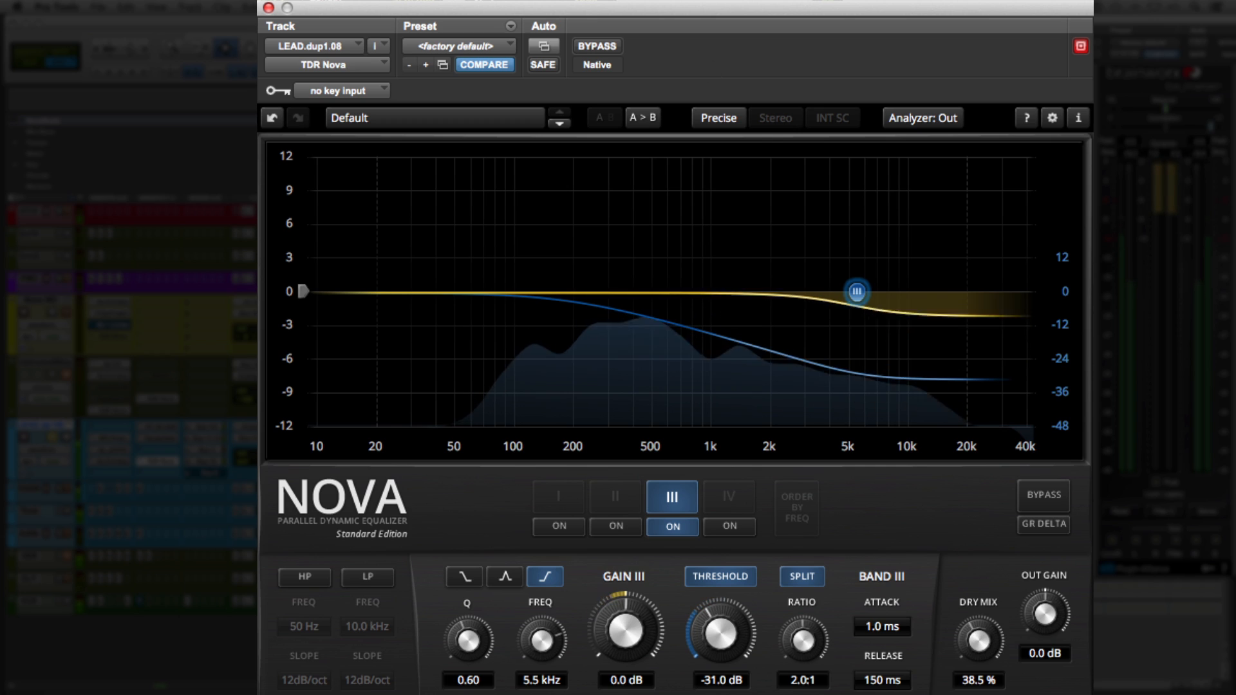
{"action": "left_click", "coordinate": [597, 46]}
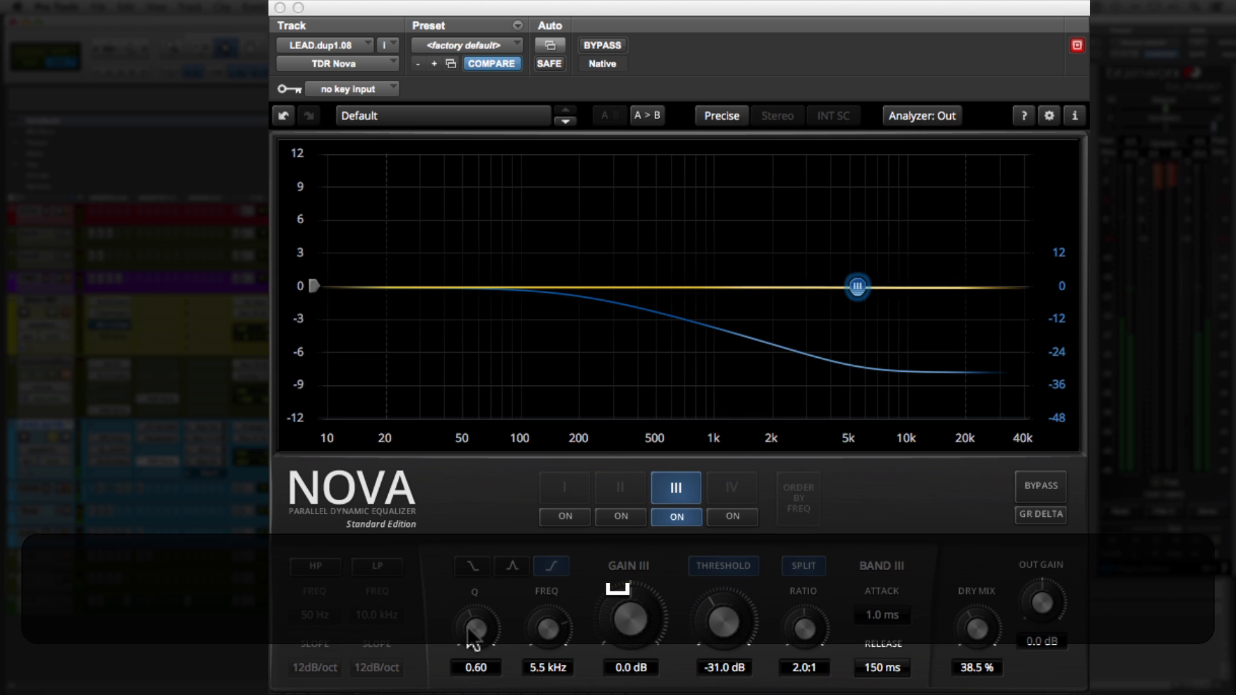
Widen band III's Q to 0.82 and nudge the dry mix up to about 40%.
{"action": "left_click_drag", "start_coordinate": [474, 629], "coordinate": [474, 619]}
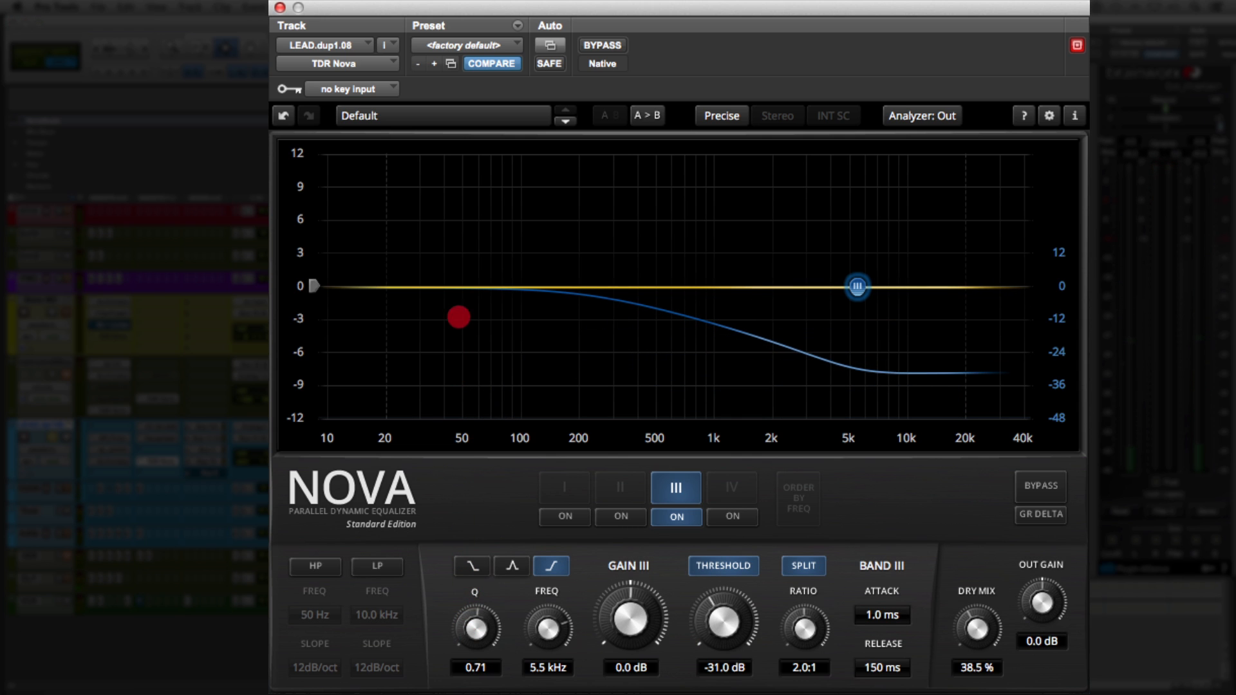
{"action": "left_click_drag", "start_coordinate": [474, 627], "coordinate": [474, 606]}
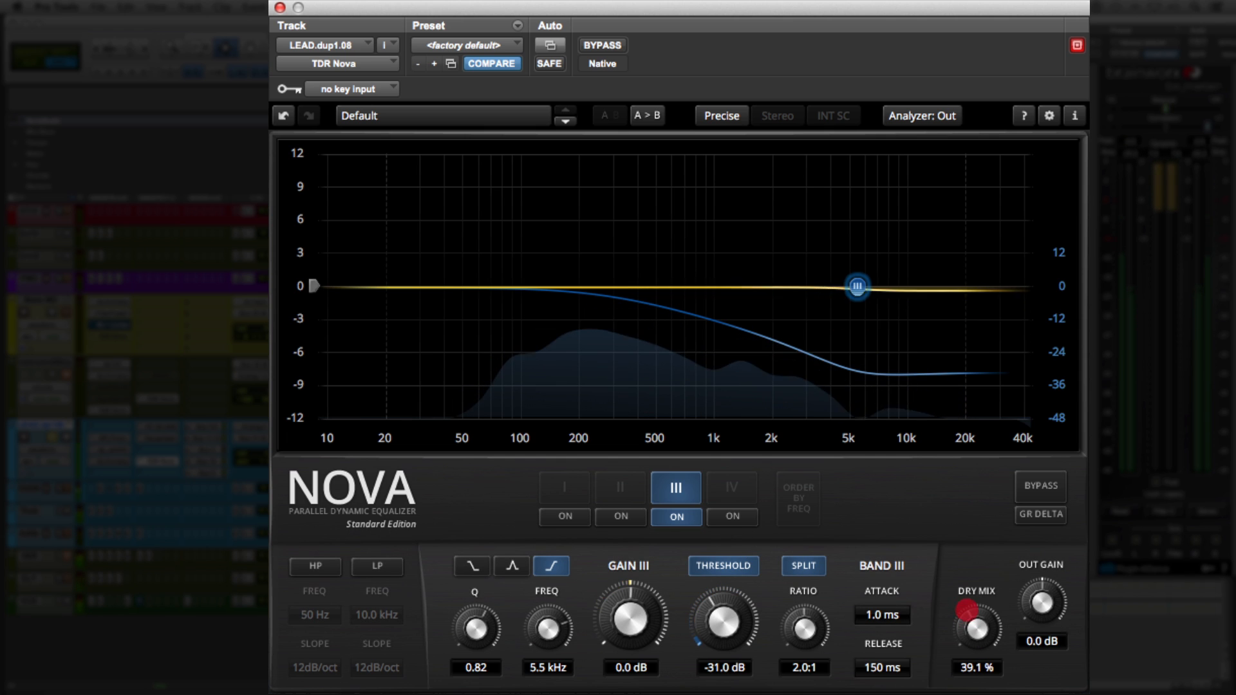
{"action": "left_click_drag", "start_coordinate": [973, 627], "coordinate": [977, 621]}
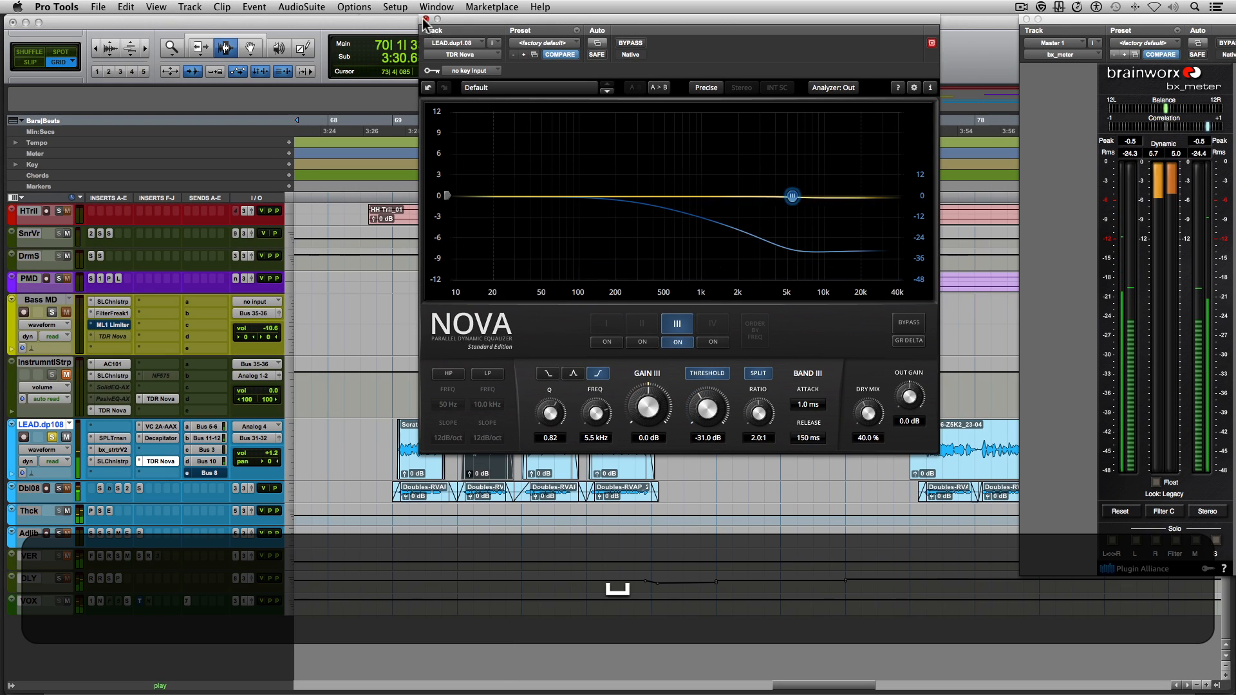
Close the lead vocal's TDR Nova window so the drum tracks can be reached.
{"action": "left_click", "coordinate": [426, 19]}
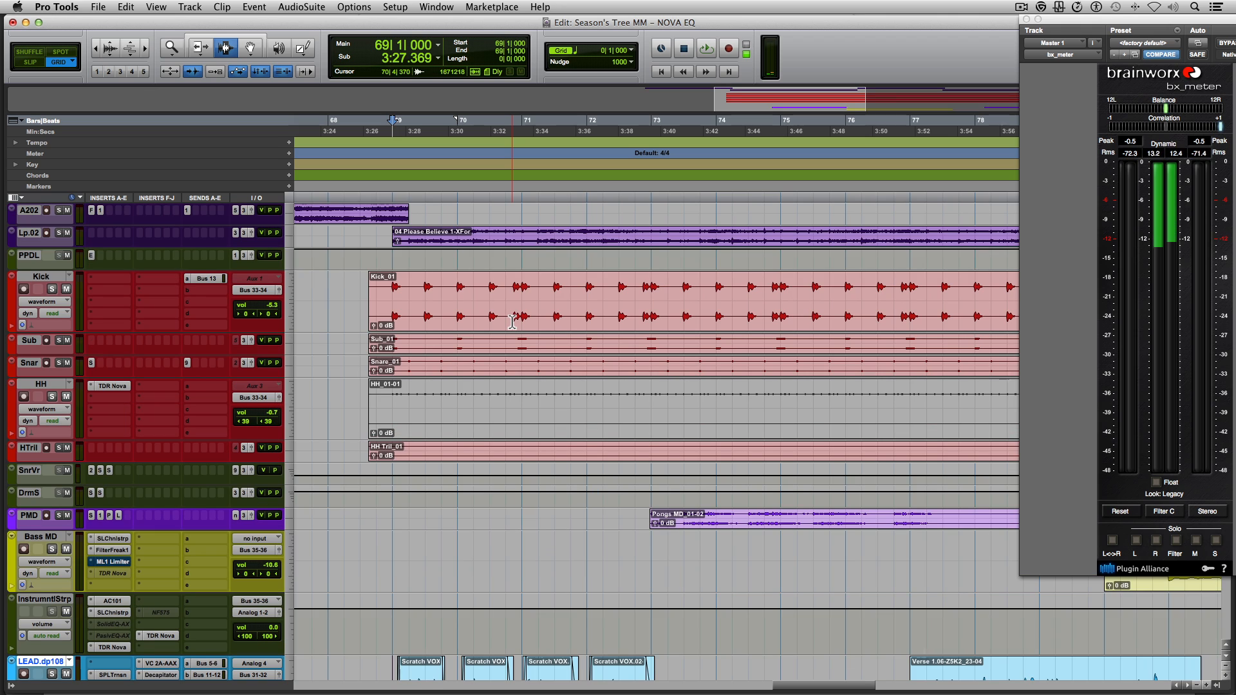
Scroll the timeline to the hi-hat passage around bar 89.
{"action": "scroll", "scroll_direction": "right", "scroll_amount": 3}
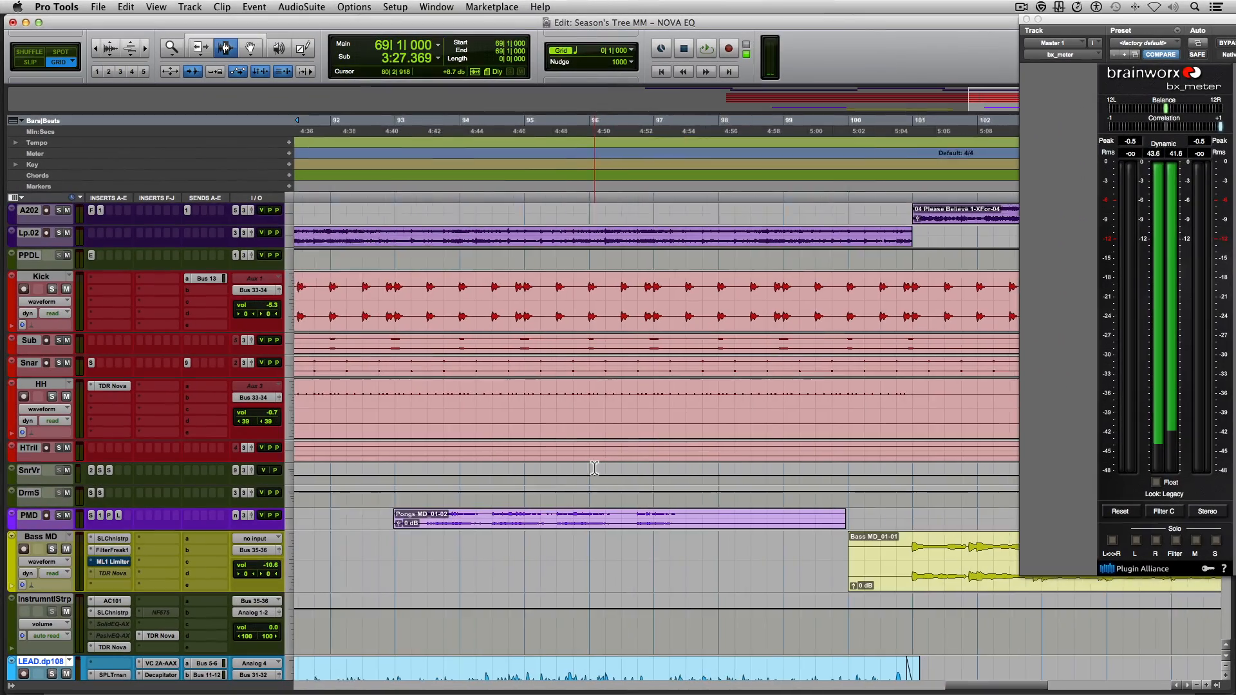
{"action": "scroll", "scroll_direction": "left", "scroll_amount": 3}
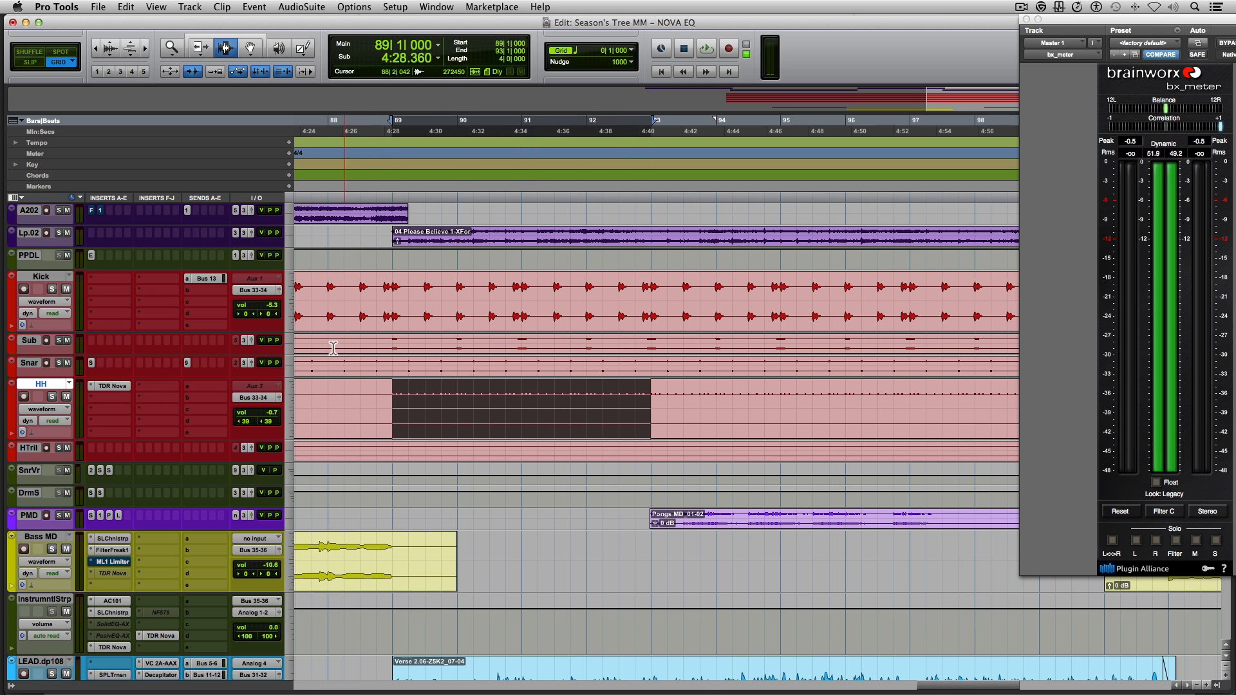
{"action": "mouse_move", "coordinate": [111, 385]}
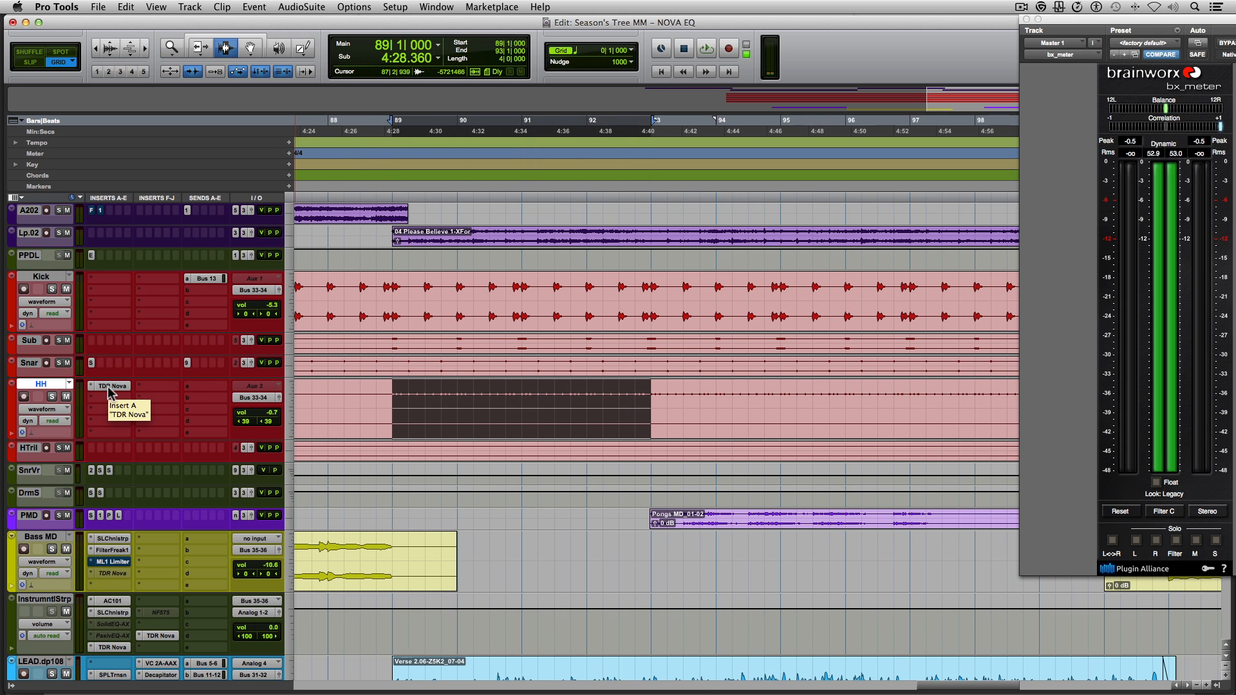
Bring up the HH track's Nova insert and key its sidechain from Bus 13, the kick send.
{"action": "left_click", "coordinate": [111, 385]}
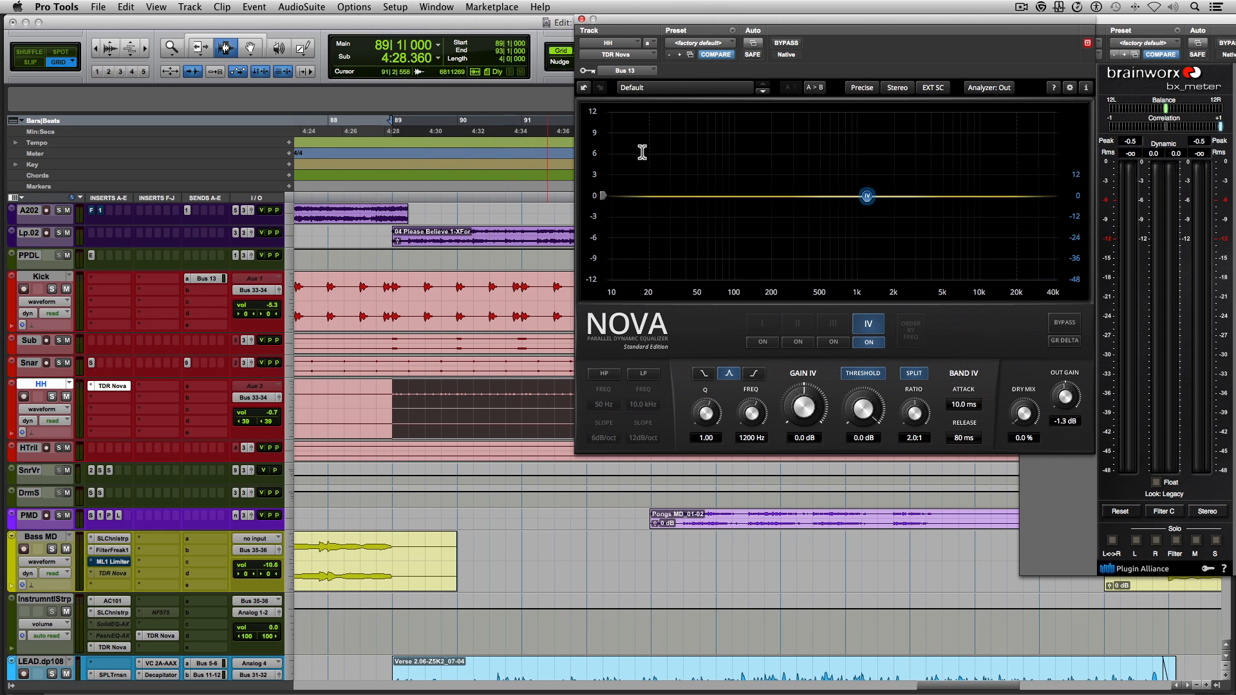
{"action": "mouse_move", "coordinate": [640, 115]}
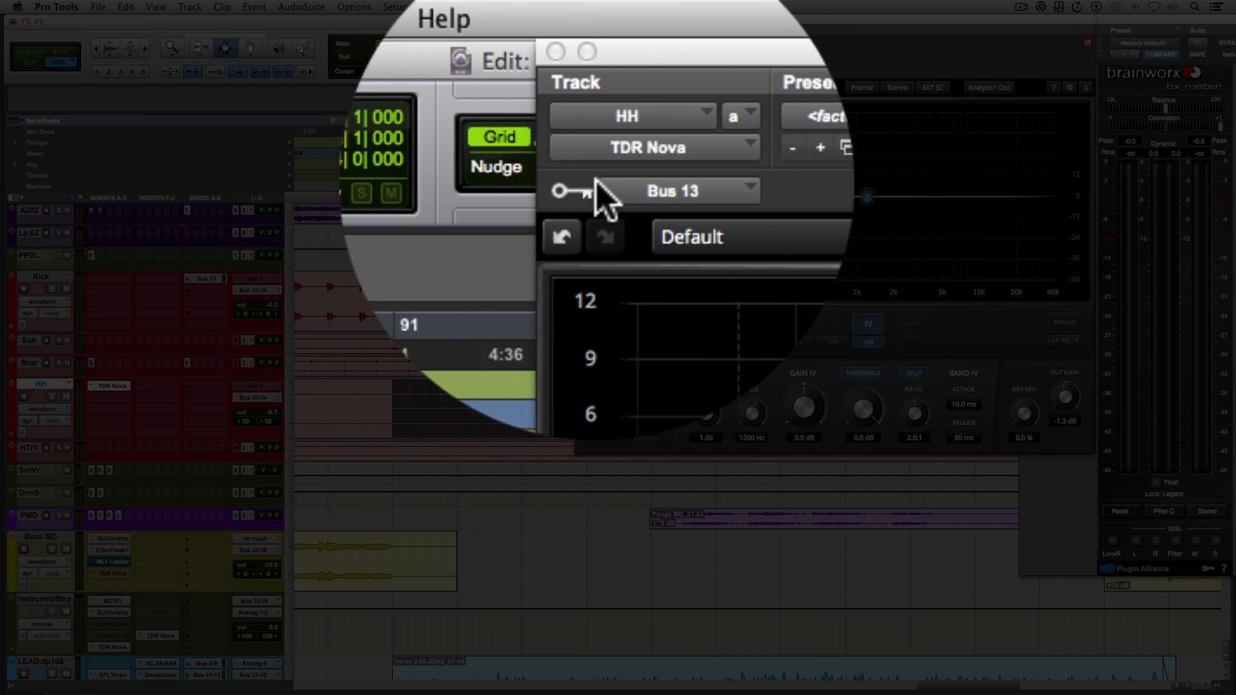
{"action": "left_click", "coordinate": [933, 188]}
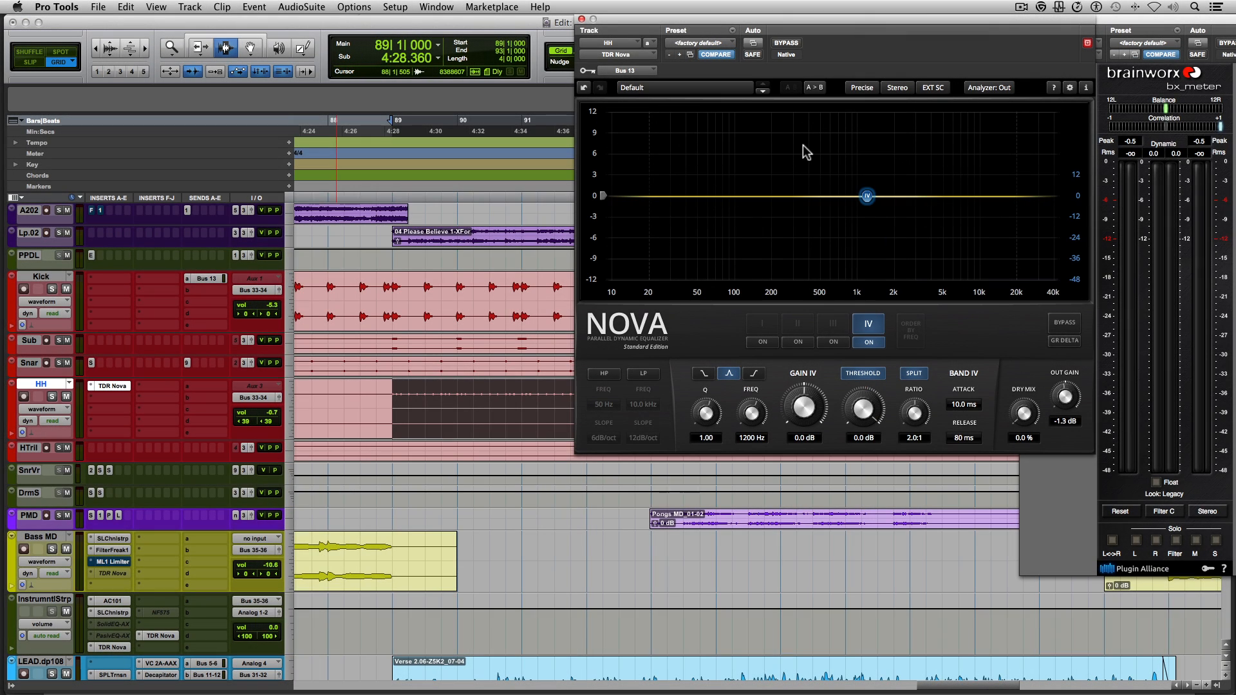
{"action": "mouse_move", "coordinate": [930, 339]}
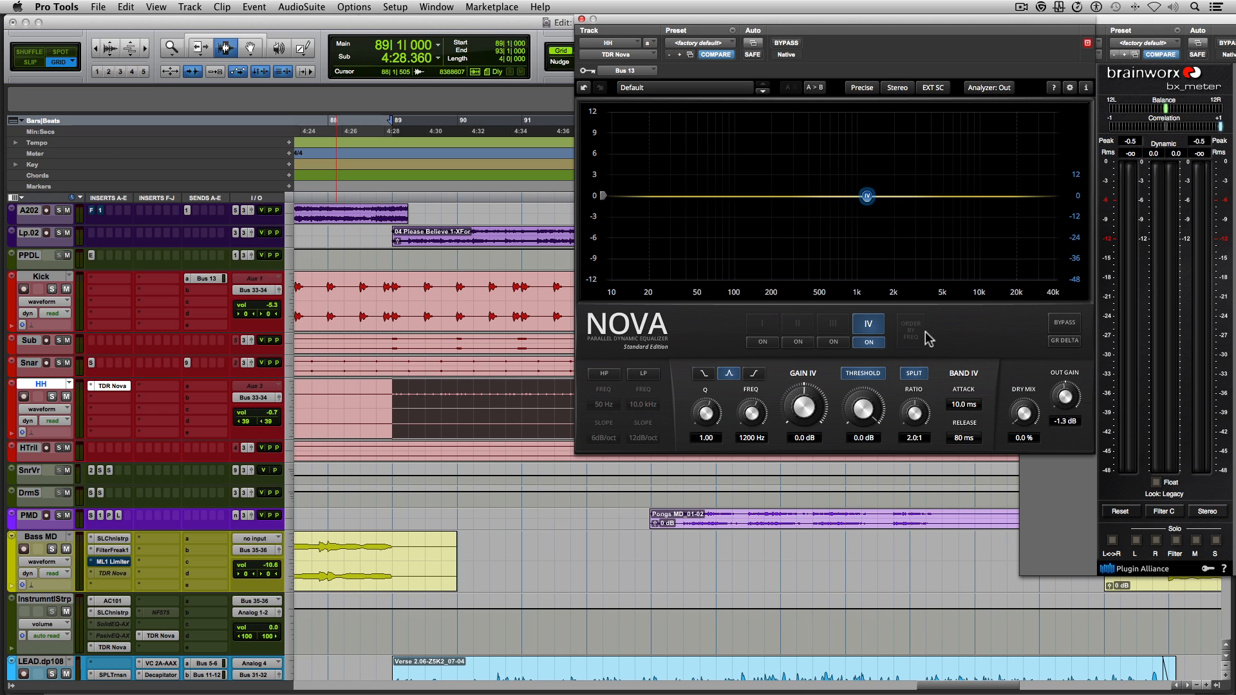
{"action": "mouse_move", "coordinate": [882, 217]}
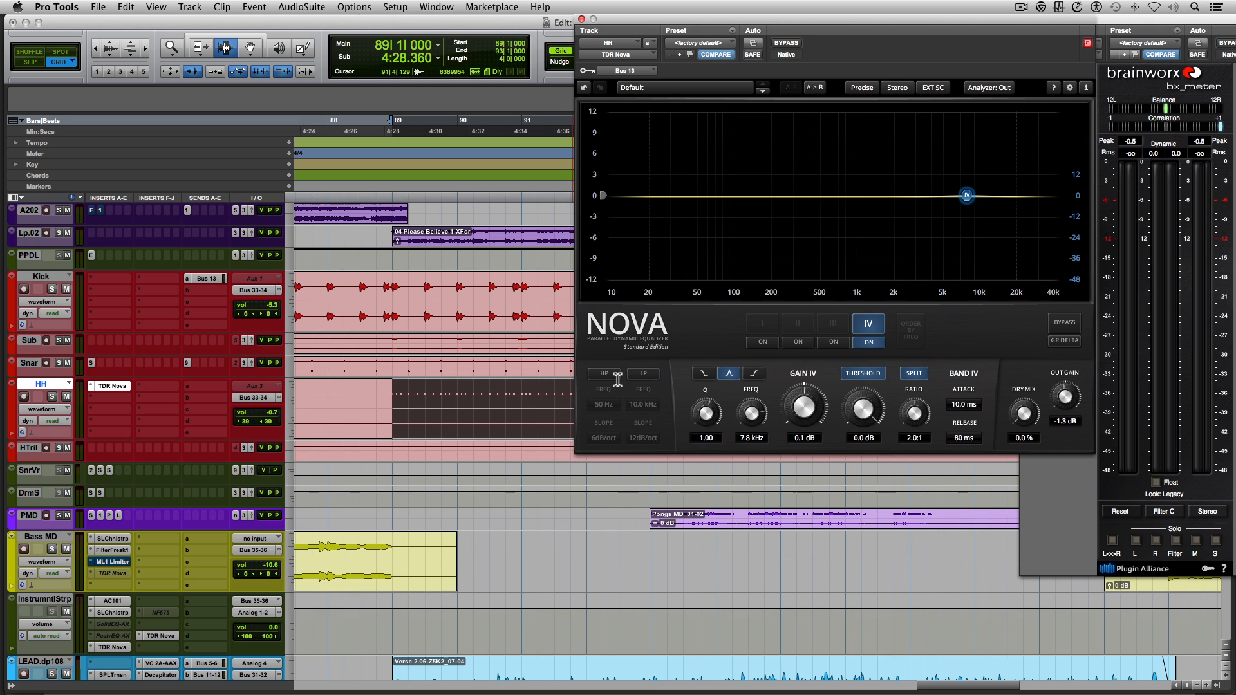
{"action": "mouse_move", "coordinate": [619, 378]}
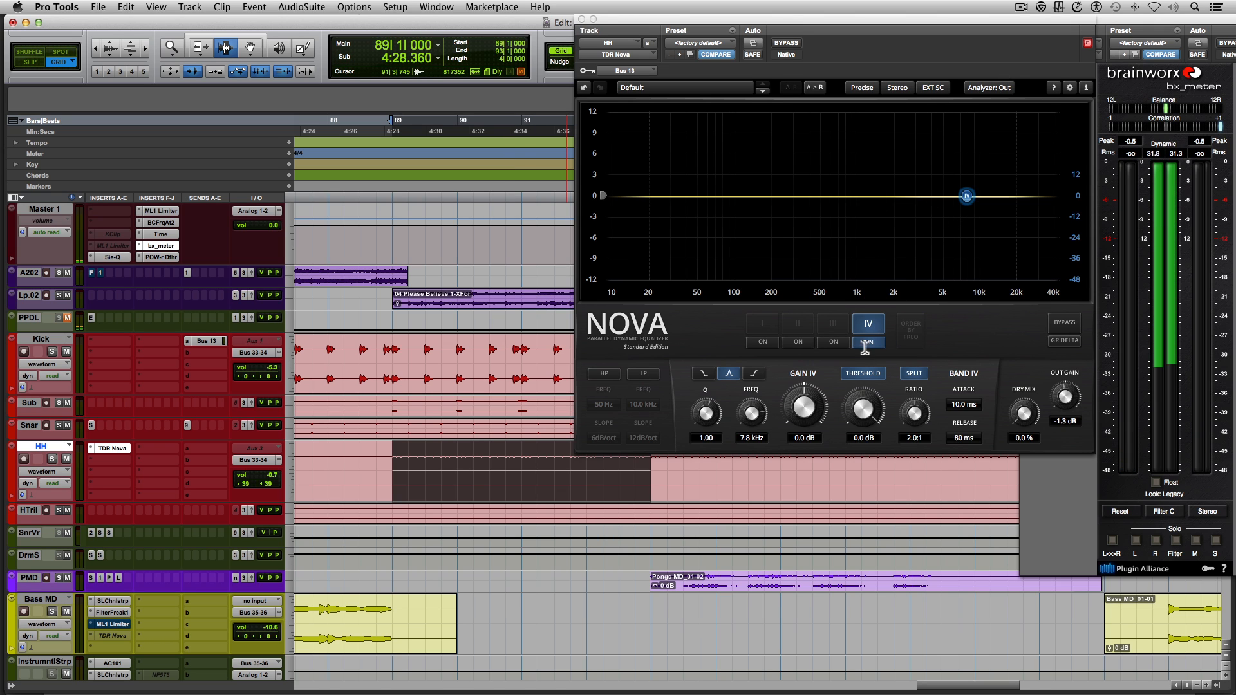
Confirm band IV is switched on for the hi-hats' 7.8 kHz bell.
{"action": "left_click", "coordinate": [868, 341]}
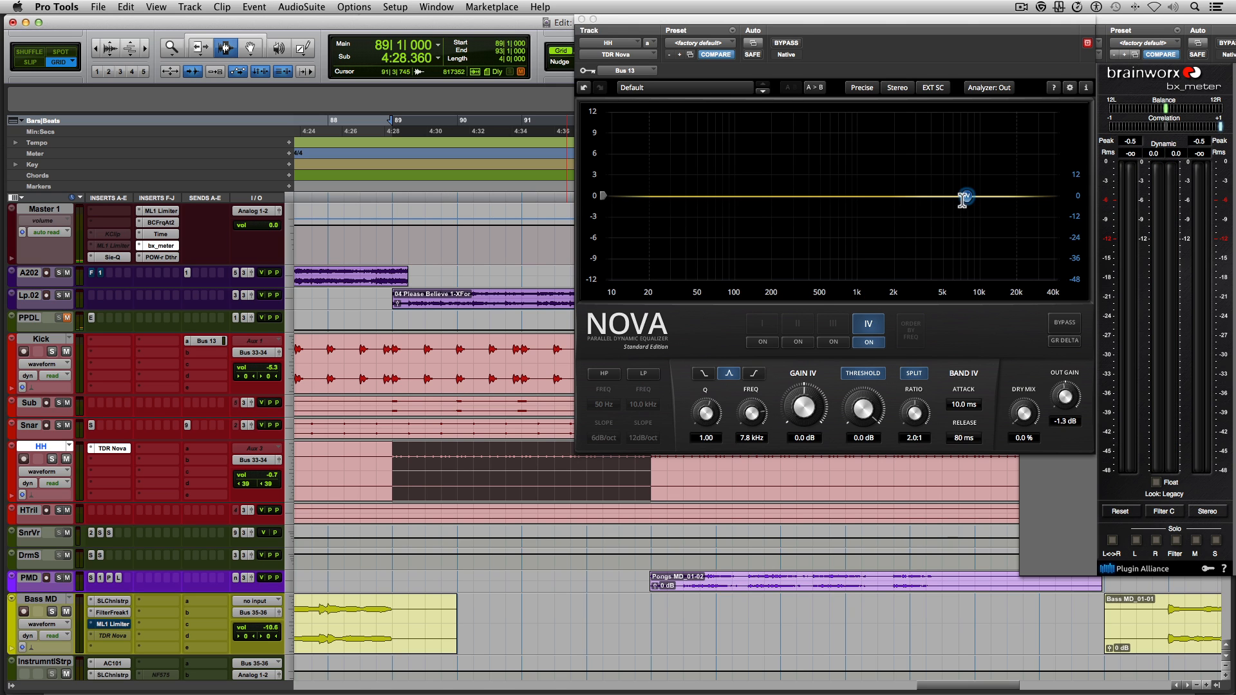
{"action": "mouse_move", "coordinate": [975, 251]}
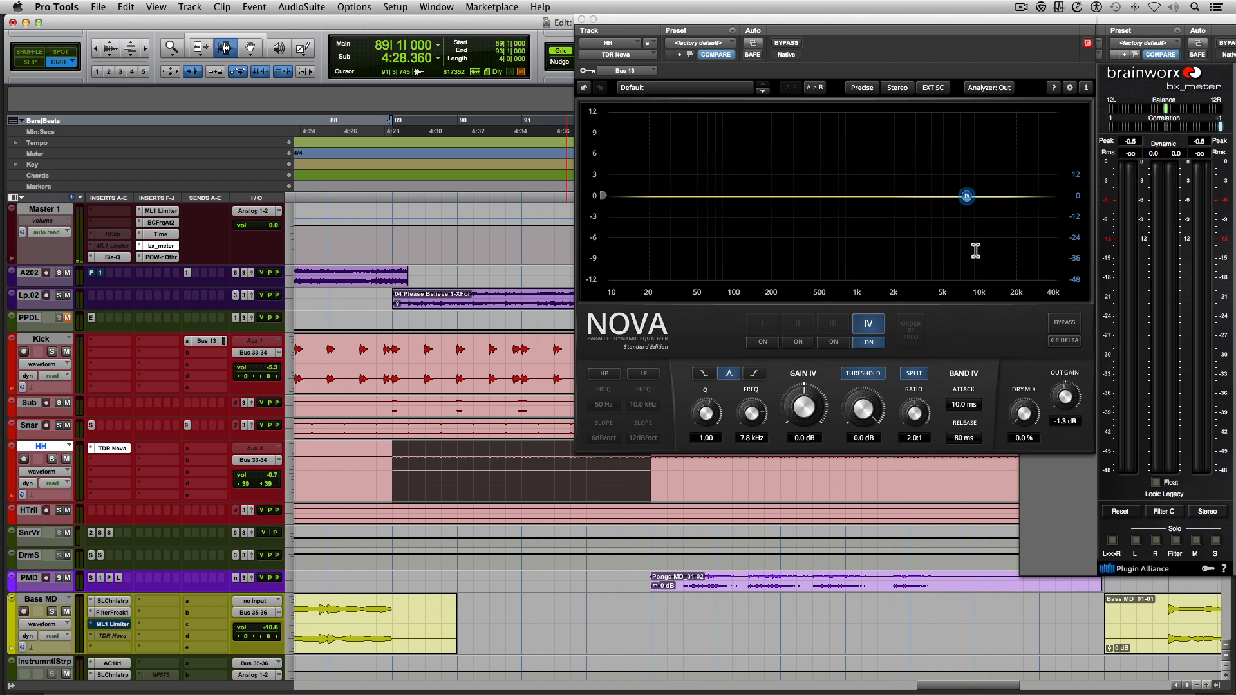
{"action": "mouse_move", "coordinate": [863, 406]}
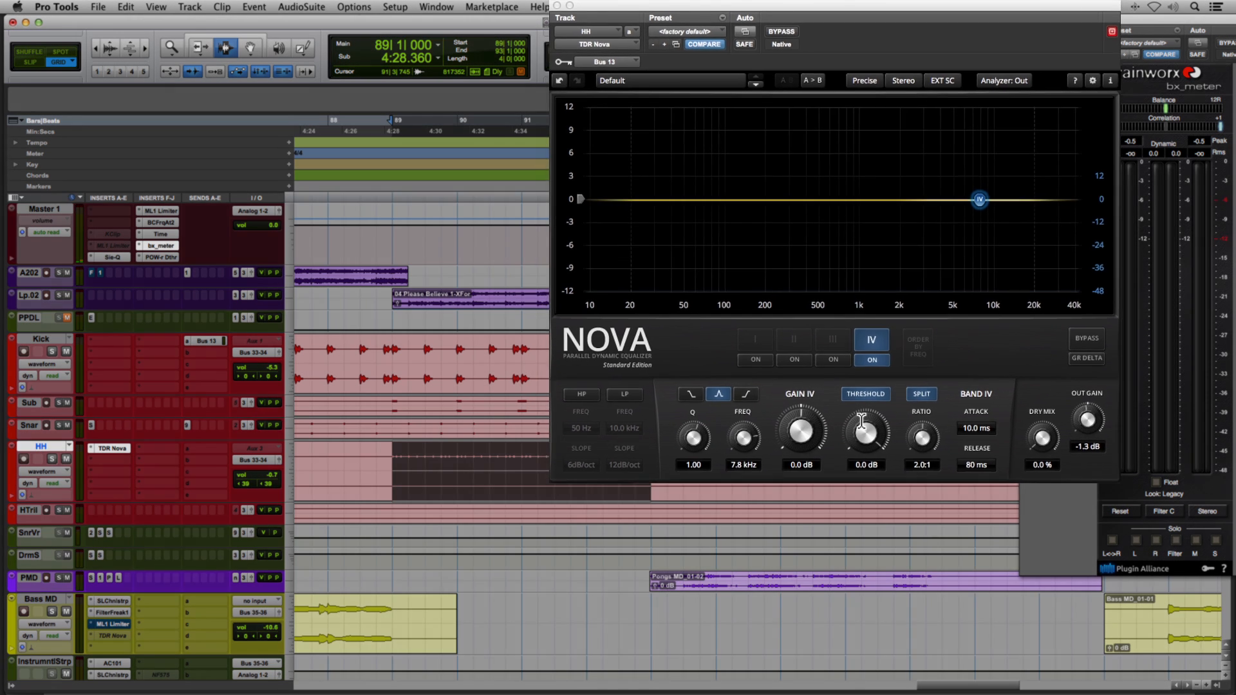
Make band IV dynamic: threshold −50 dB, Q 4.87, ratio 10:1, attack 1.0 ms.
{"action": "left_click_drag", "start_coordinate": [865, 438], "coordinate": [865, 616]}
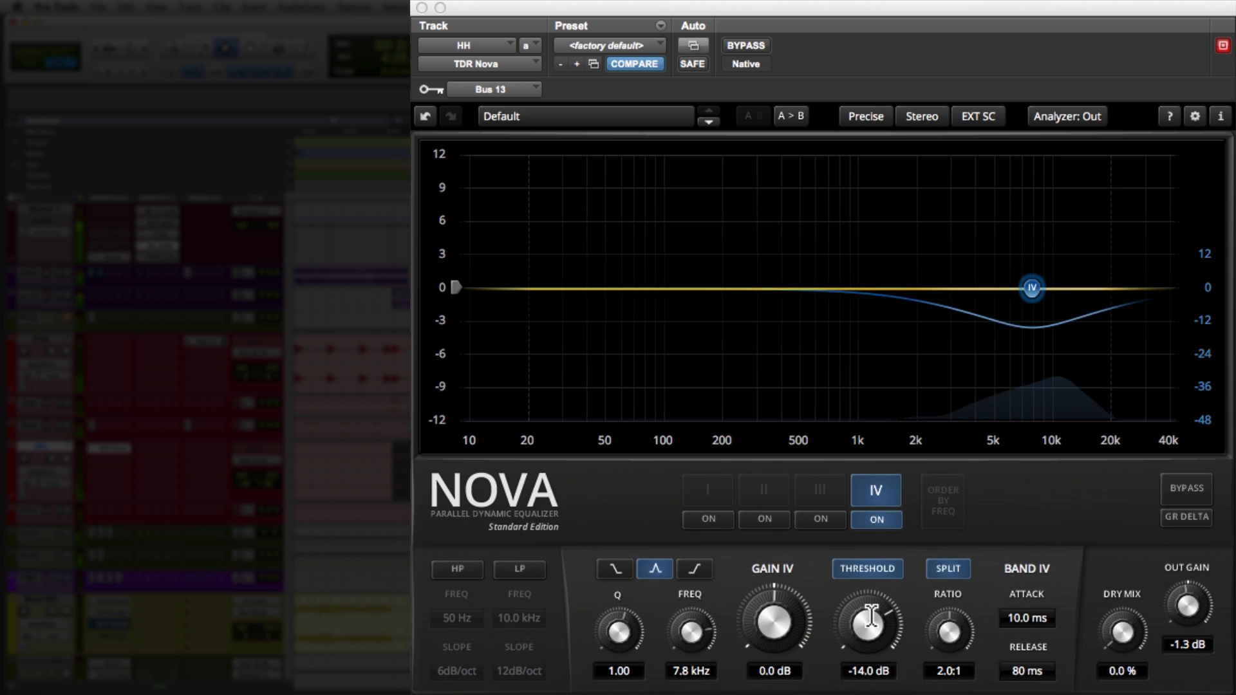
{"action": "left_click_drag", "start_coordinate": [866, 627], "coordinate": [867, 670]}
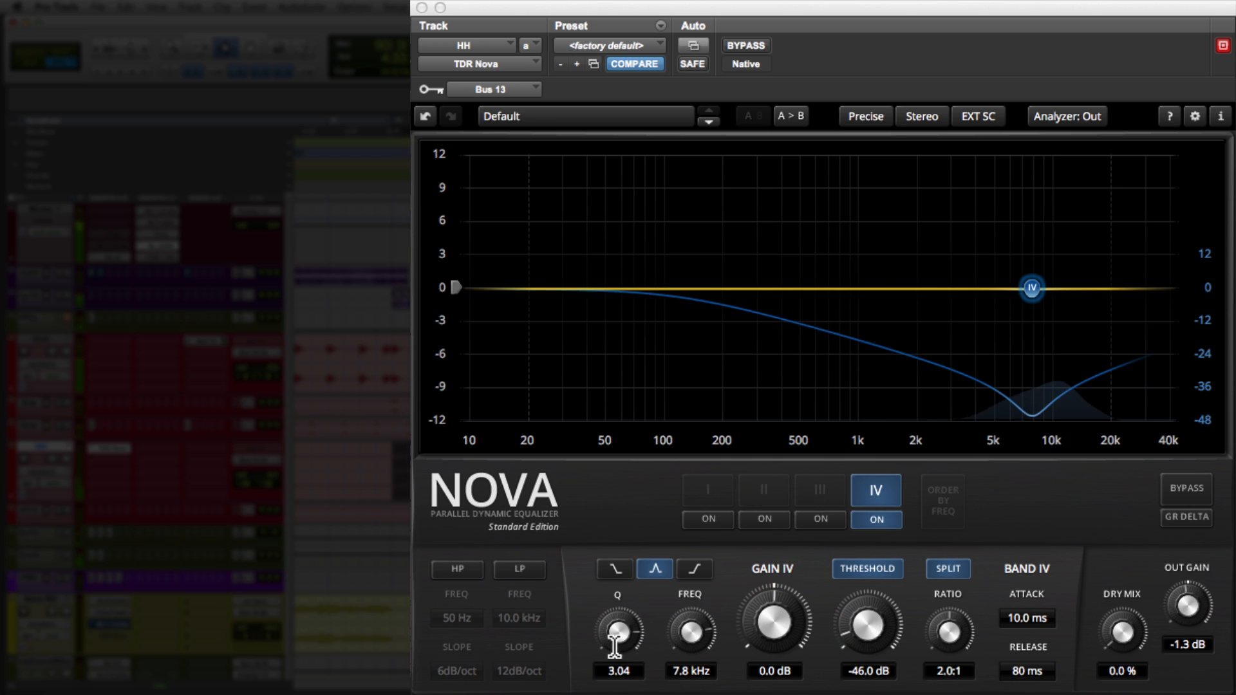
{"action": "left_click_drag", "start_coordinate": [619, 631], "coordinate": [620, 607]}
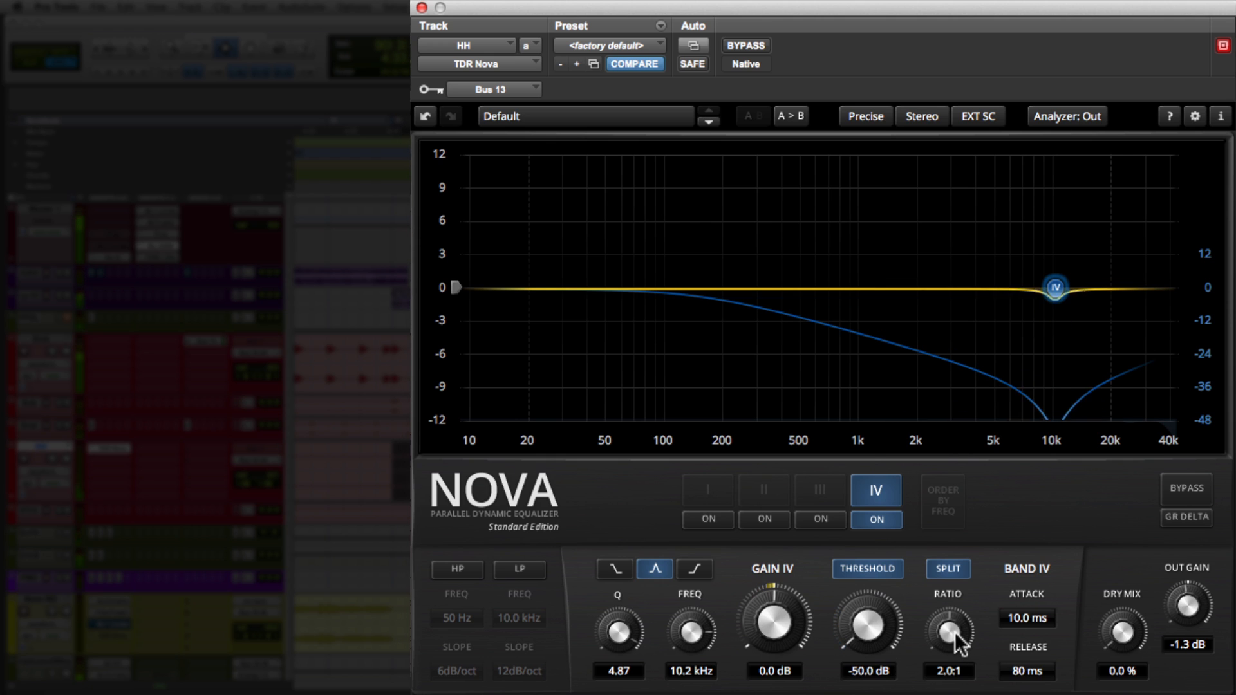
{"action": "left_click_drag", "start_coordinate": [949, 630], "coordinate": [954, 598]}
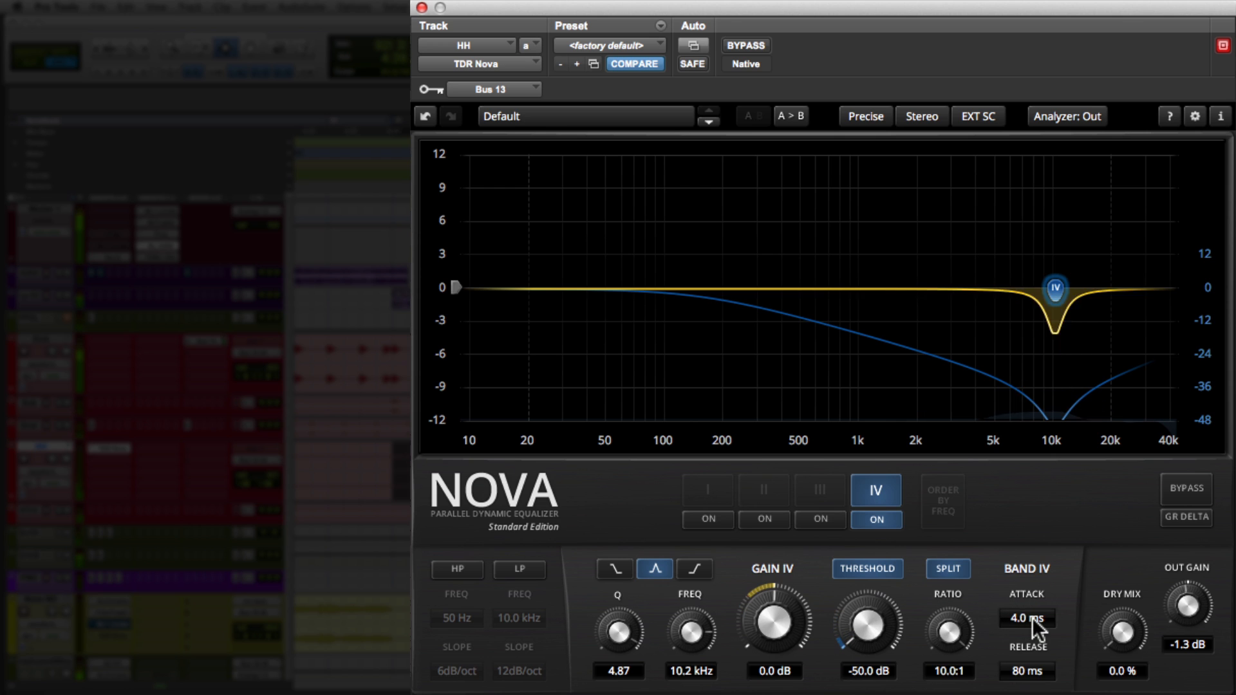
{"action": "left_click_drag", "start_coordinate": [1027, 623], "coordinate": [1027, 638]}
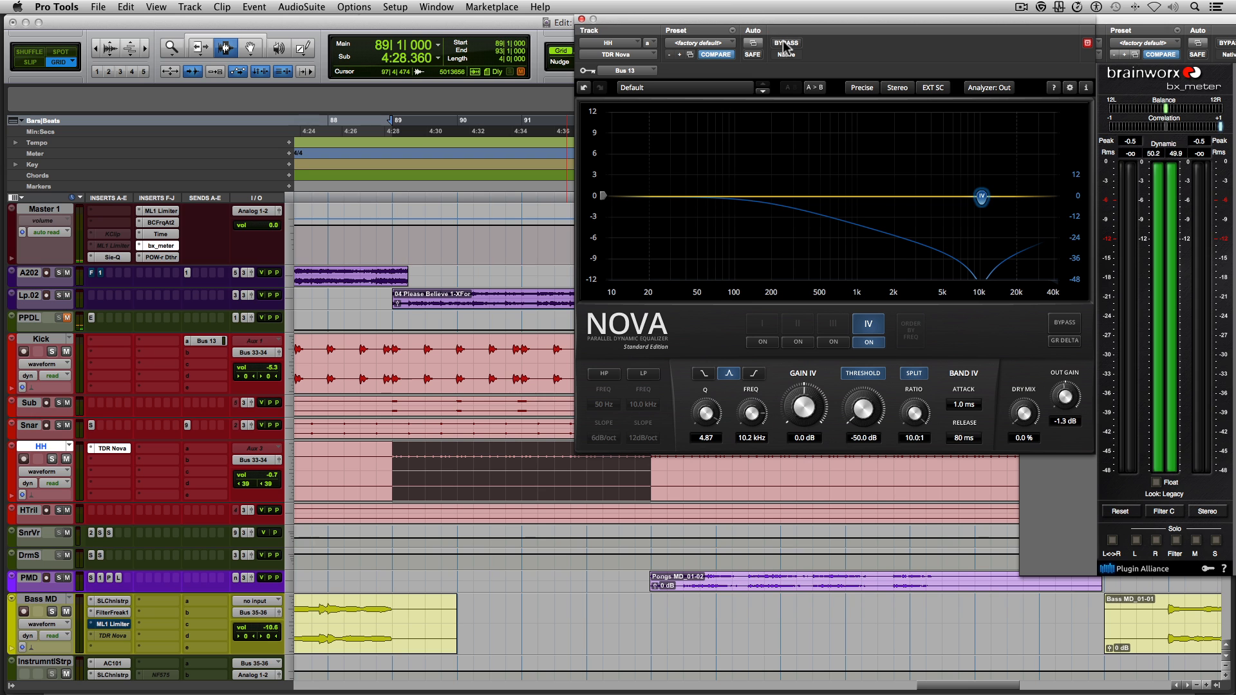
Bypass Nova and bring it back to A/B the hi-hats' dynamic cut.
{"action": "left_click", "coordinate": [786, 44]}
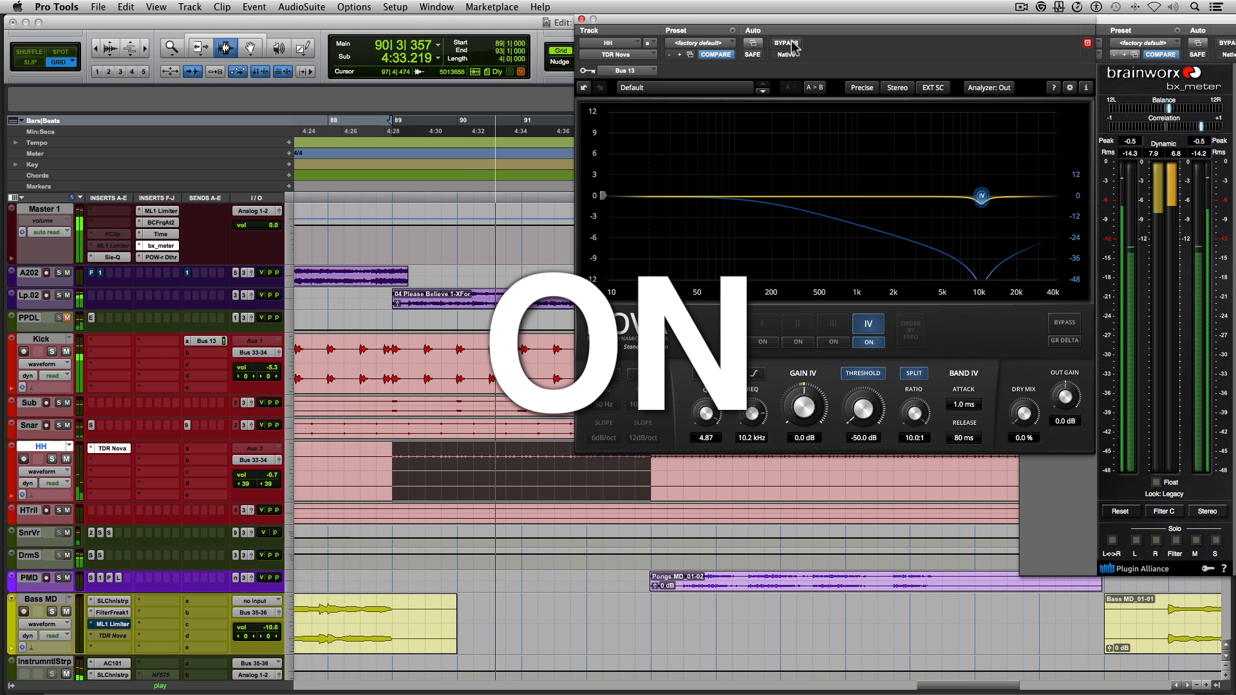
{"action": "left_click", "coordinate": [786, 44]}
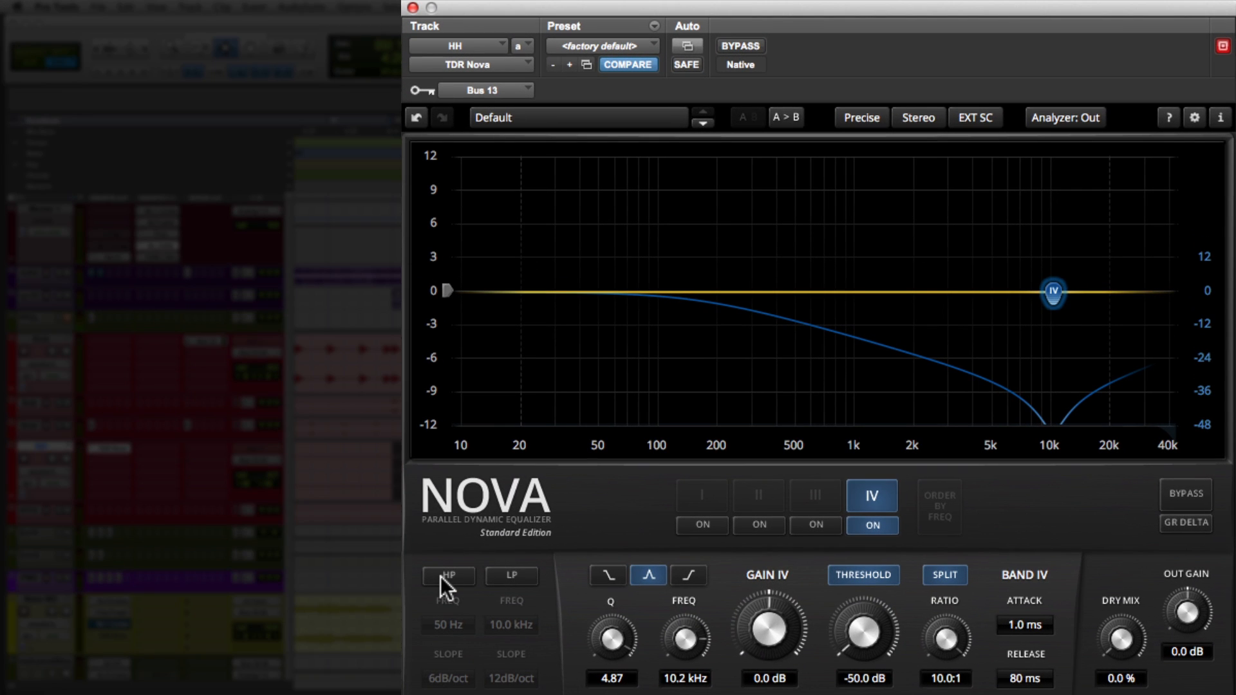
Enable the high-pass filter on the hi-hats and set its slope to 6 dB/oct.
{"action": "left_click", "coordinate": [447, 576]}
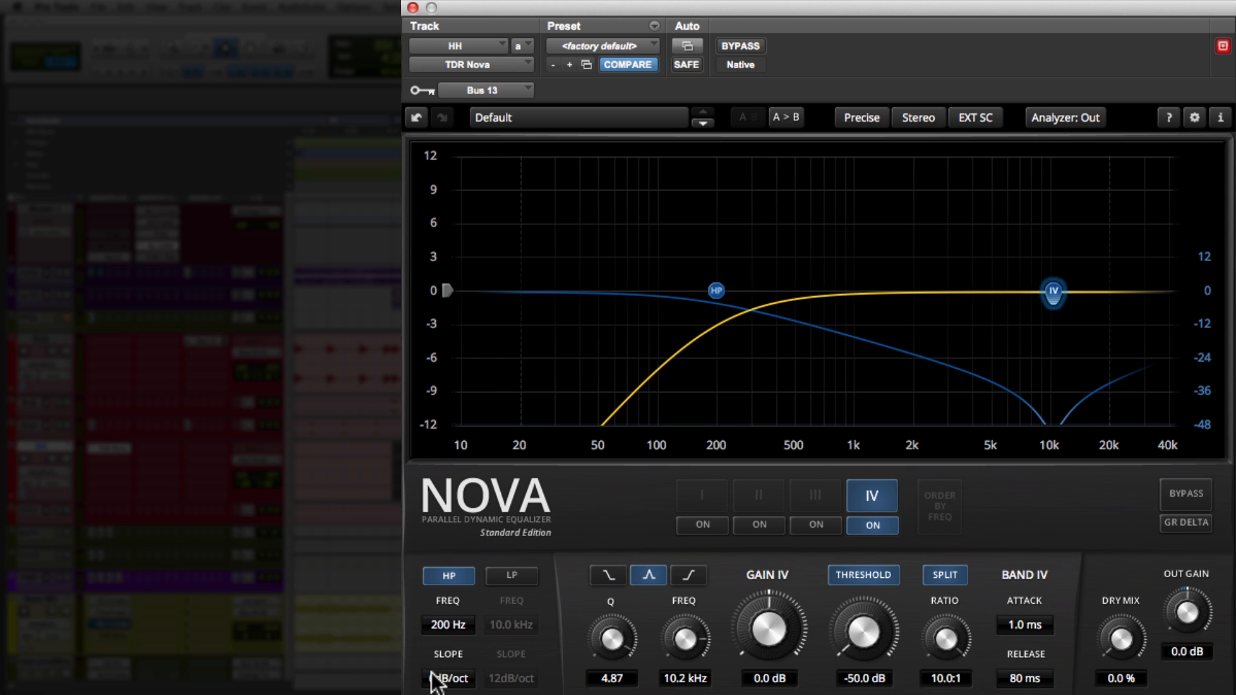
{"action": "left_click", "coordinate": [446, 679]}
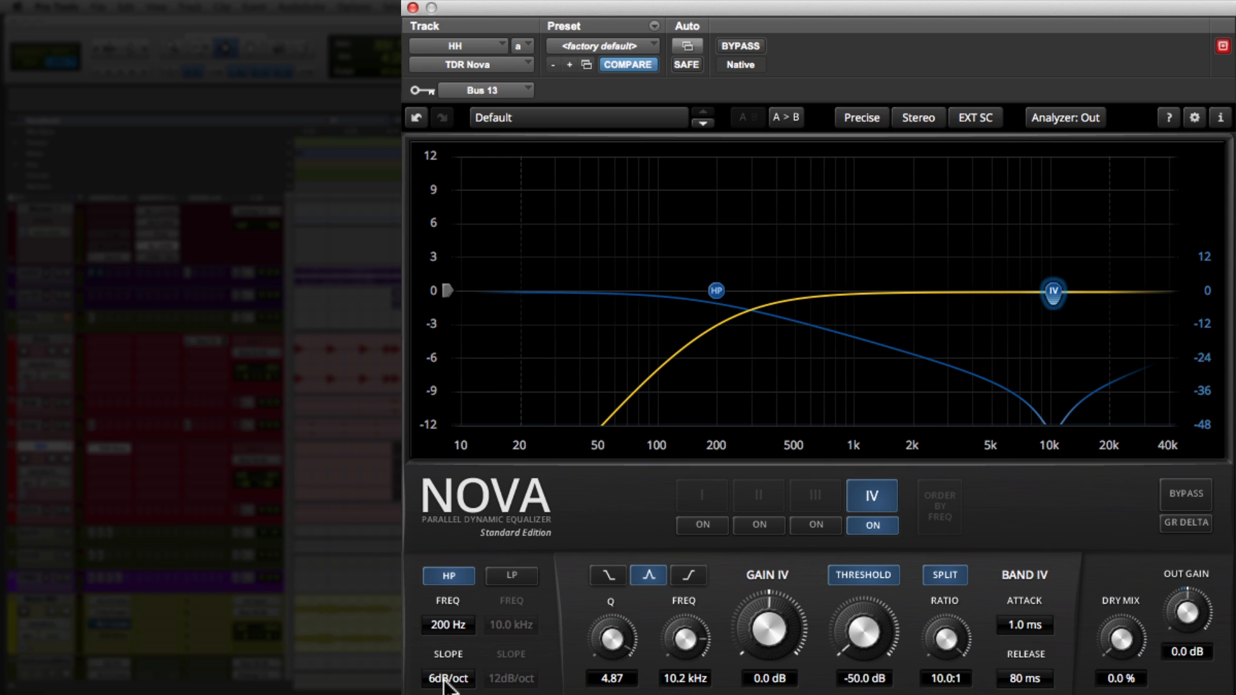
{"action": "left_click", "coordinate": [447, 678]}
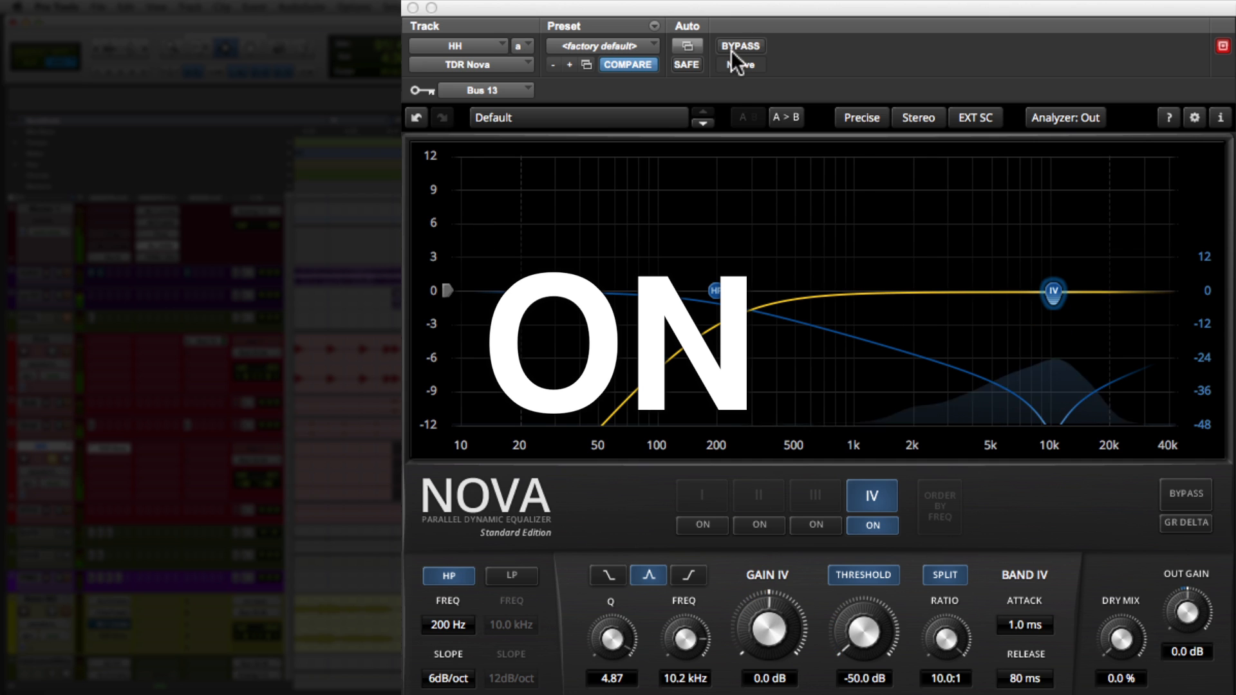
A/B the hi-hats against bypass several times, then raise the high-pass frequency toward 351 Hz.
{"action": "left_click", "coordinate": [739, 45]}
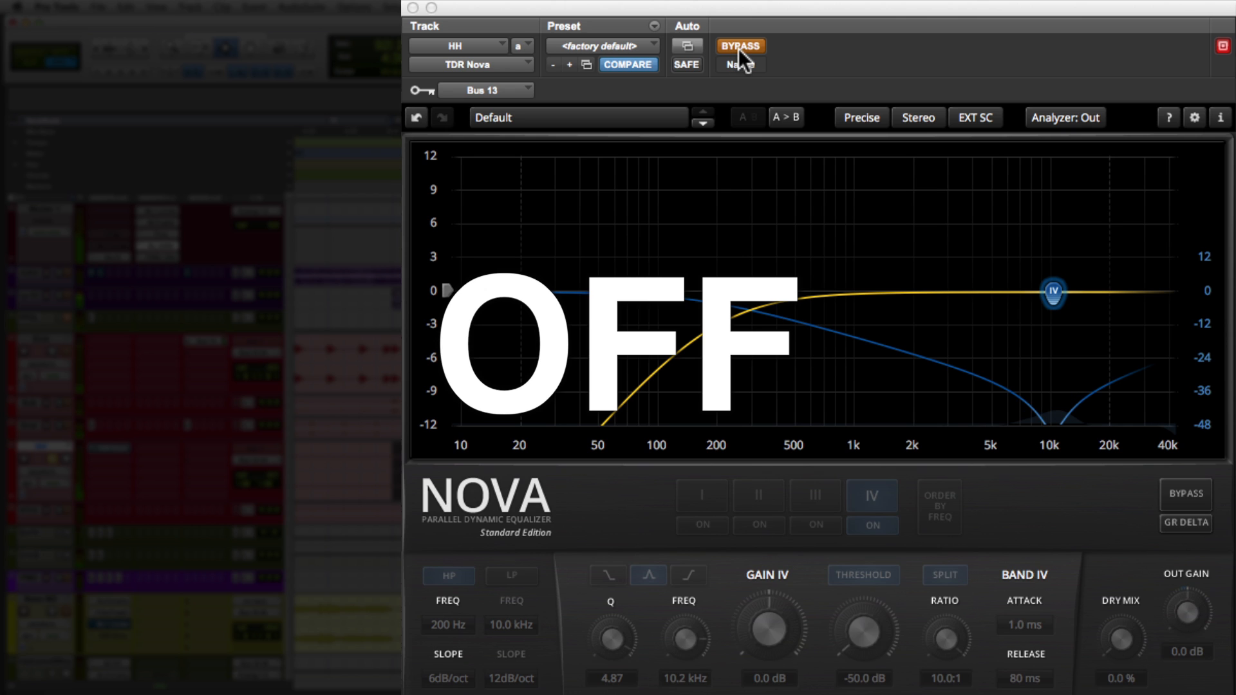
{"action": "left_click", "coordinate": [737, 45]}
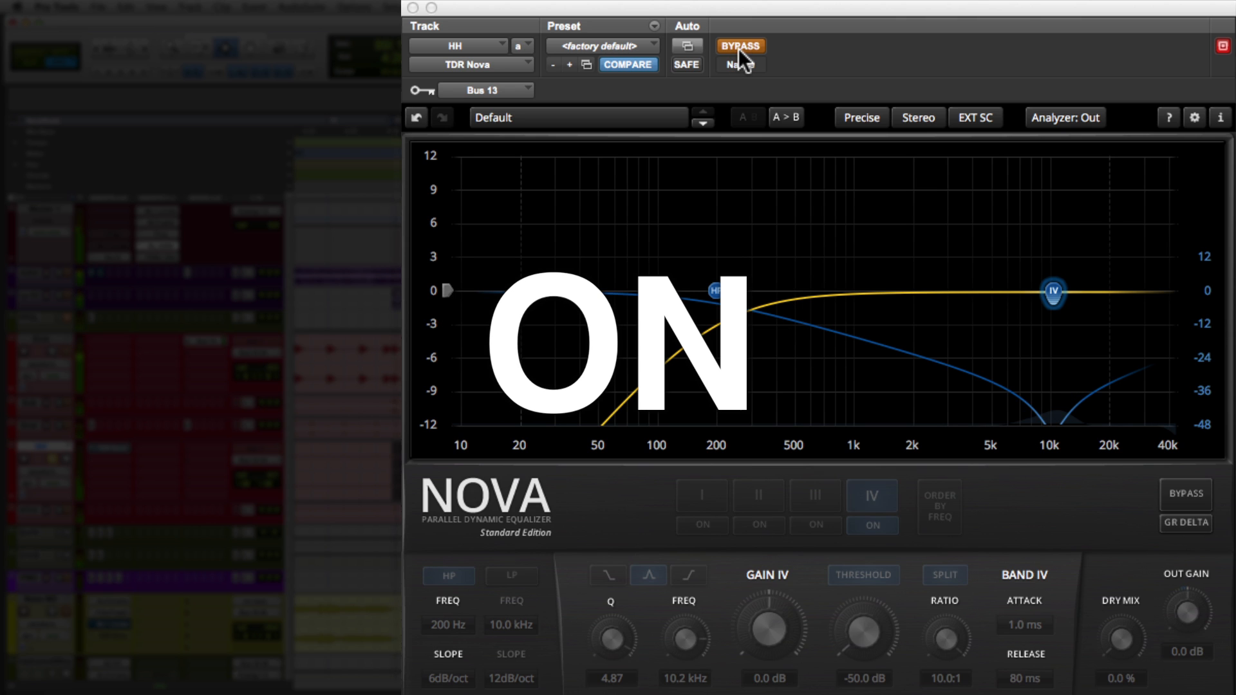
{"action": "left_click", "coordinate": [739, 46]}
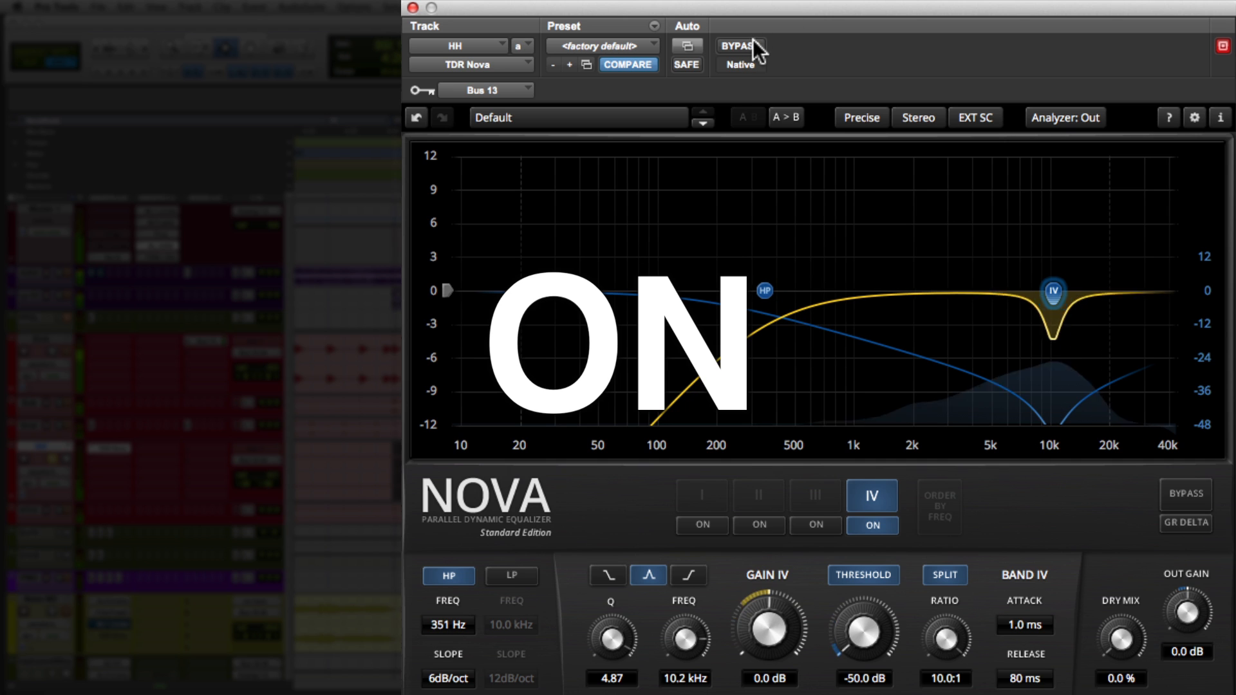
{"action": "left_click", "coordinate": [739, 45]}
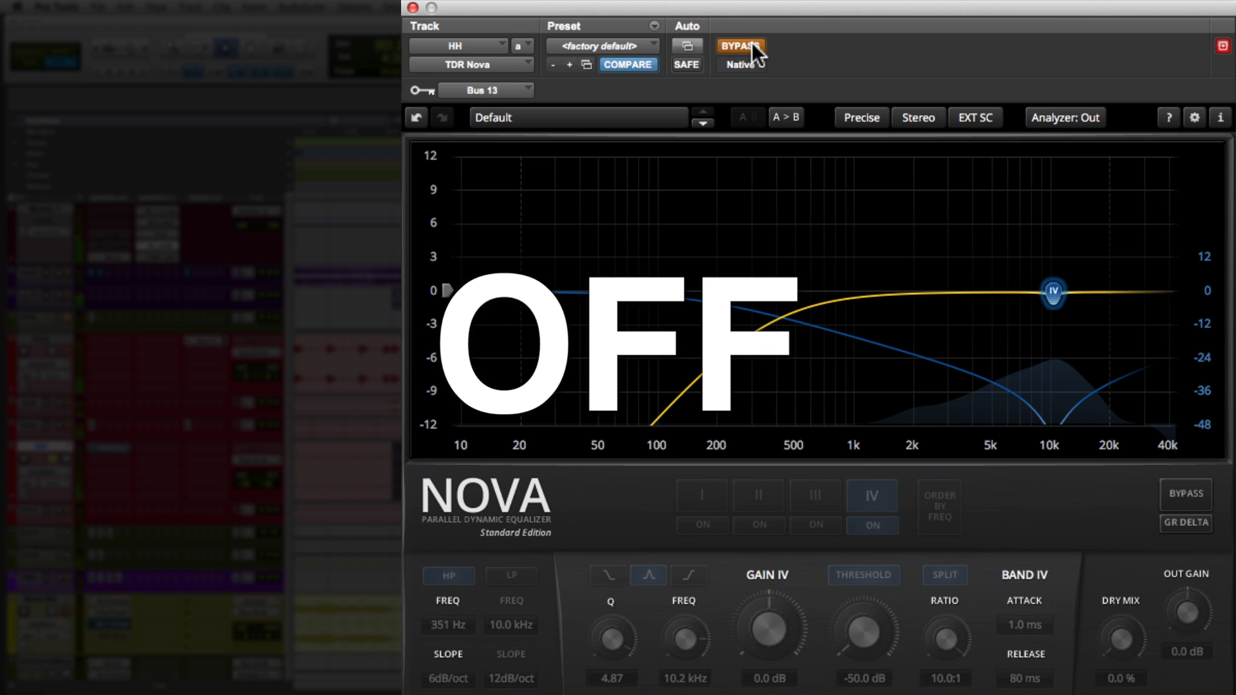
{"action": "left_click", "coordinate": [739, 45]}
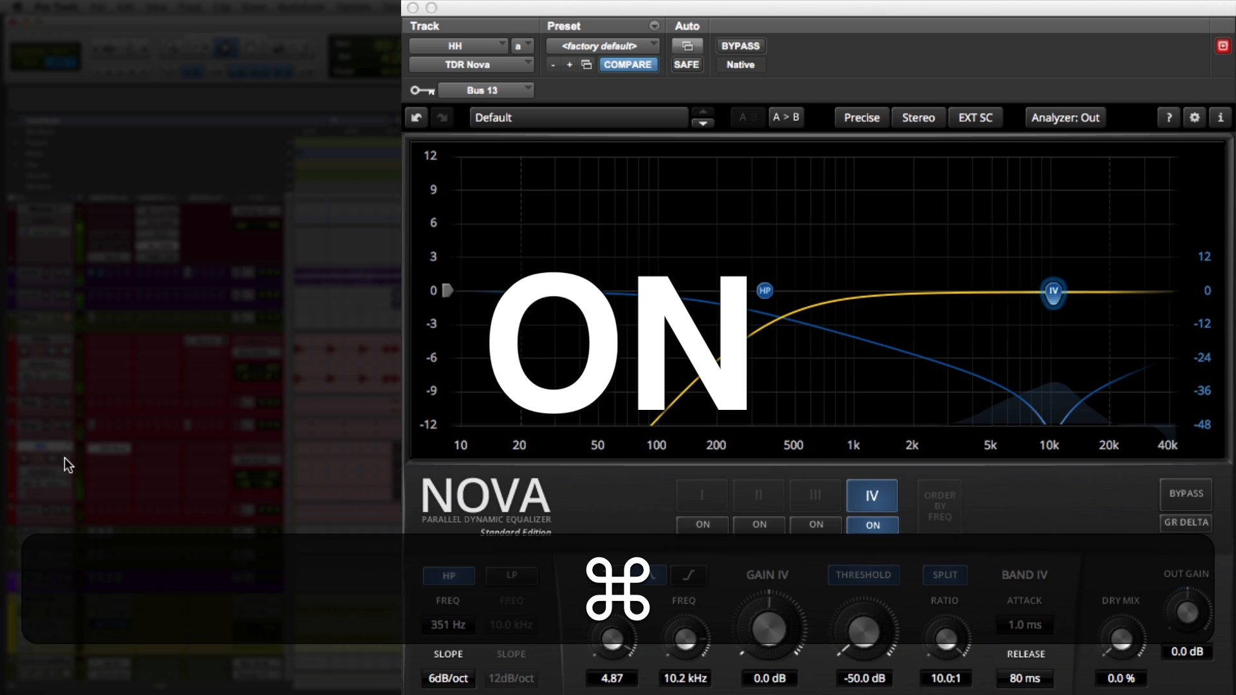
{"action": "left_click", "coordinate": [647, 575]}
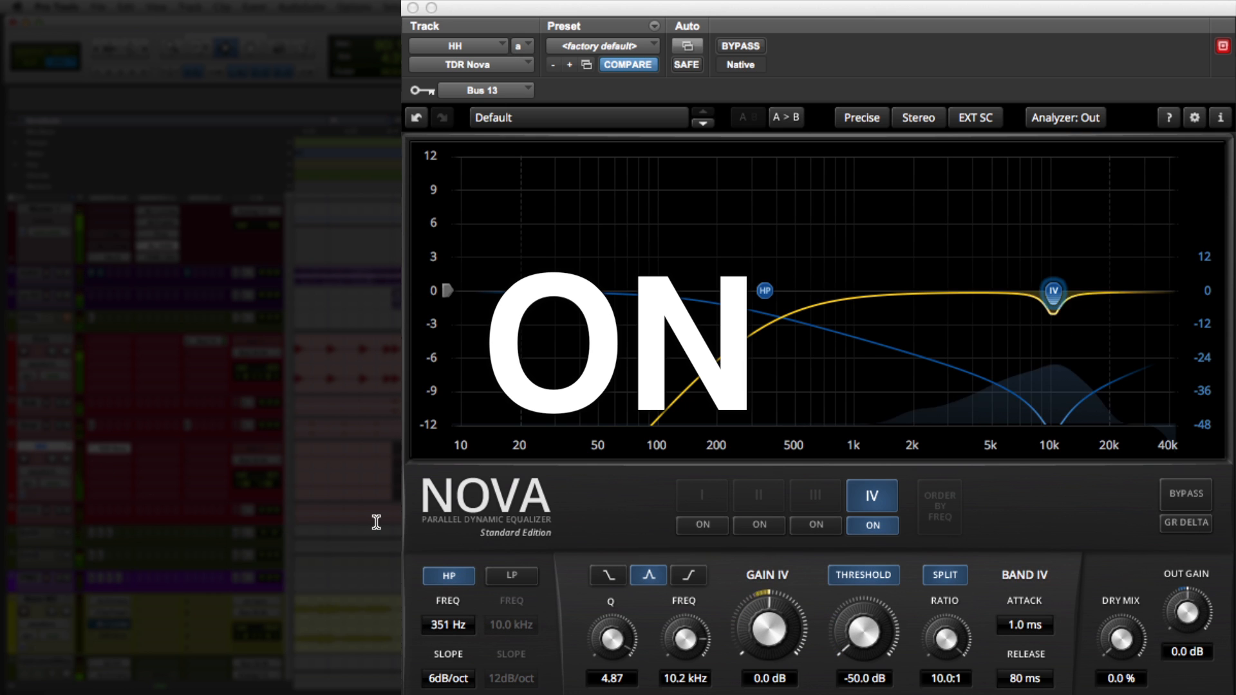